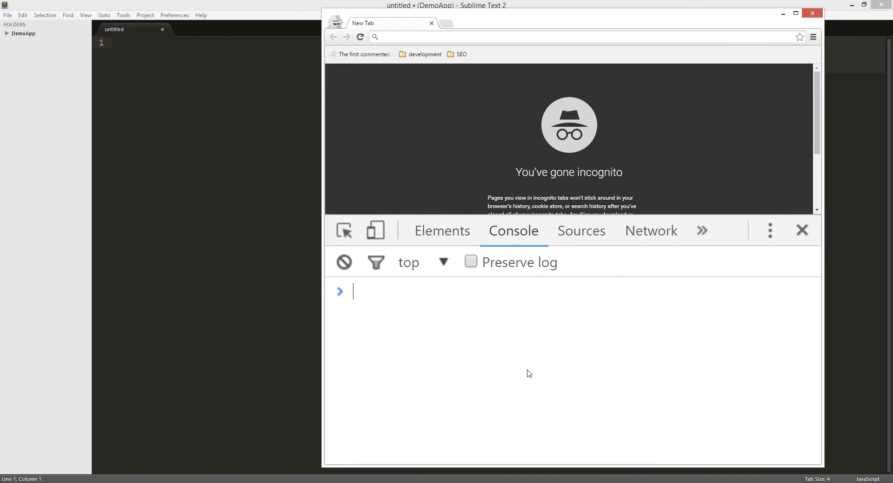
# - Declare an empty array a with let in the console
pyautogui.write('let')
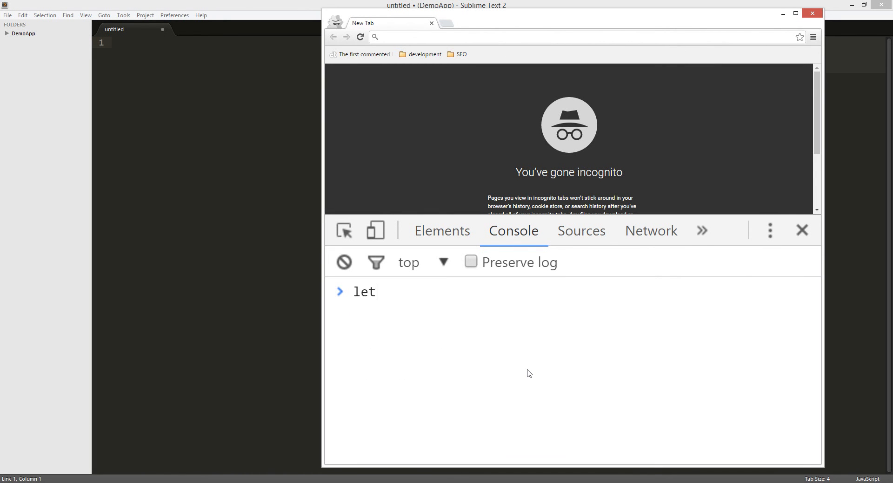
pyautogui.write('a')
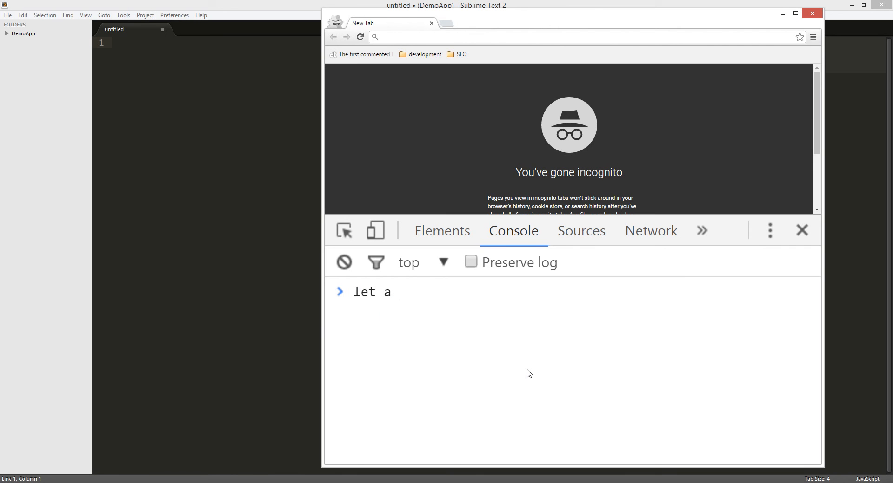
pyautogui.write('= []')
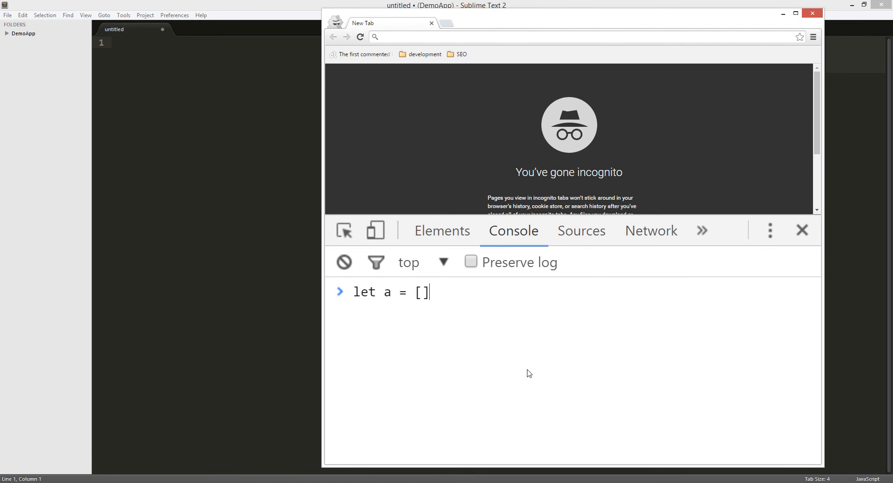
pyautogui.press('Return')
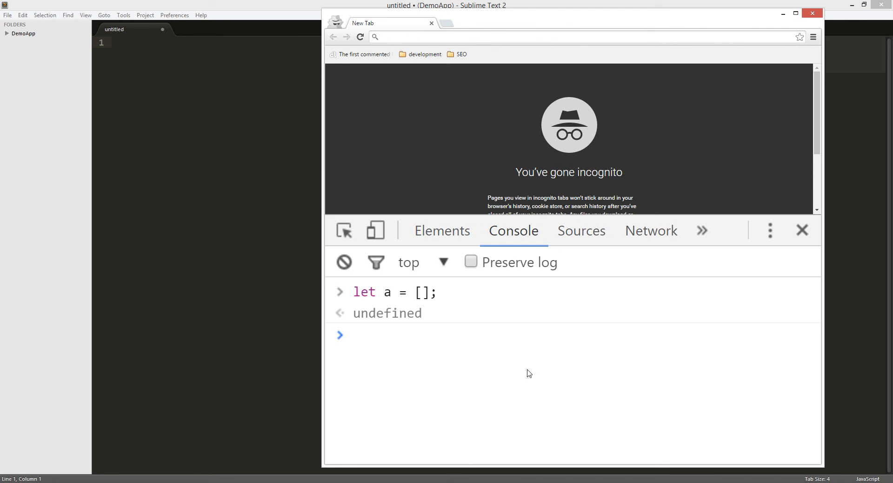
# - Run a.push("something") on the array, which raises an 'a is not defined' error
pyautogui.write('a.pu')
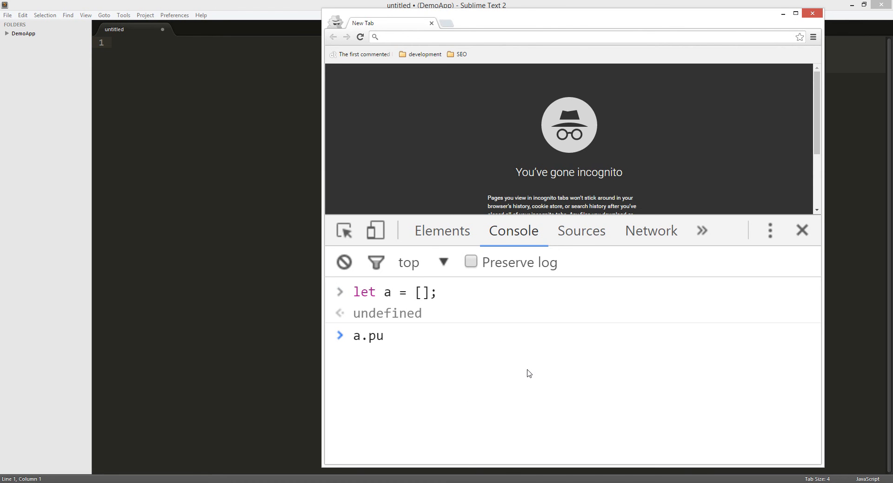
pyautogui.write('s')
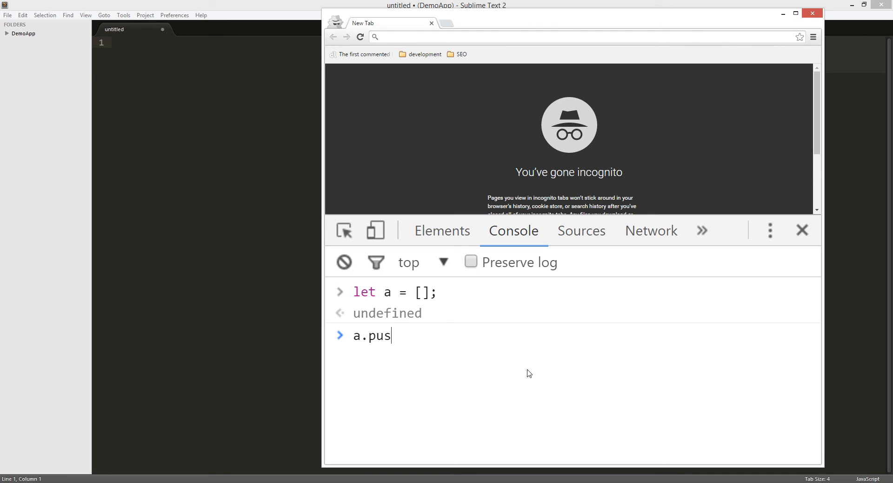
pyautogui.write('h()')
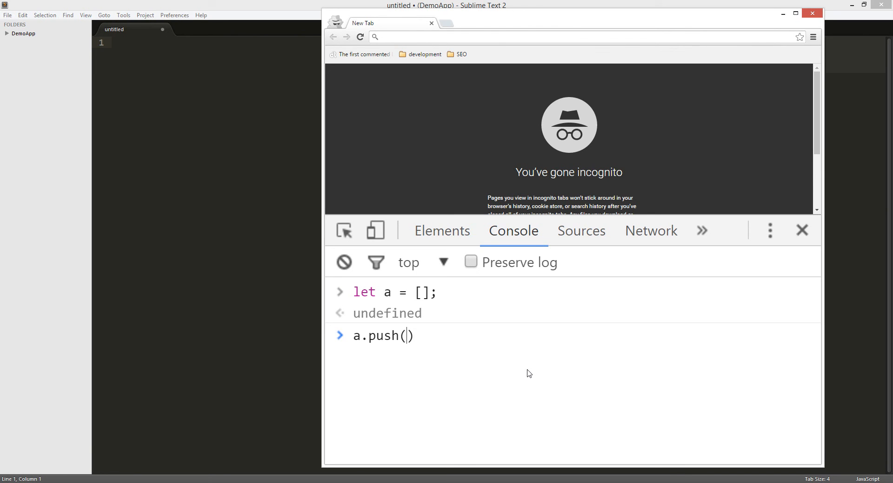
pyautogui.write('"')
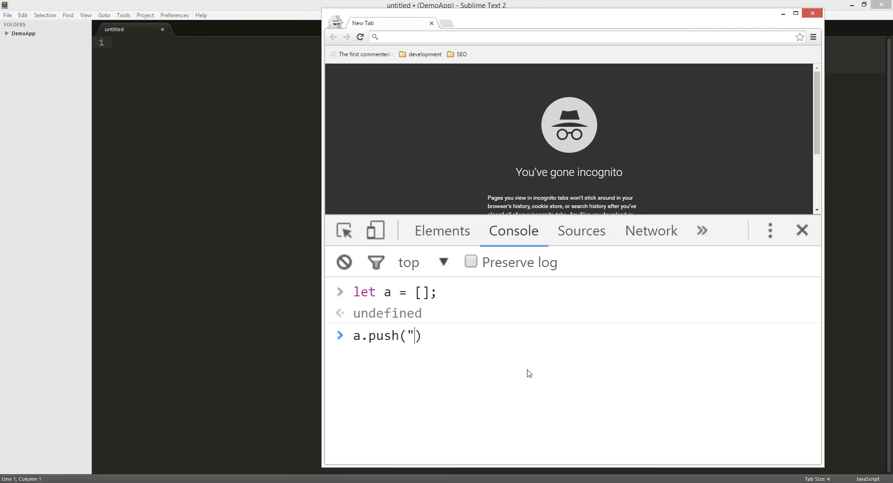
pyautogui.write('something')
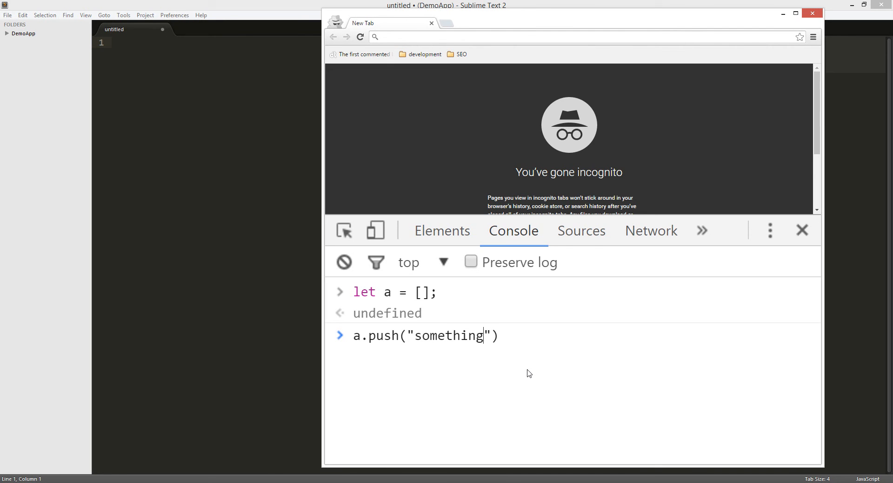
pyautogui.write(';')
pyautogui.press('Return')
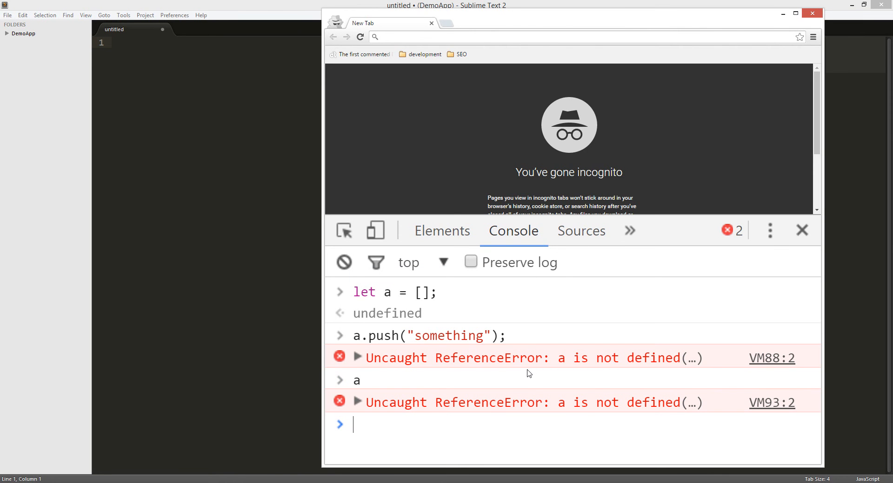
# - Re-declare a with var as an empty array and push "something" onto it
pyautogui.write('var a =')
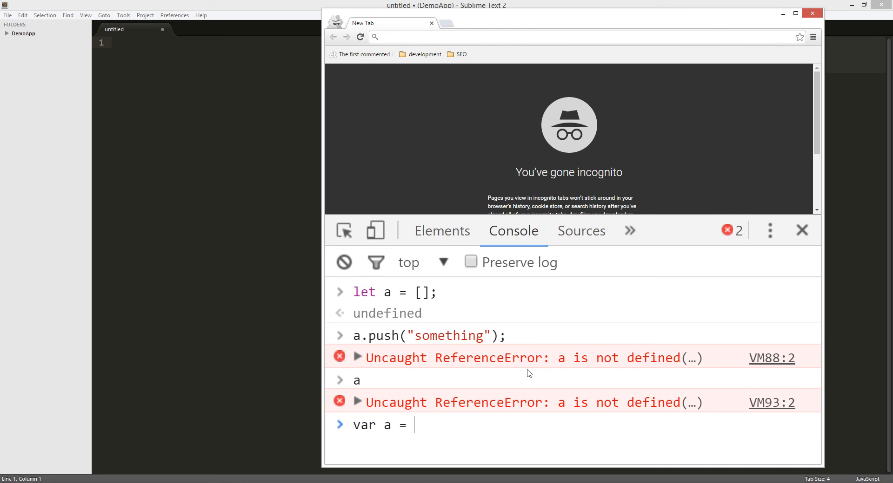
pyautogui.press('Return')
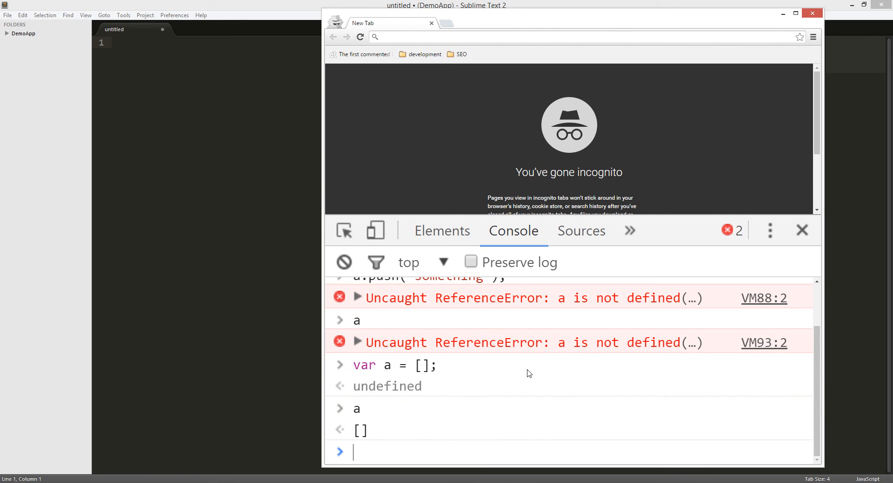
pyautogui.write('.push(')
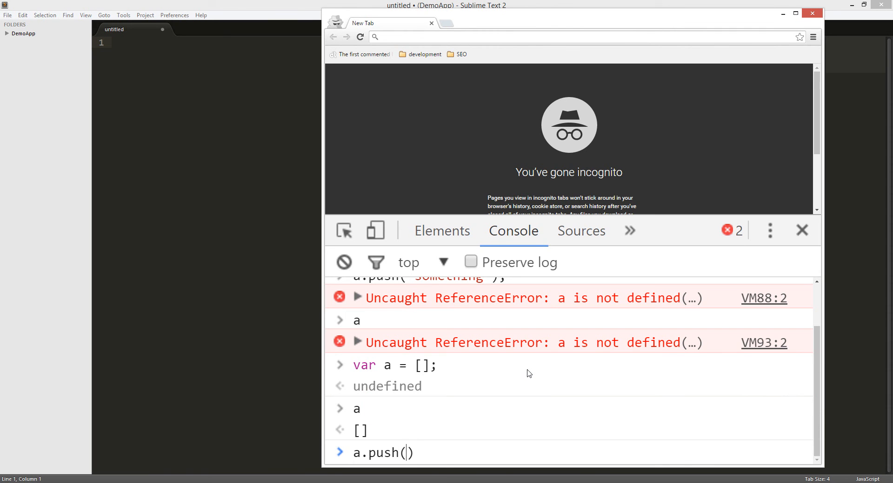
pyautogui.write('"something"')
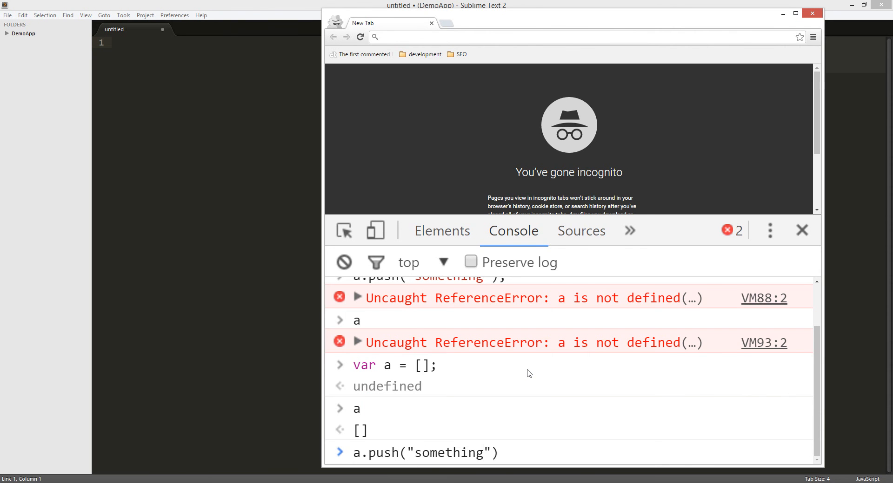
pyautogui.press('Return')
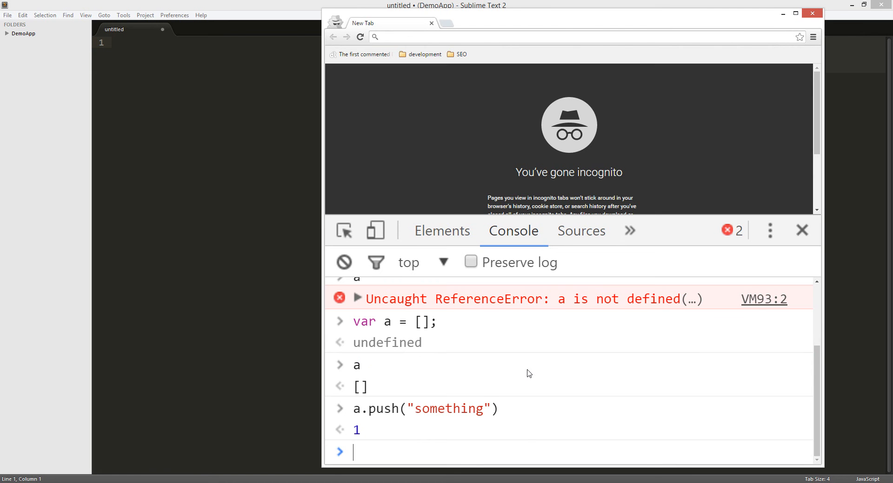
# - Print the array, look up a[0], and push the number 1 onto it
pyautogui.press('Return')
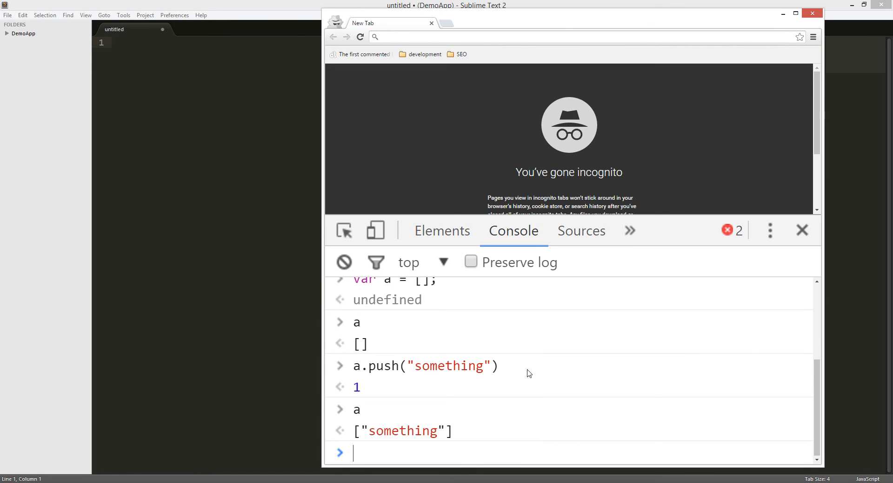
pyautogui.write('a[]')
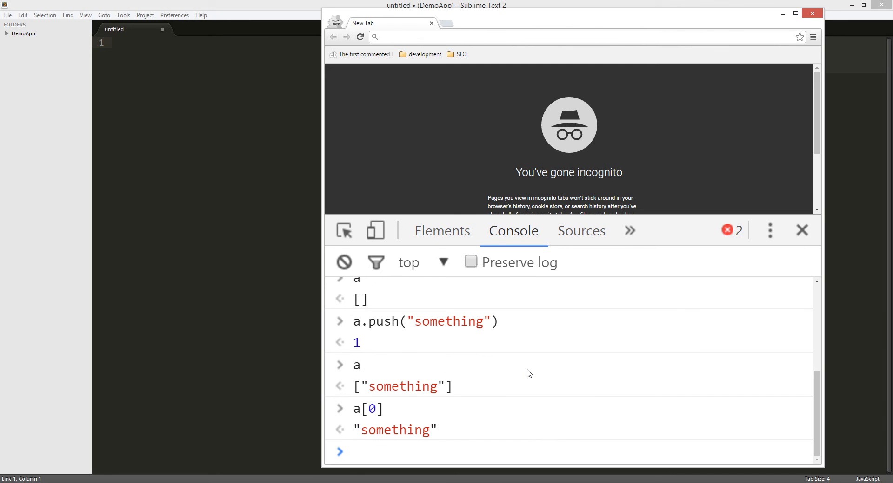
pyautogui.write('a.push("')
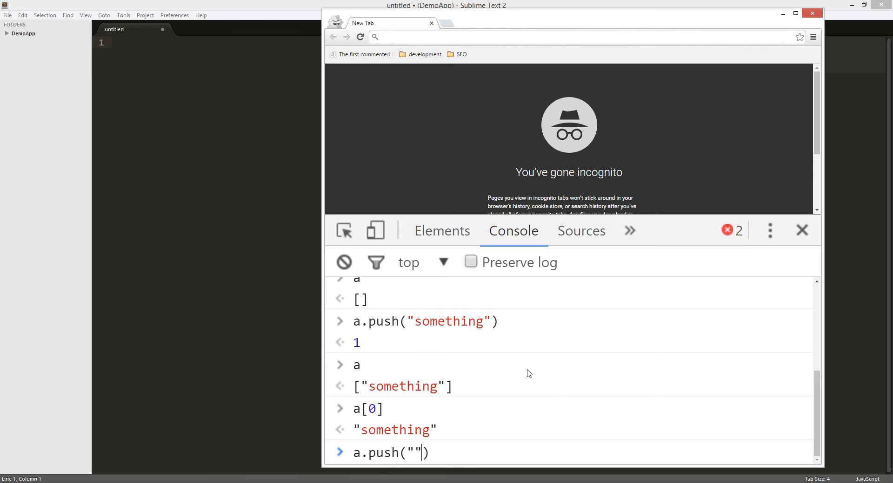
pyautogui.write('1')
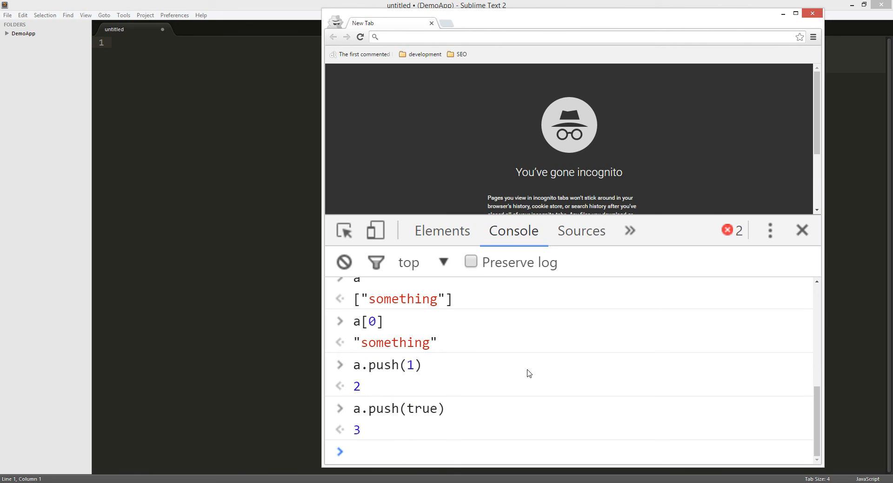
# - Print a to confirm it holds "something", 1, true
pyautogui.write('a')
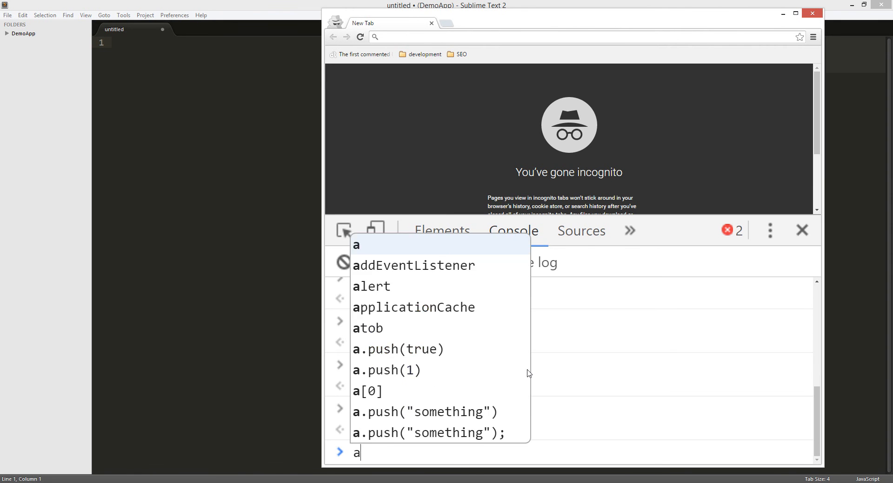
pyautogui.press('Return')
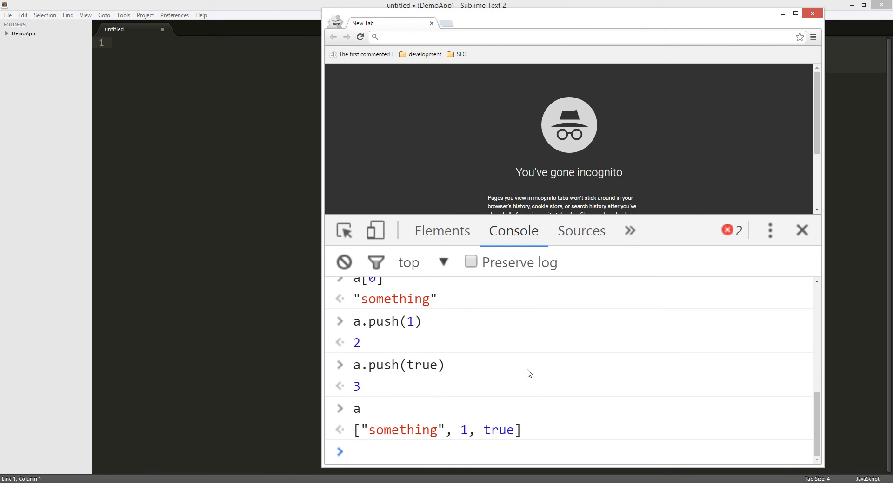
pyautogui.click(356, 451)
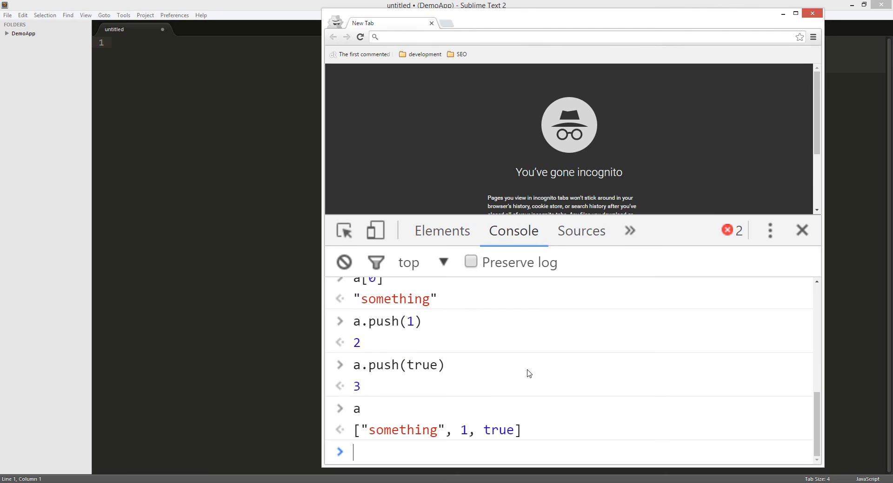
pyautogui.moveTo(394, 431)
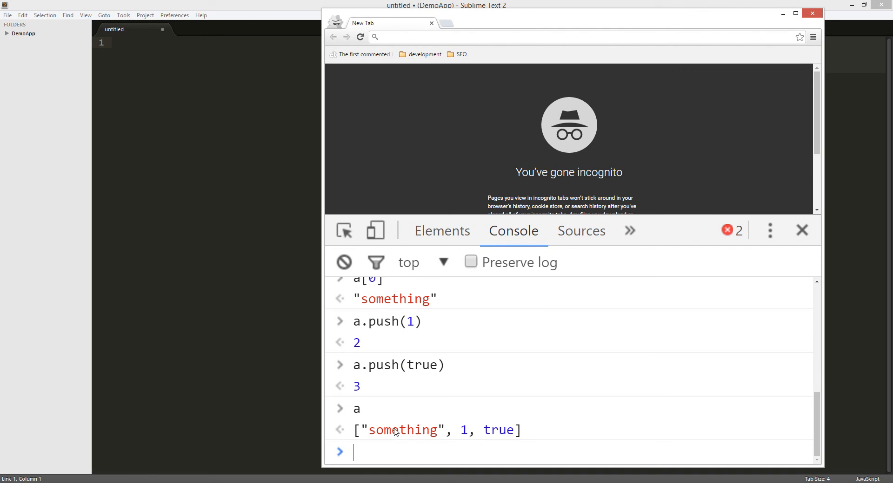
pyautogui.moveTo(423, 422)
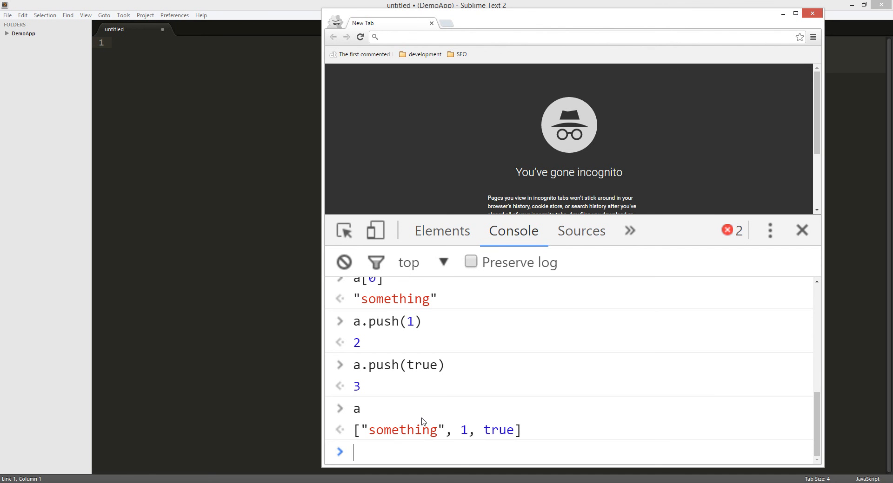
pyautogui.moveTo(415, 444)
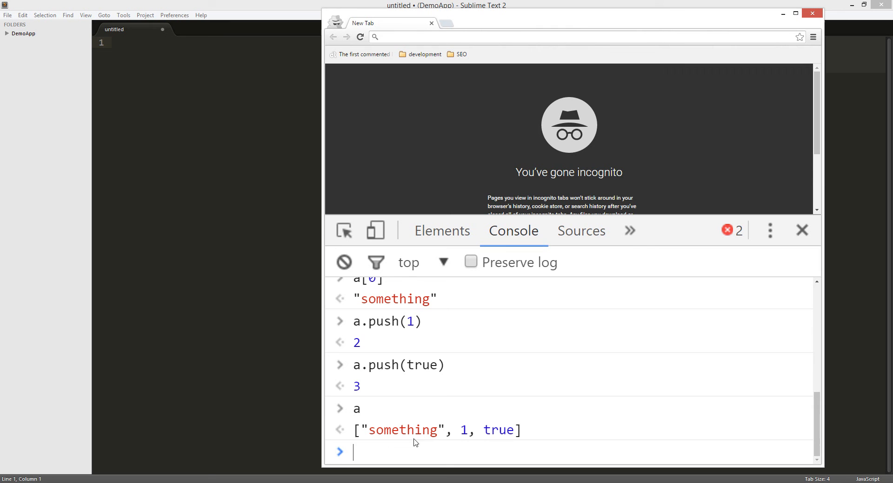
pyautogui.moveTo(370, 436)
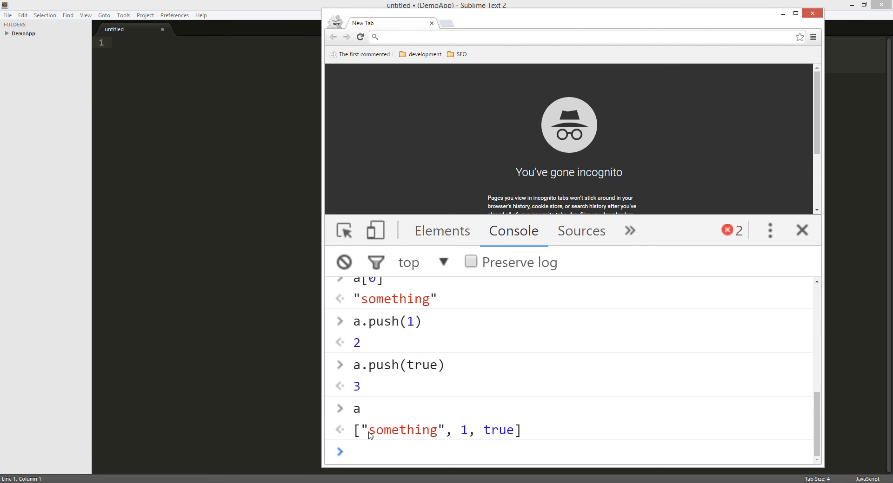
pyautogui.moveTo(437, 358)
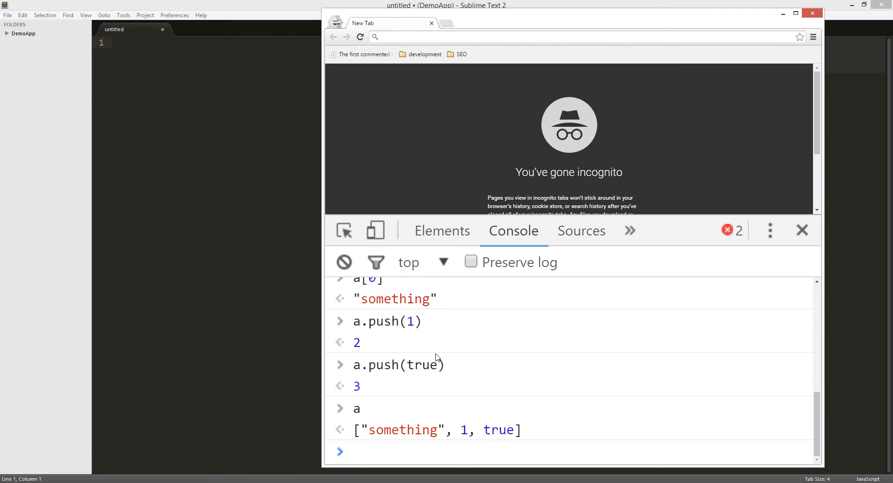
pyautogui.moveTo(374, 396)
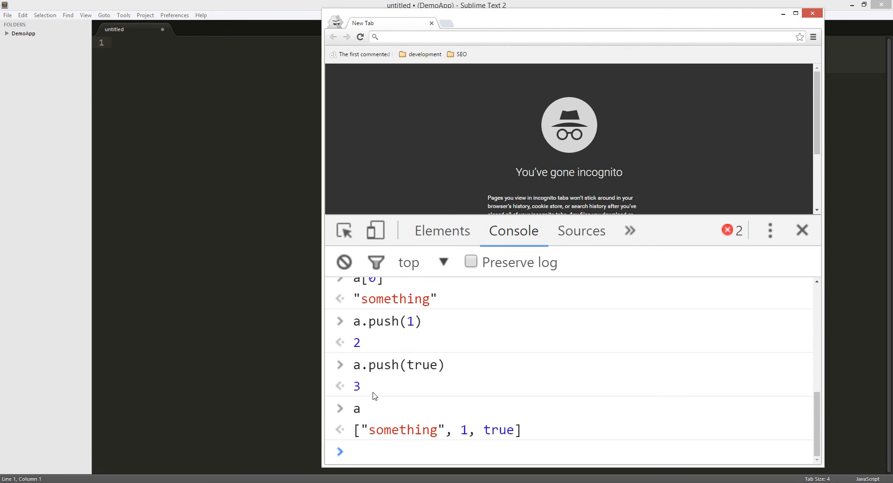
pyautogui.moveTo(431, 405)
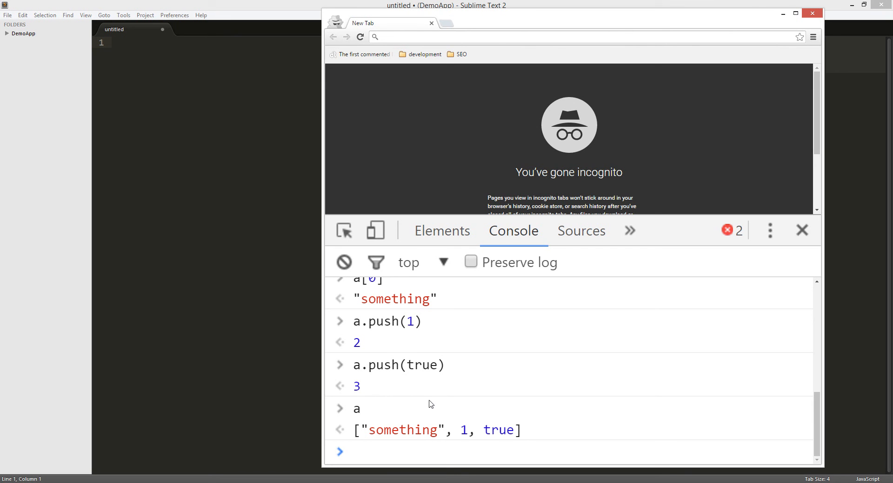
pyautogui.moveTo(449, 414)
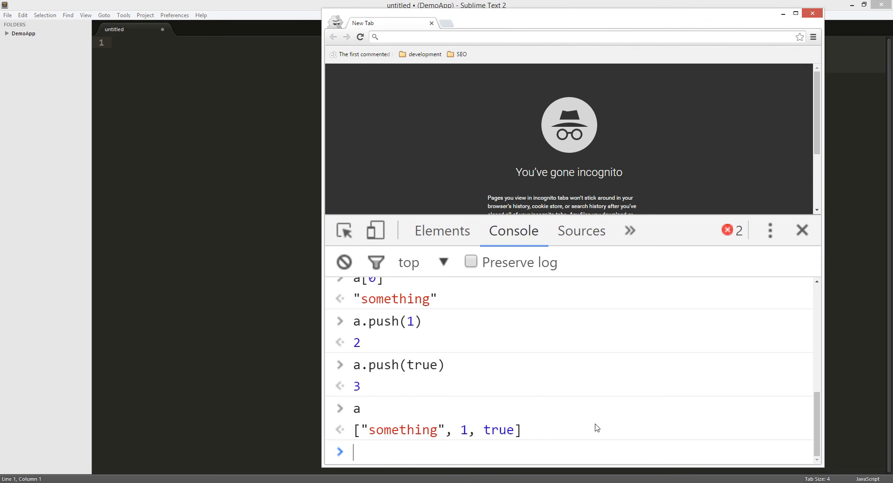
# - Run var b = a.pop(); so a becomes ["something", 1] and b holds true
pyautogui.write('a.pop')
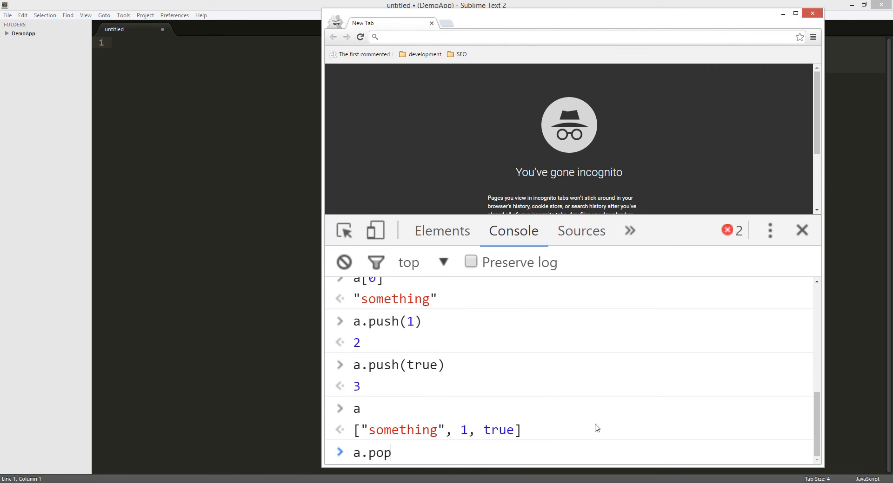
pyautogui.write('();')
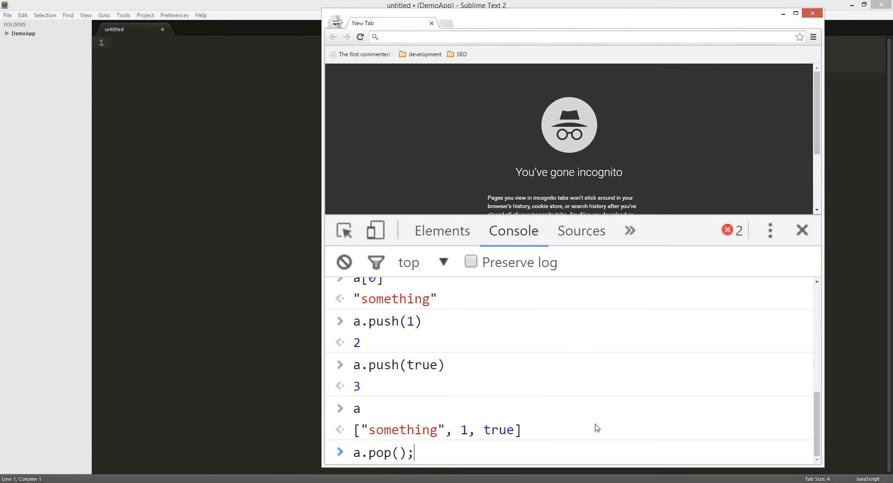
pyautogui.write('var b =')
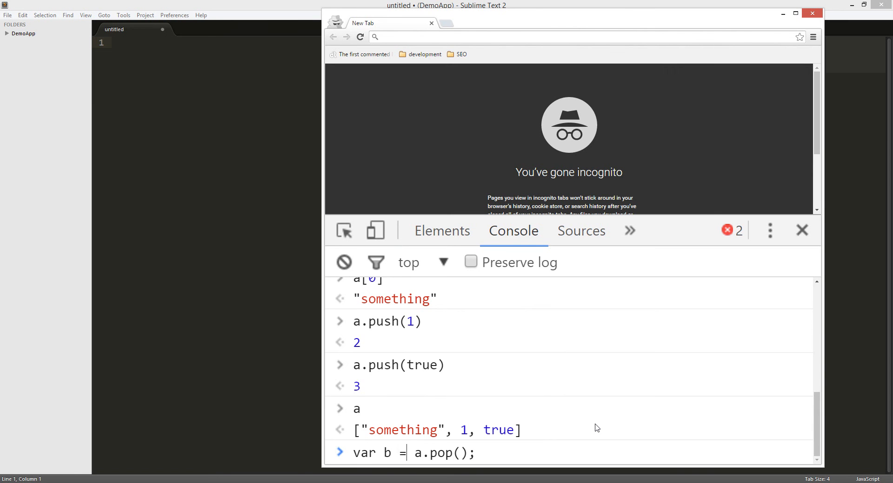
pyautogui.press('Return')
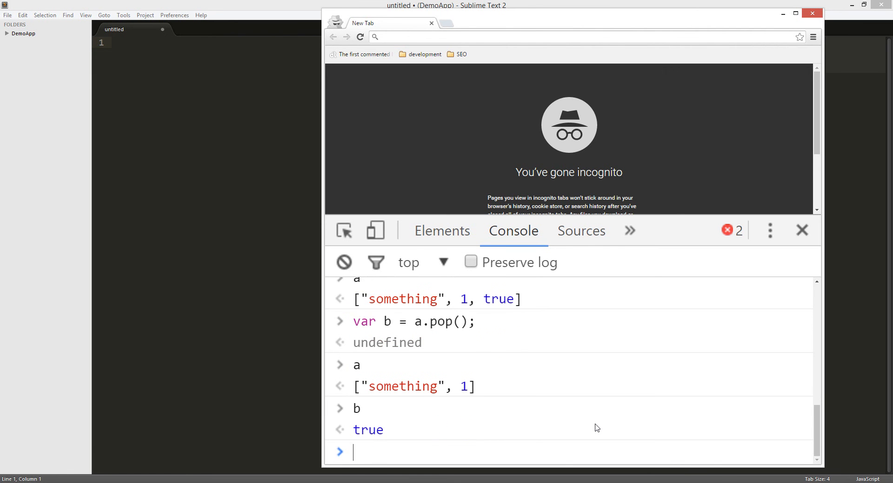
pyautogui.moveTo(444, 364)
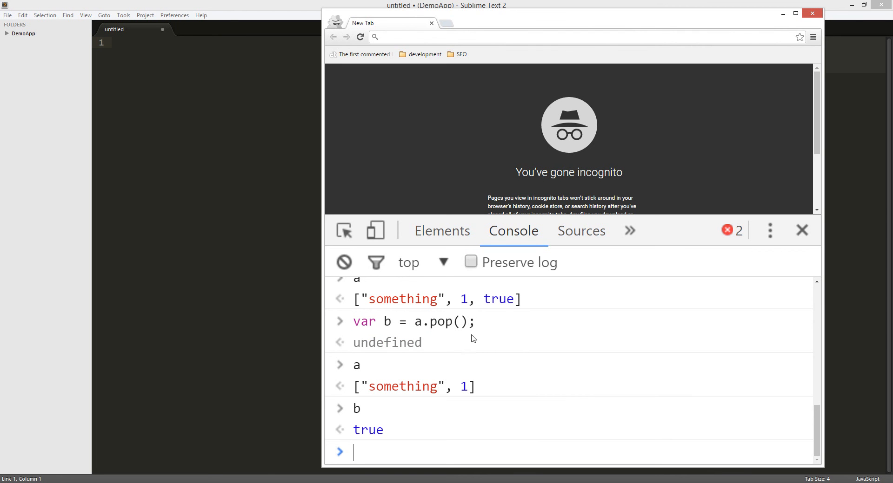
pyautogui.doubleClick(362, 321)
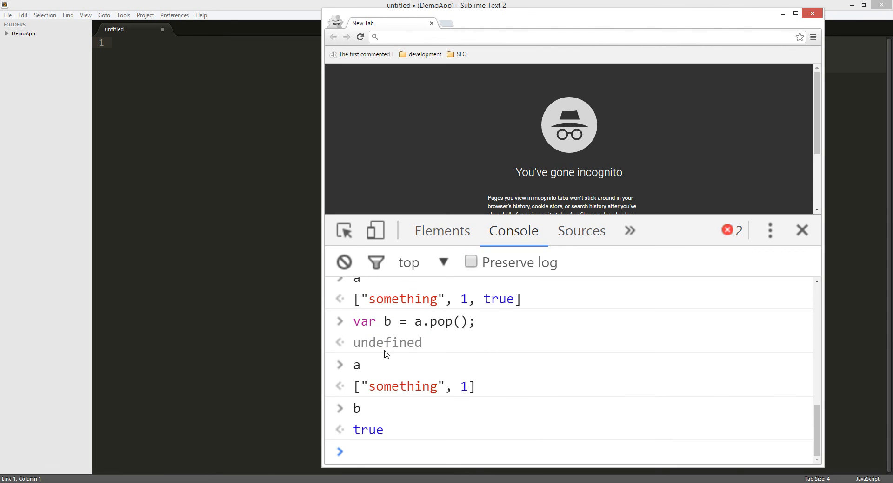
pyautogui.moveTo(441, 348)
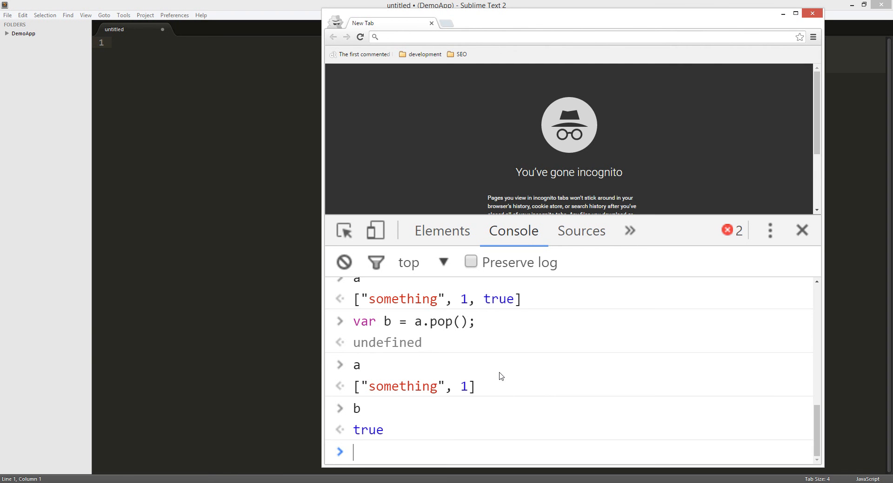
pyautogui.moveTo(291, 310)
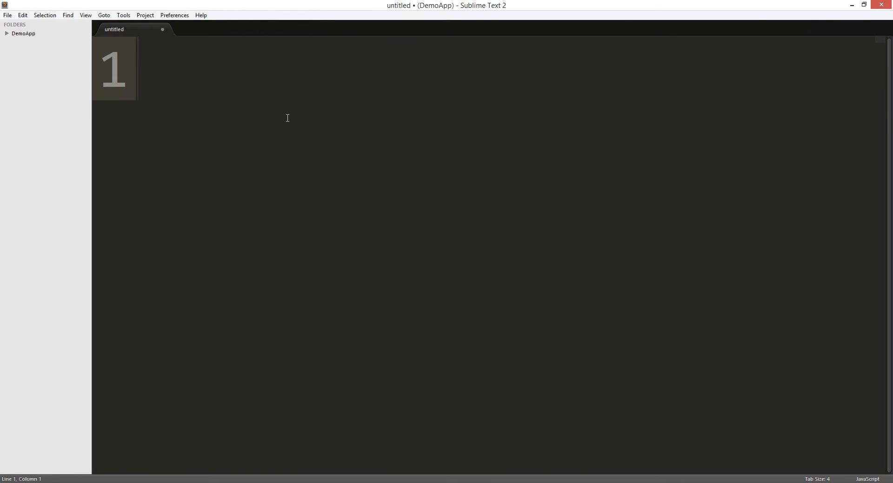
# - Write var todo = []; and an empty namespace object literal with its braces opened
pyautogui.write('var')
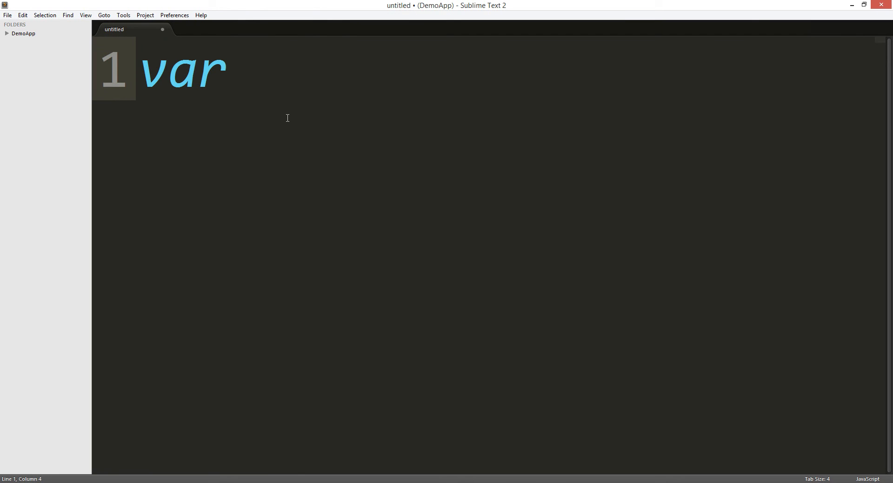
pyautogui.write('todo =')
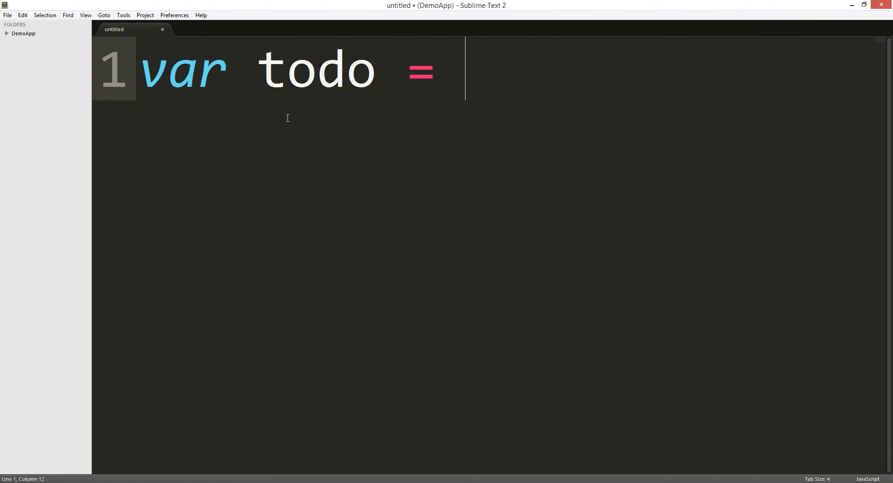
pyautogui.write('[];')
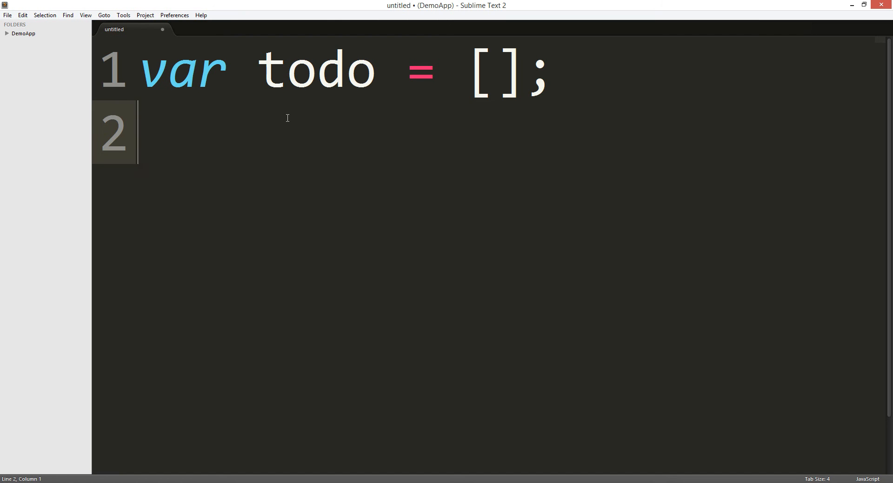
pyautogui.write('va')
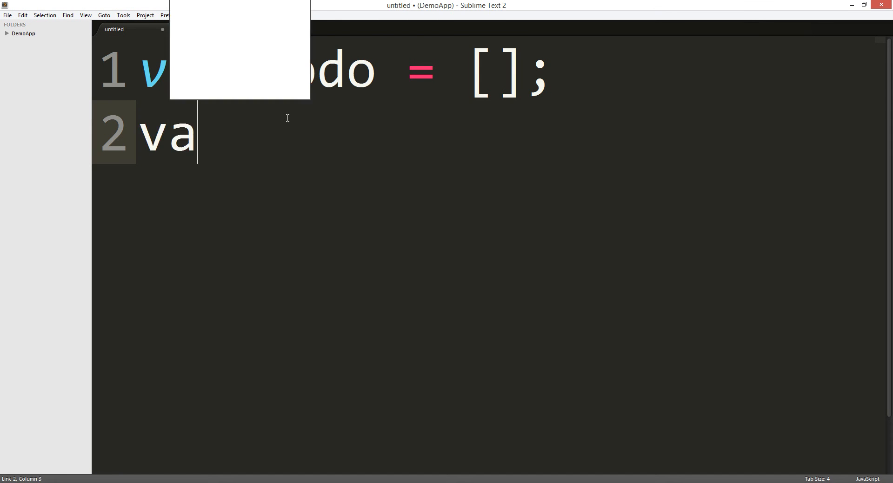
pyautogui.write('r nam')
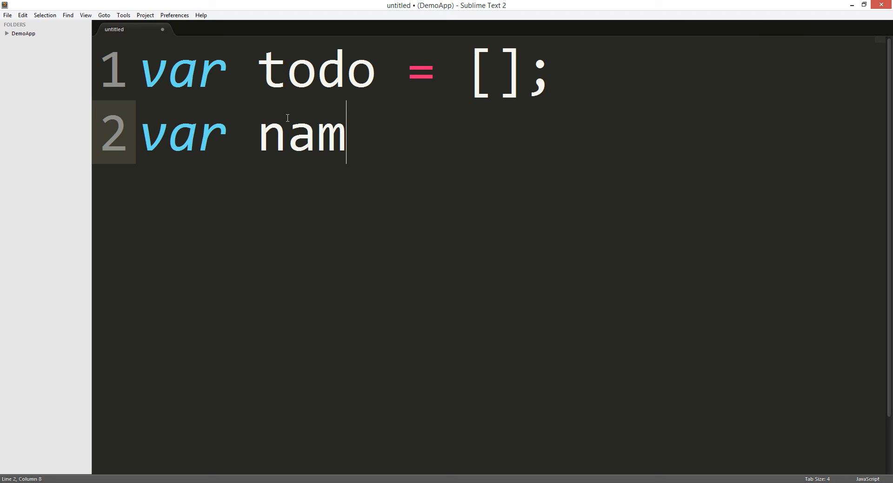
pyautogui.write('espace')
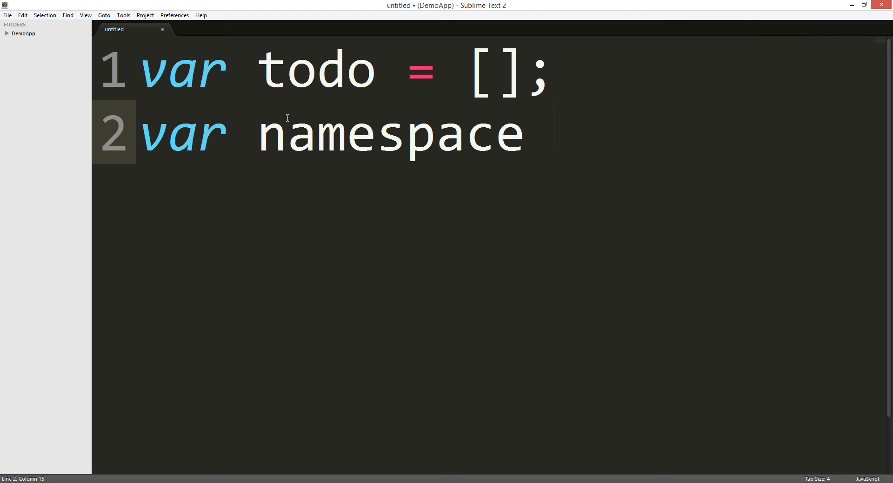
pyautogui.write('=')
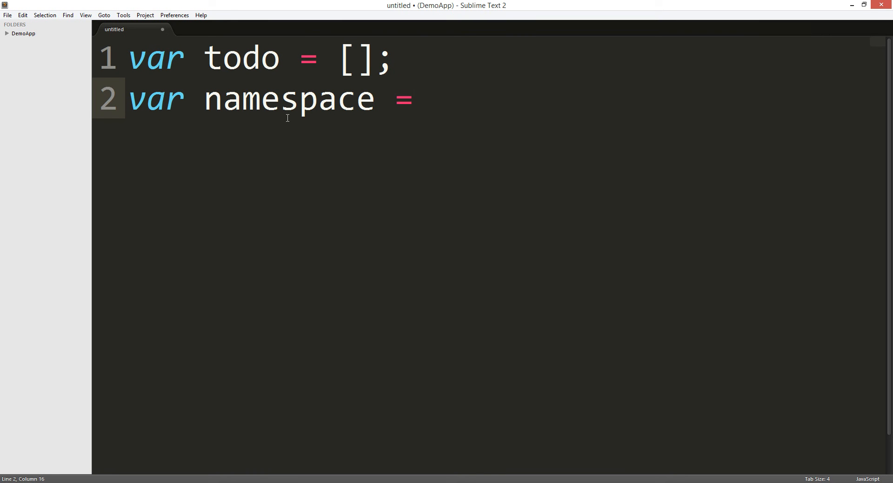
pyautogui.write('{}')
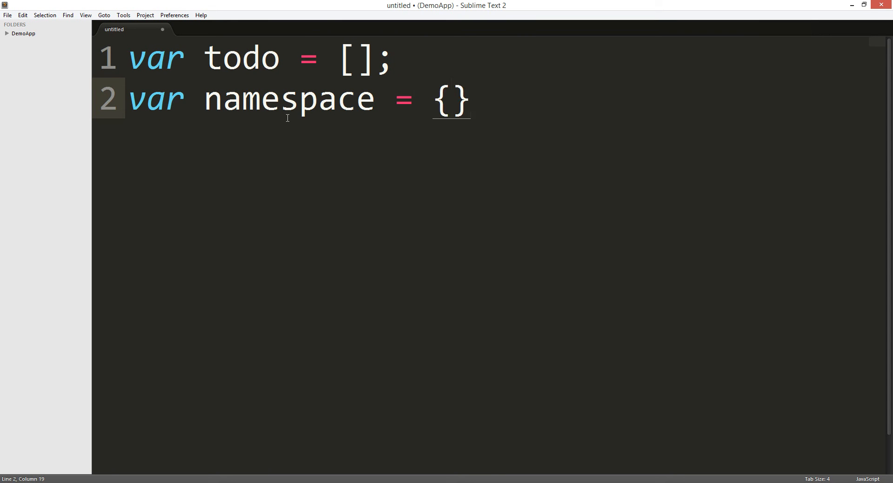
pyautogui.press('Return')
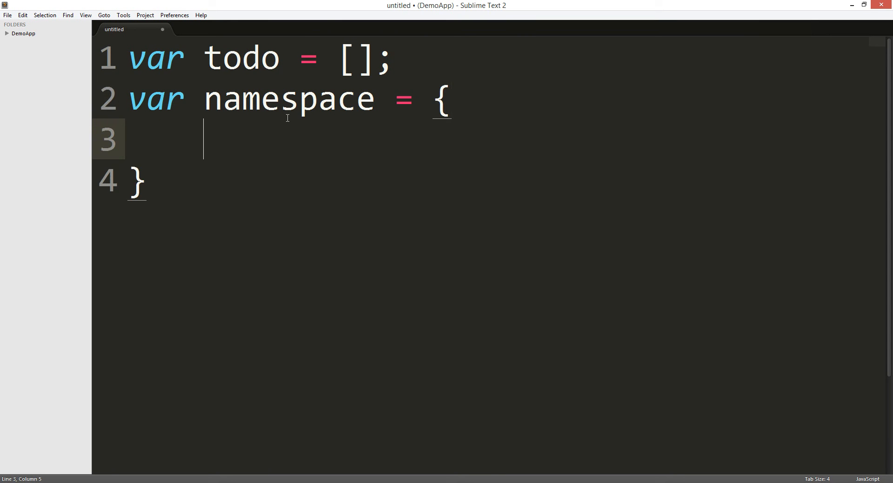
pyautogui.click(225, 99)
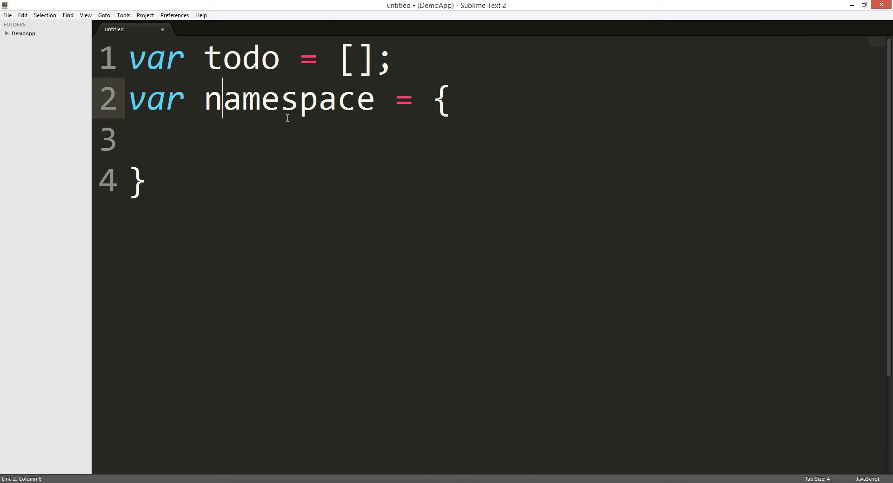
pyautogui.press('Enter')
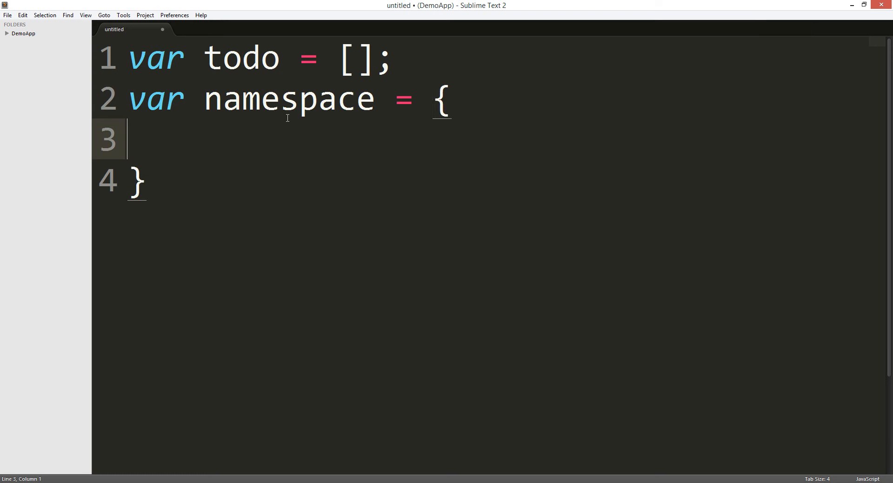
# - Add the add: function(a){todo.push(a)} method and begin the remove function
pyautogui.write('a')
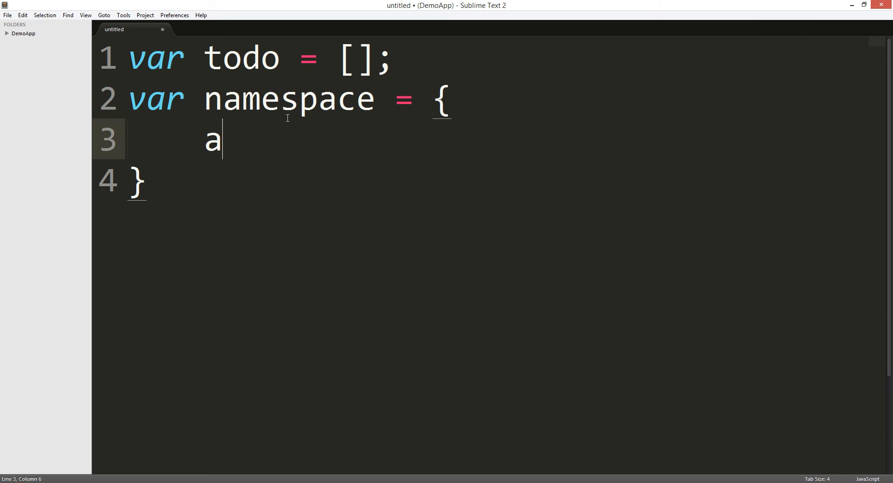
pyautogui.write('dd: functi')
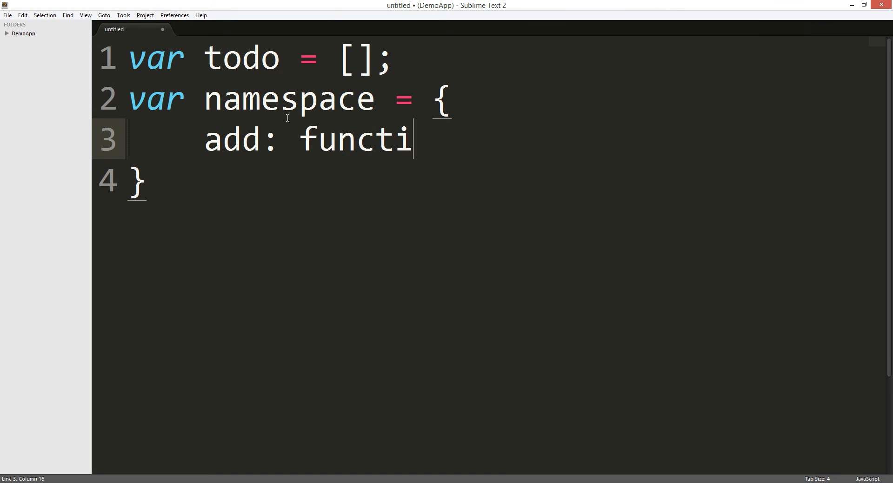
pyautogui.write('on(a) {')
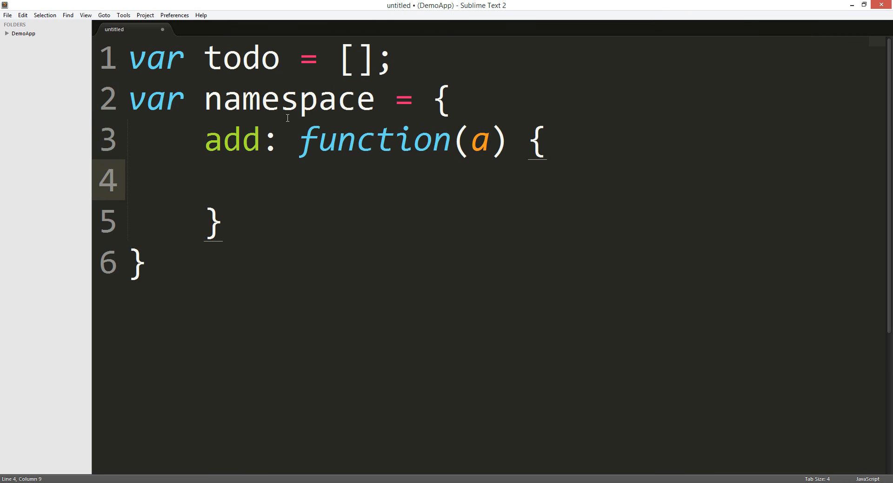
pyautogui.write('todo.p')
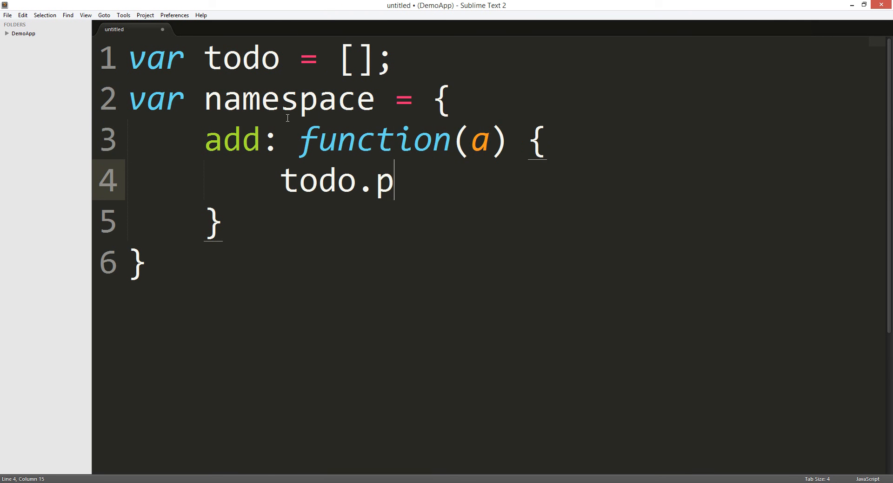
pyautogui.write('ush()')
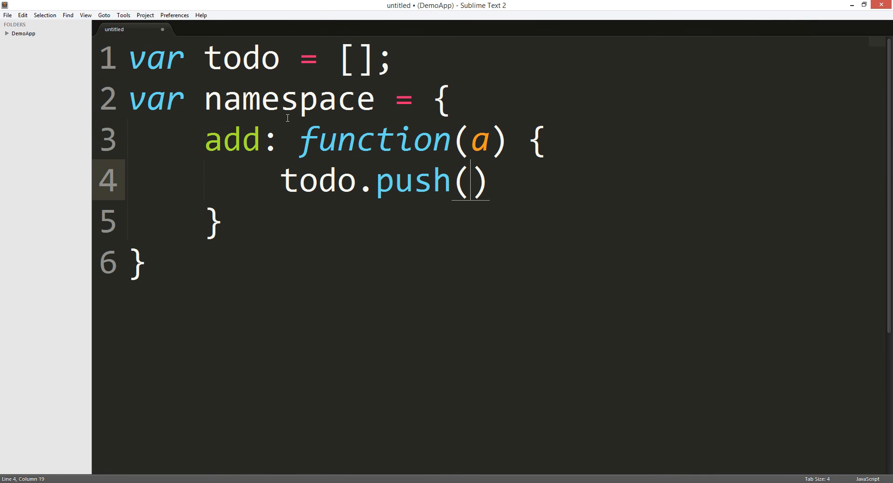
pyautogui.write('a')
pyautogui.write('remove')
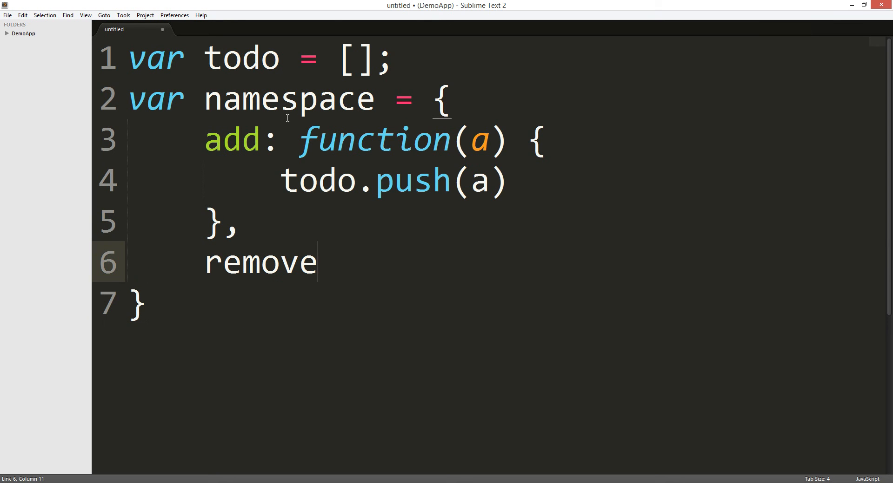
pyautogui.write(': function() {')
pyautogui.write('todo.pop(')
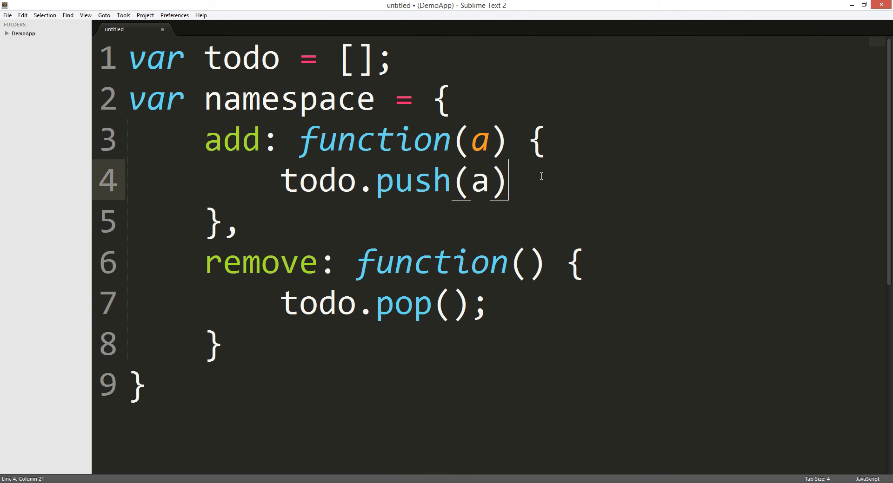
# - Write namespace.add("hi"); and namespace.add("name"); calls
pyautogui.write(';')
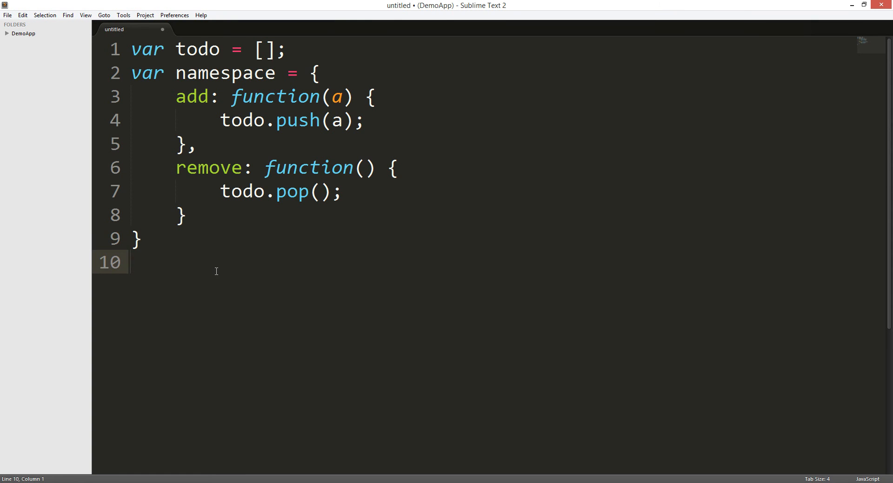
pyautogui.write('namespace.add("')
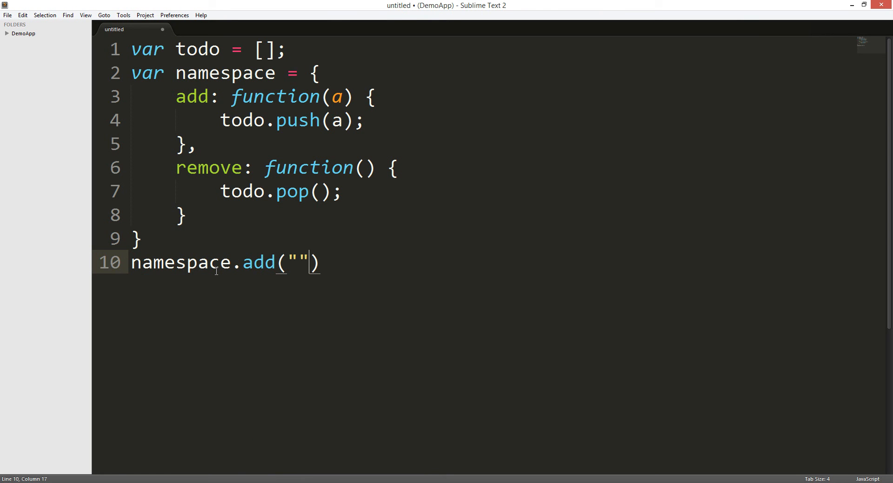
pyautogui.write('hi')
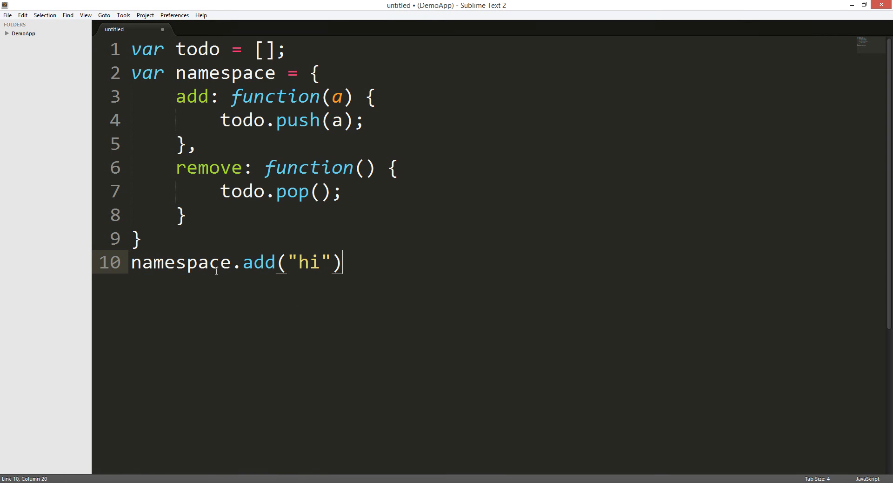
pyautogui.write(';')
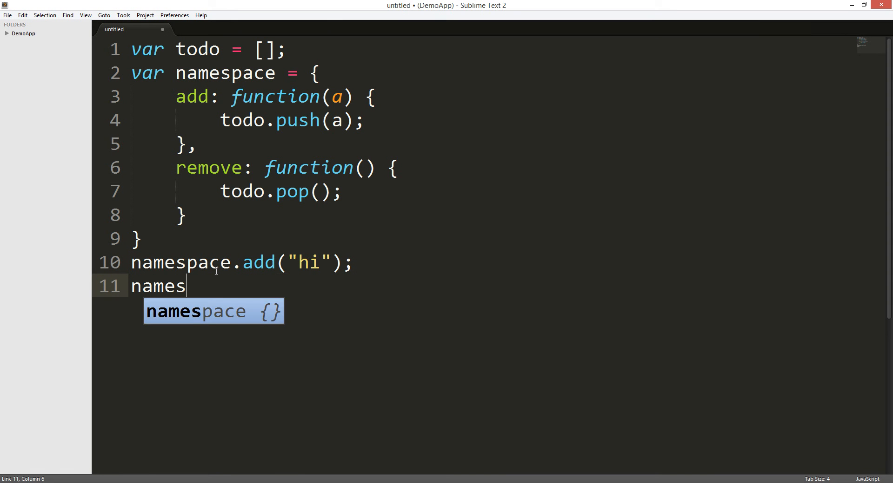
pyautogui.write('pace.add("')
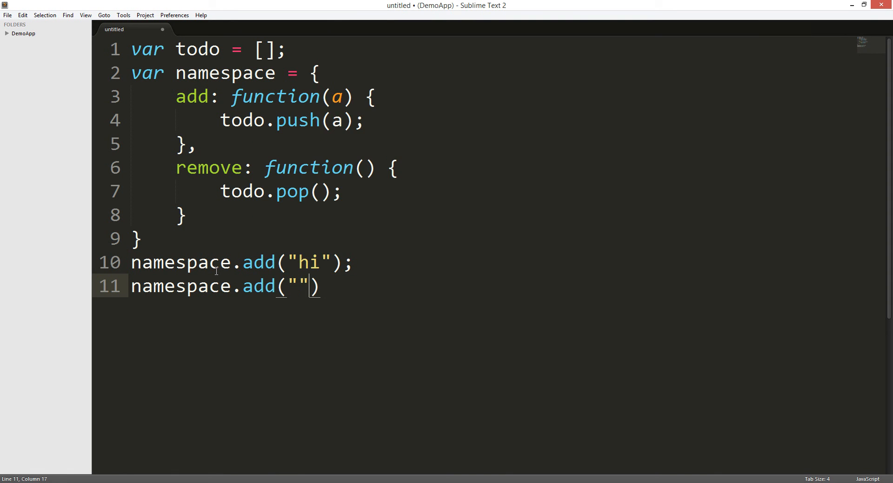
pyautogui.write('name')
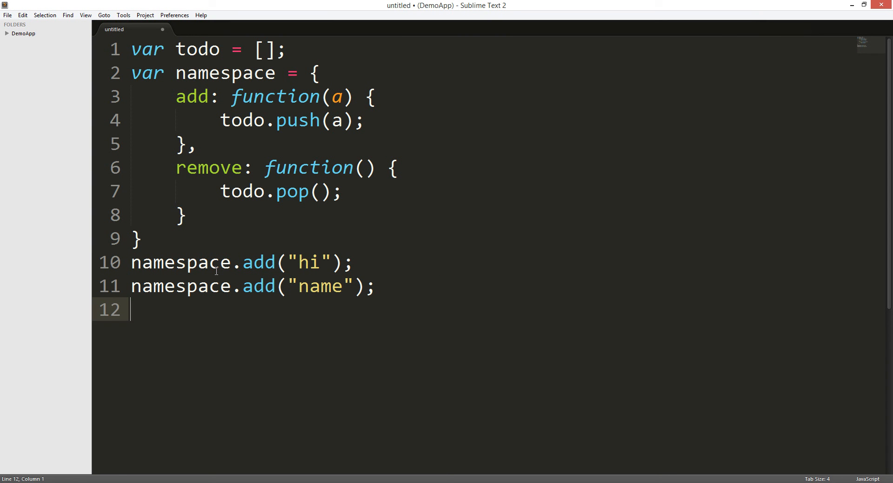
# - Add console.log(todo); and select the whole script to copy it
pyautogui.write('consol')
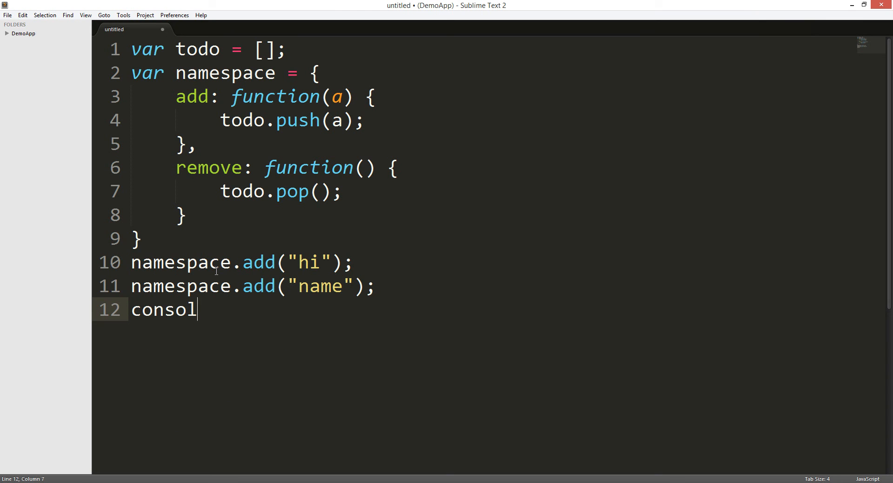
pyautogui.write('e.log(')
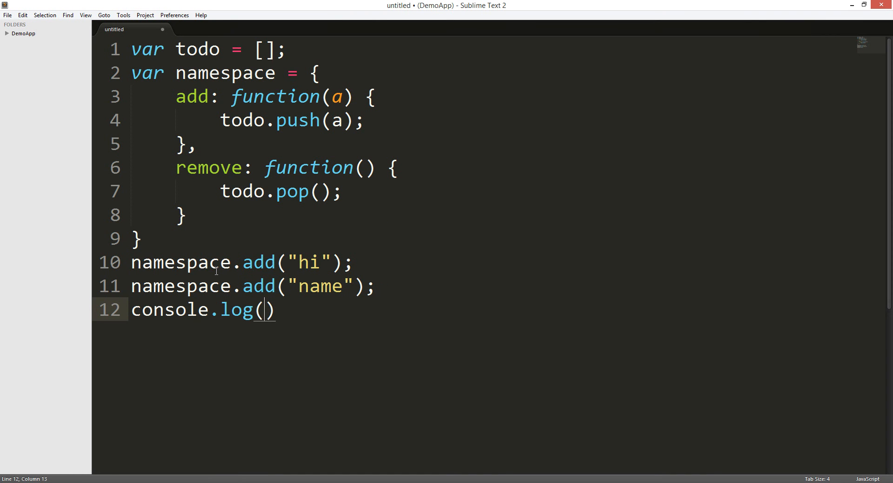
pyautogui.write('todo[')
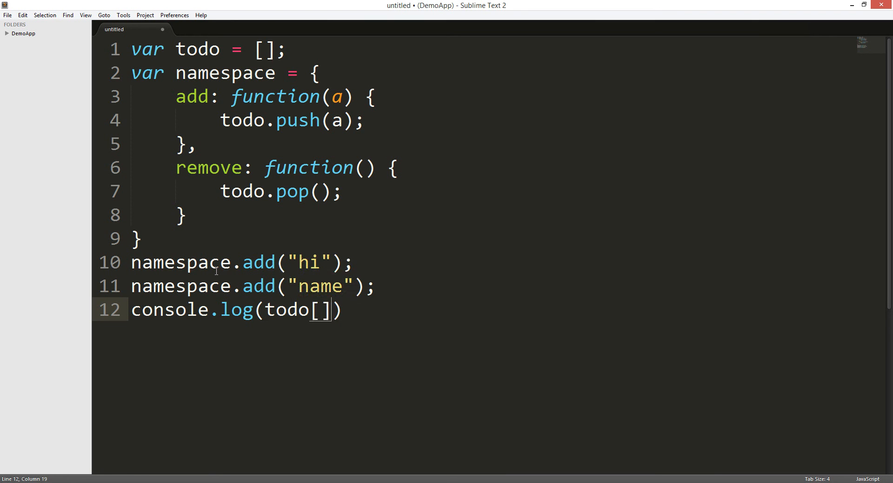
pyautogui.press('Backspace')
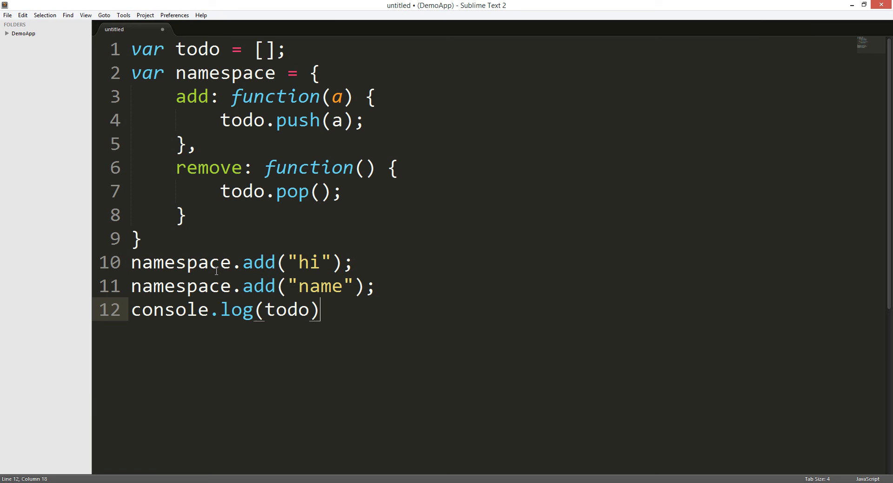
pyautogui.write(';')
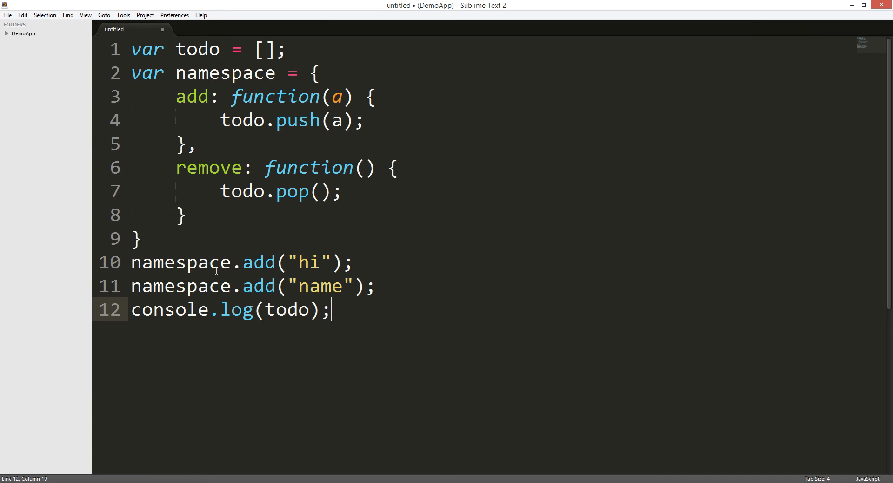
pyautogui.press('ctrl+a')
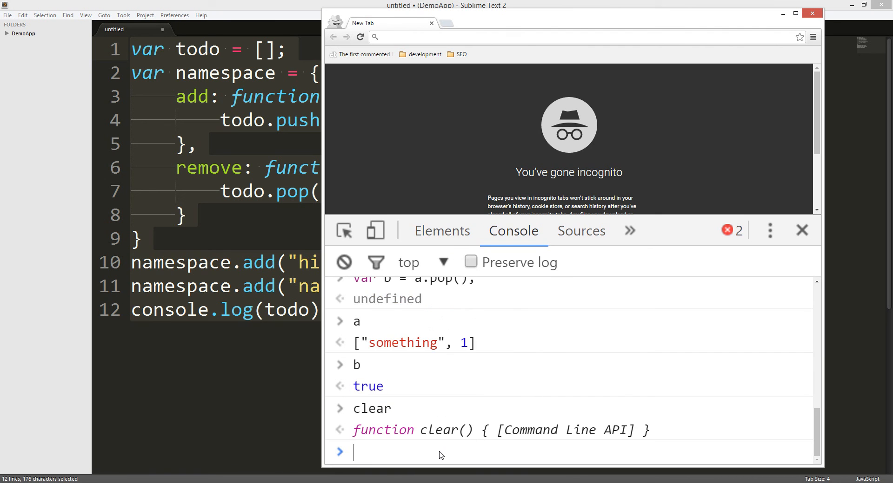
# - Clear the console and run the pasted to-do script
pyautogui.write('clear')
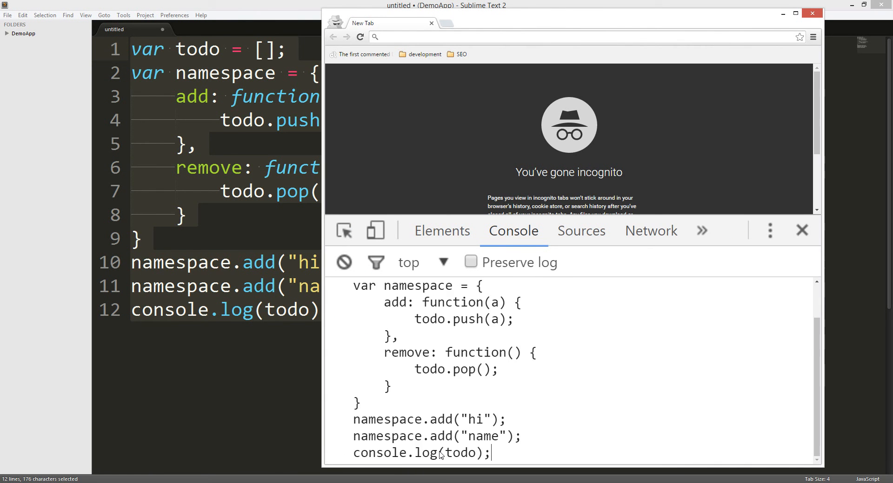
pyautogui.press('Return')
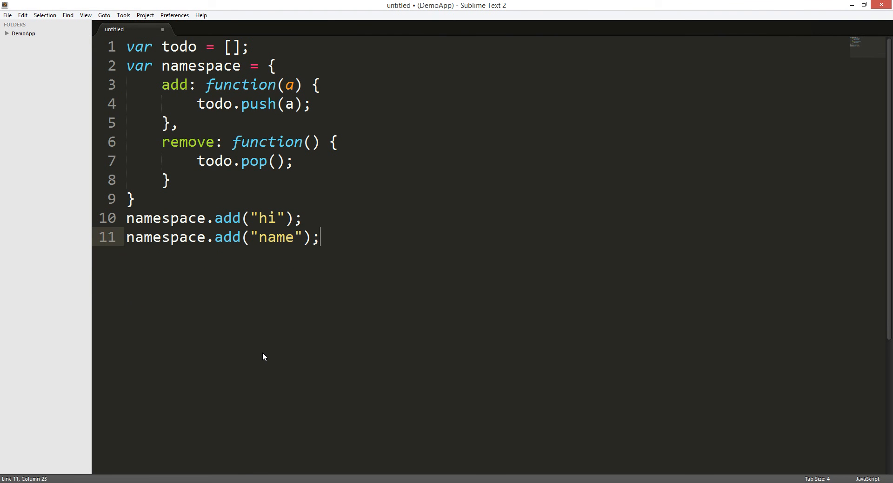
# - Add a namespace.add call and a for loop header over todo.length with an empty body
pyautogui.write('namespace.')
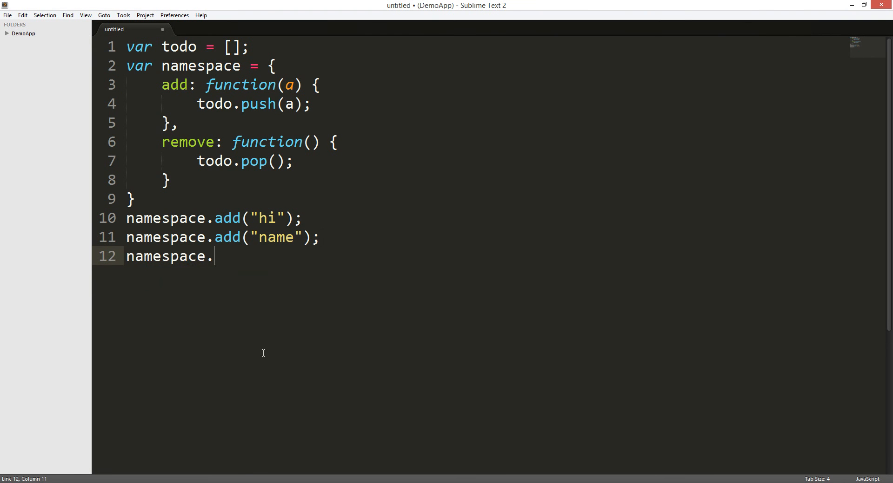
pyautogui.write('add(1);')
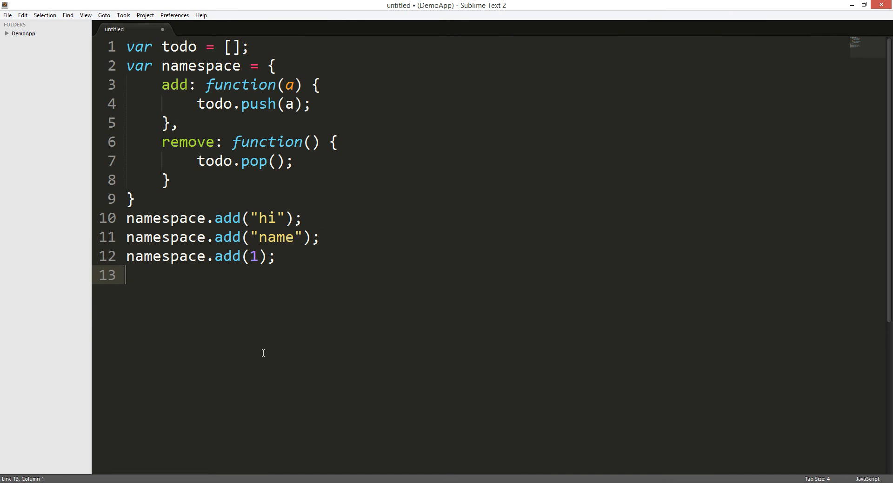
pyautogui.write('for')
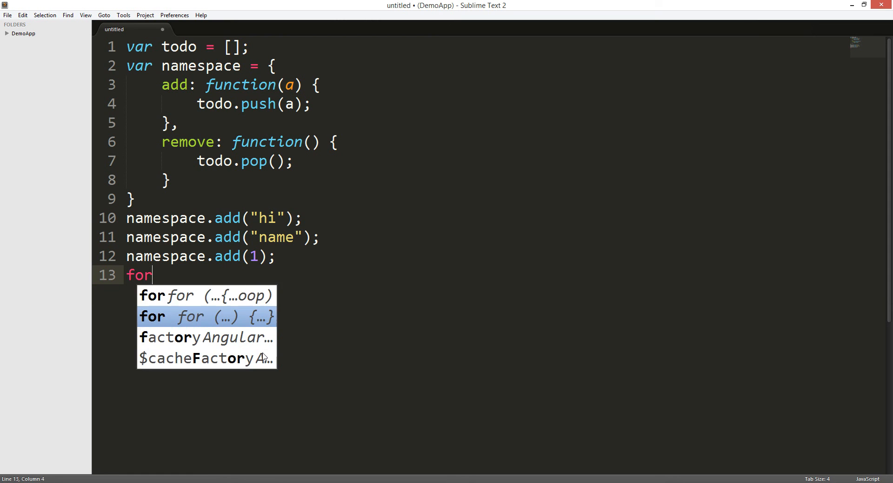
pyautogui.write('(i')
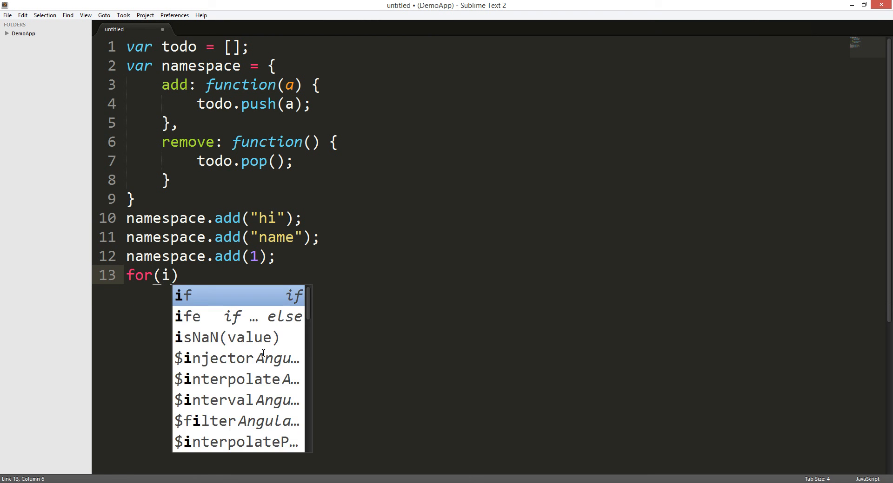
pyautogui.write('= 0')
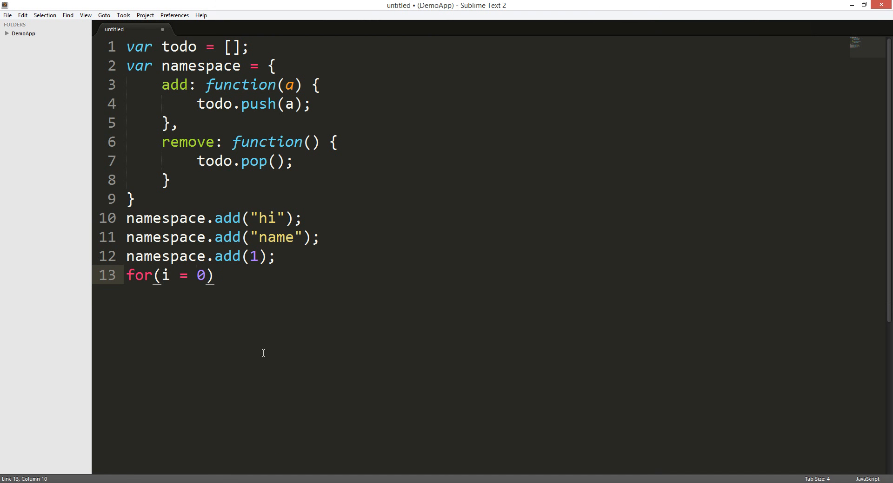
pyautogui.write(';')
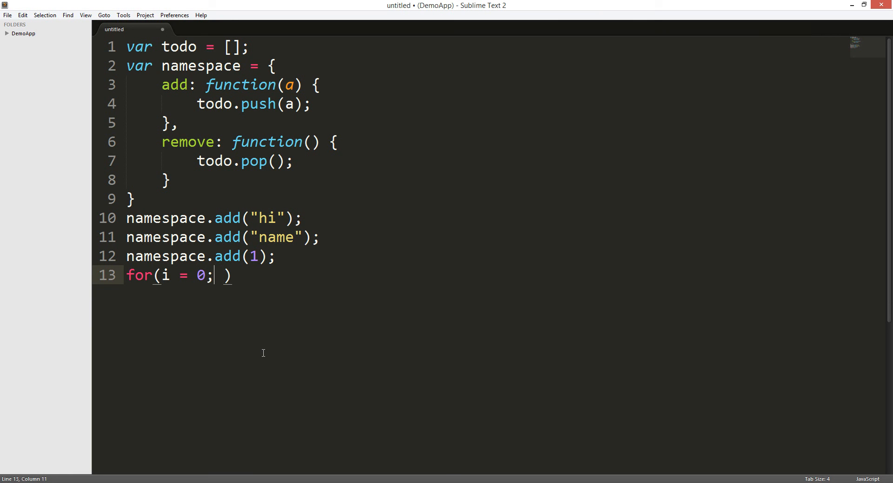
pyautogui.write('var')
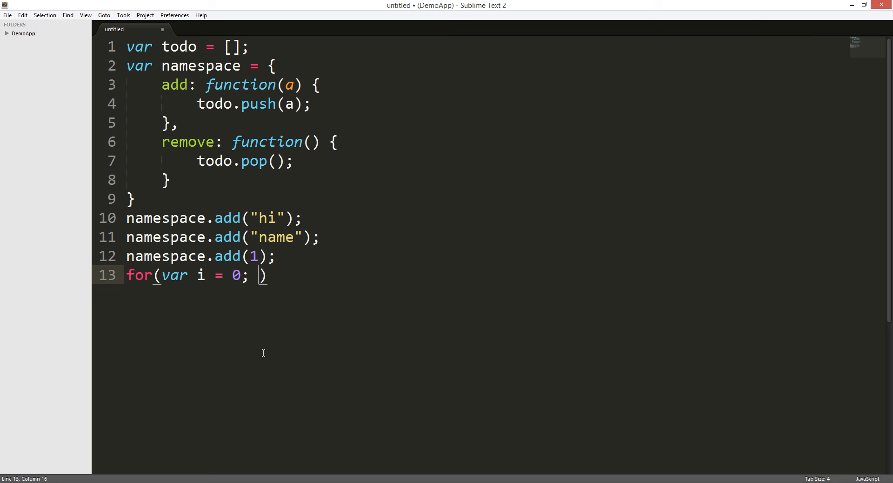
pyautogui.write('i <')
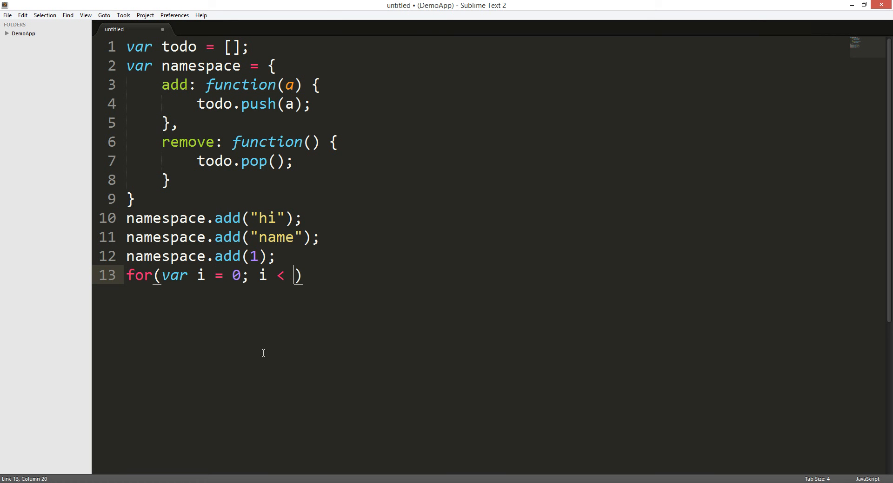
pyautogui.write('todo.length;')
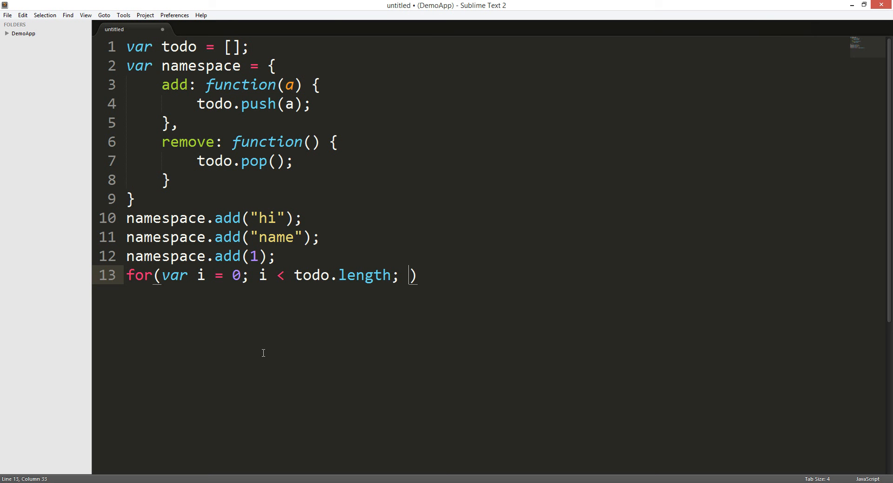
pyautogui.write('+')
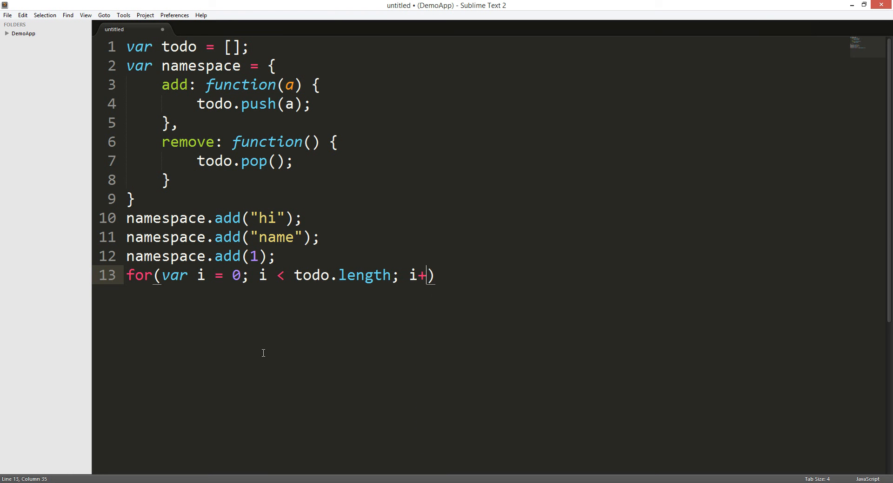
pyautogui.write('=1')
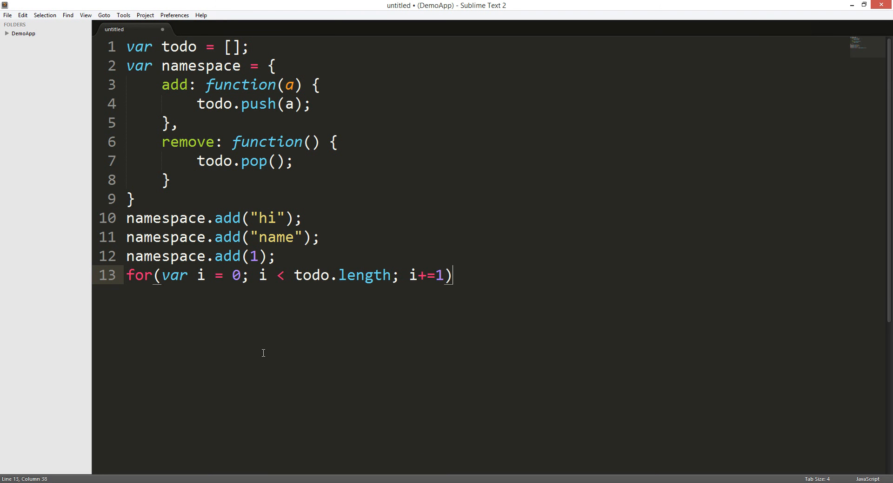
pyautogui.write('{}')
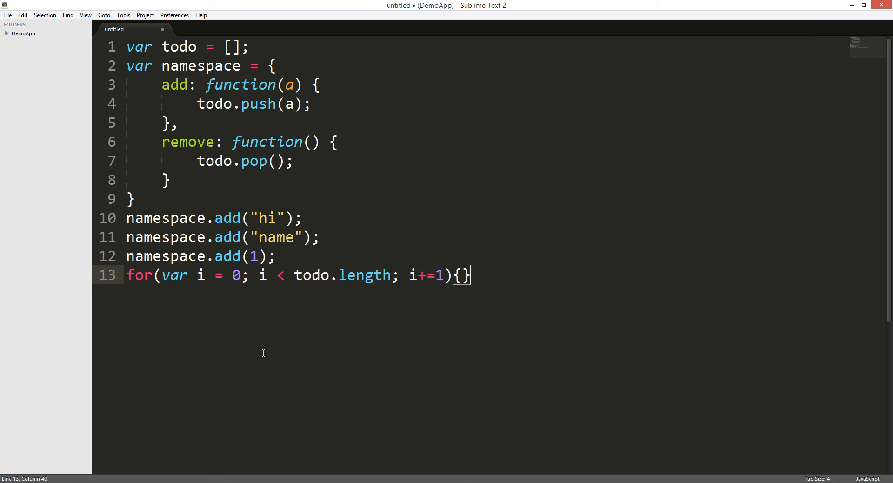
pyautogui.press('enter')
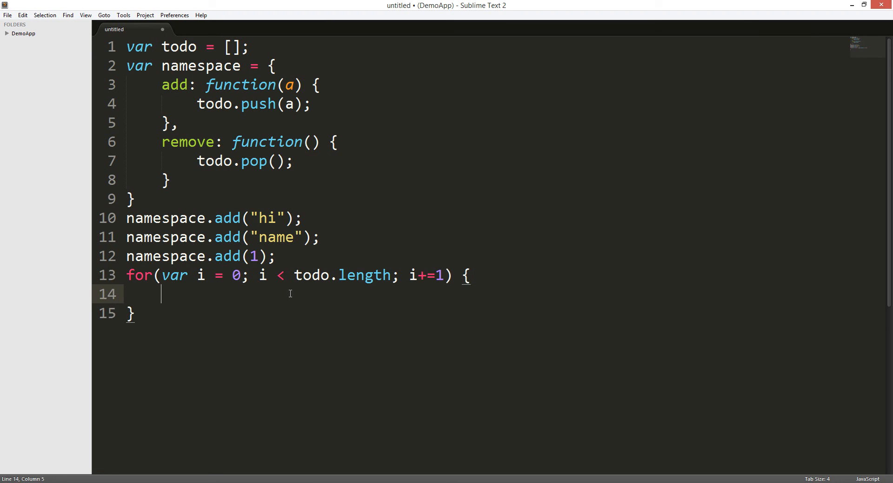
# - Fill the loop body with console.log(todo[i]); and review the loop condition
pyautogui.write('console.lo')
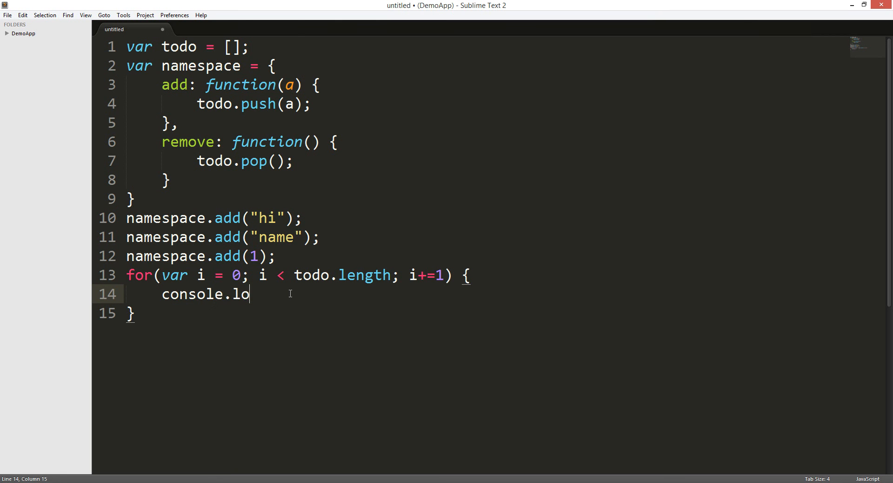
pyautogui.write('g()')
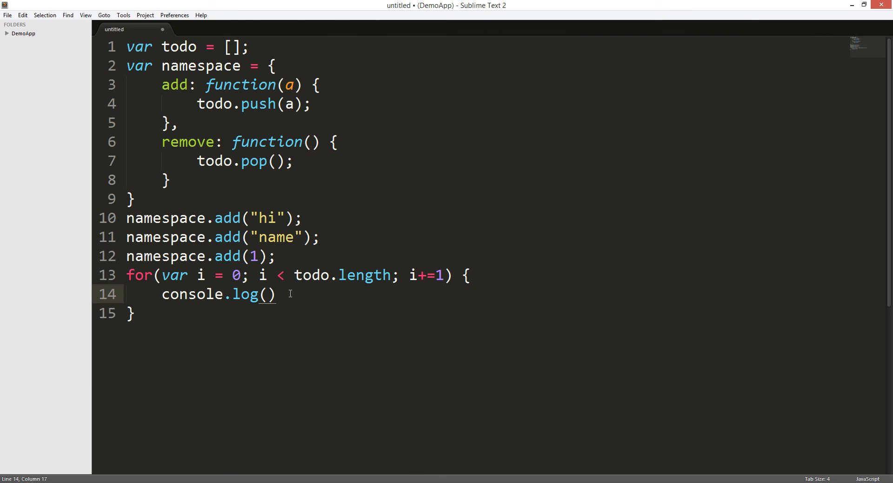
pyautogui.write('todo[')
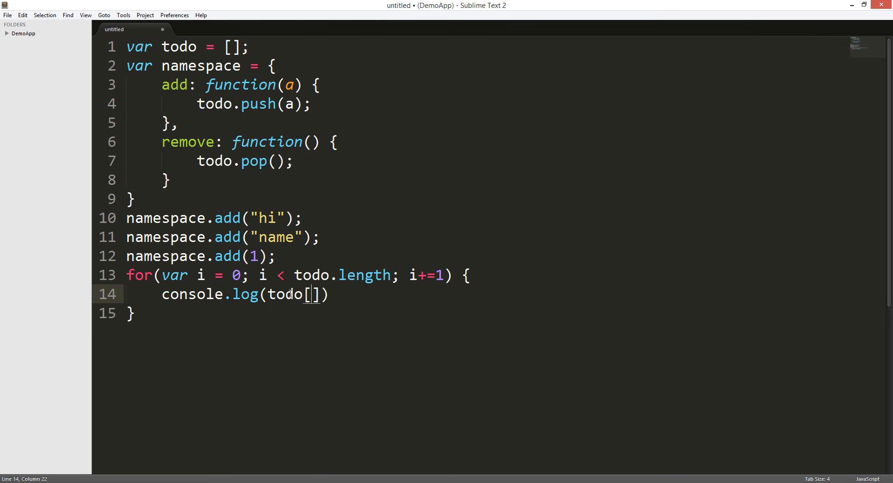
pyautogui.write('i)')
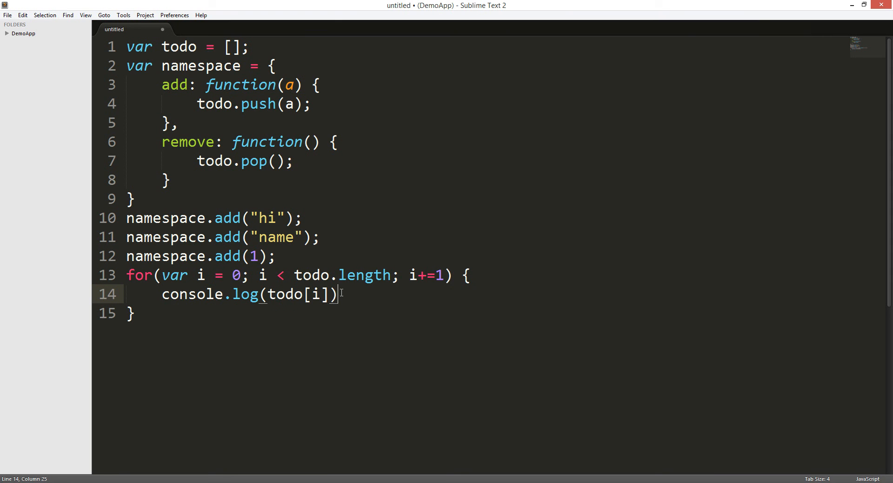
pyautogui.write(';')
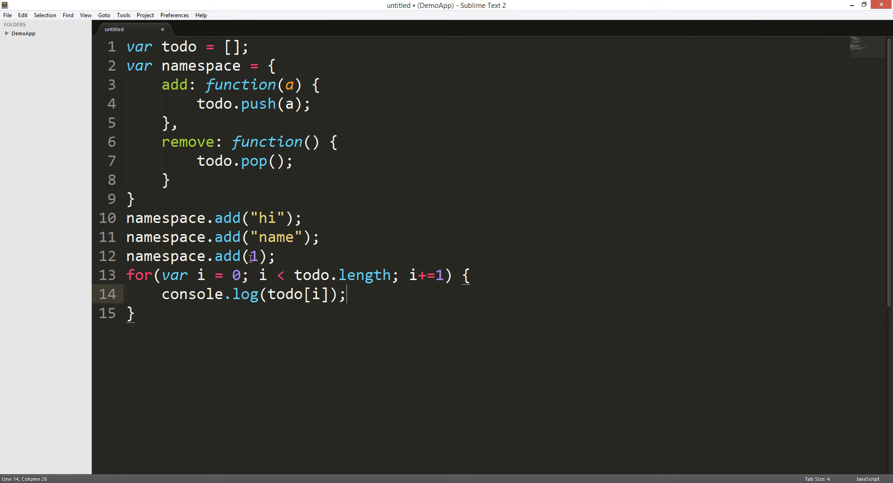
pyautogui.moveTo(356, 313)
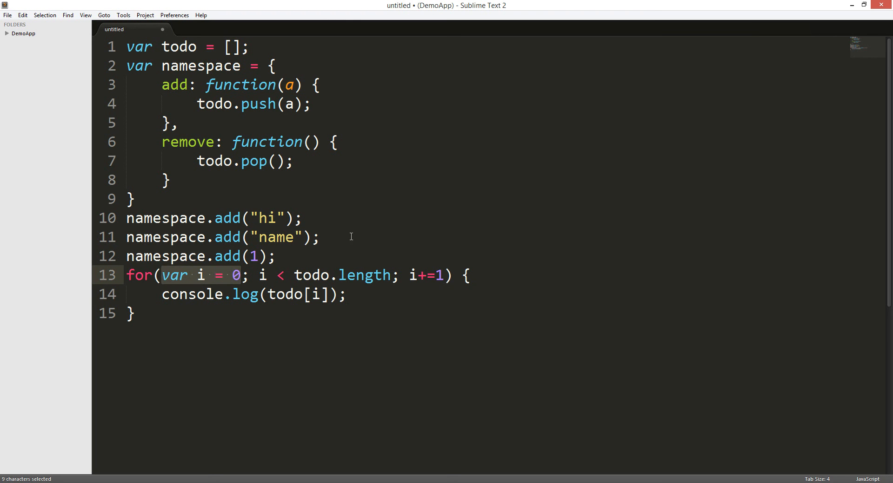
pyautogui.doubleClick(341, 275)
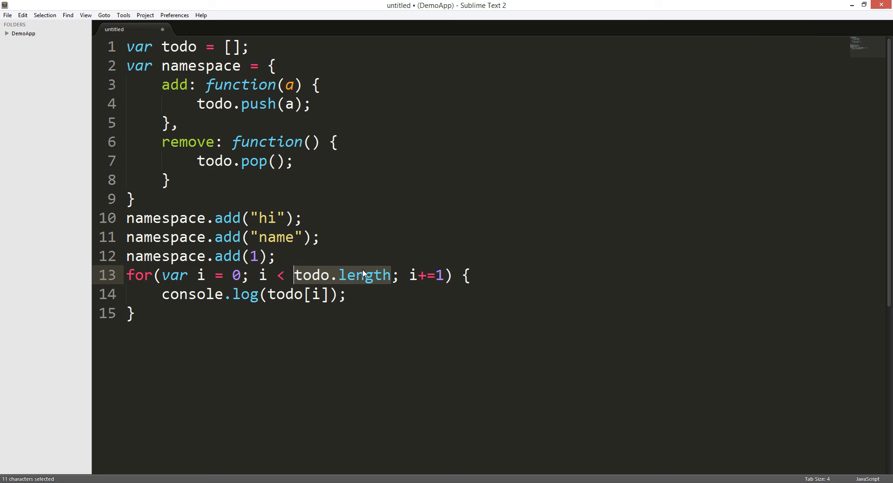
pyautogui.click(345, 295)
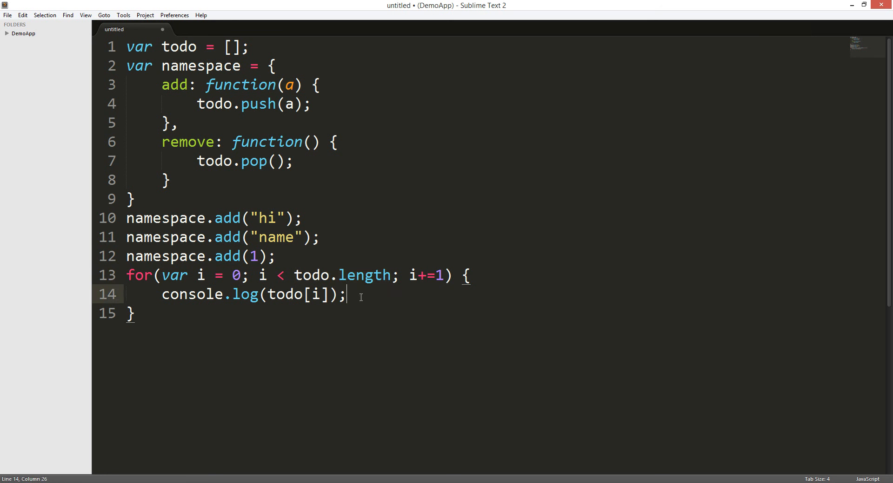
pyautogui.moveTo(127, 218); pyautogui.dragTo(276, 256)
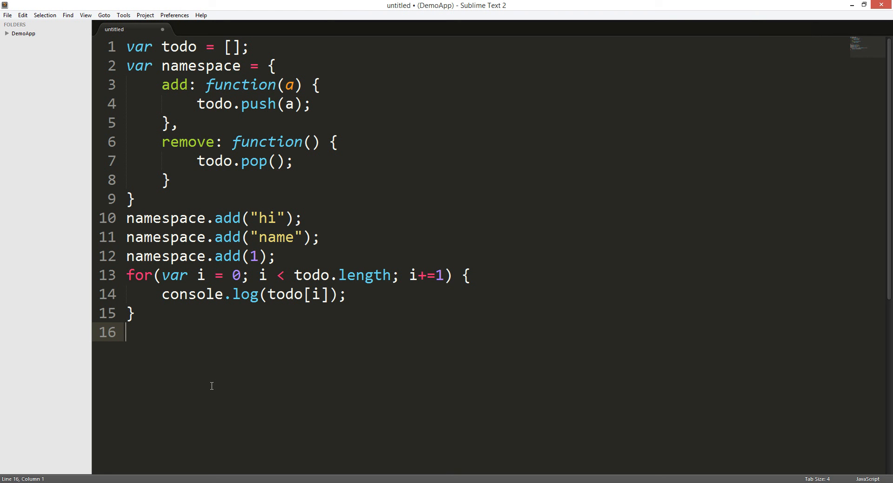
pyautogui.write('0')
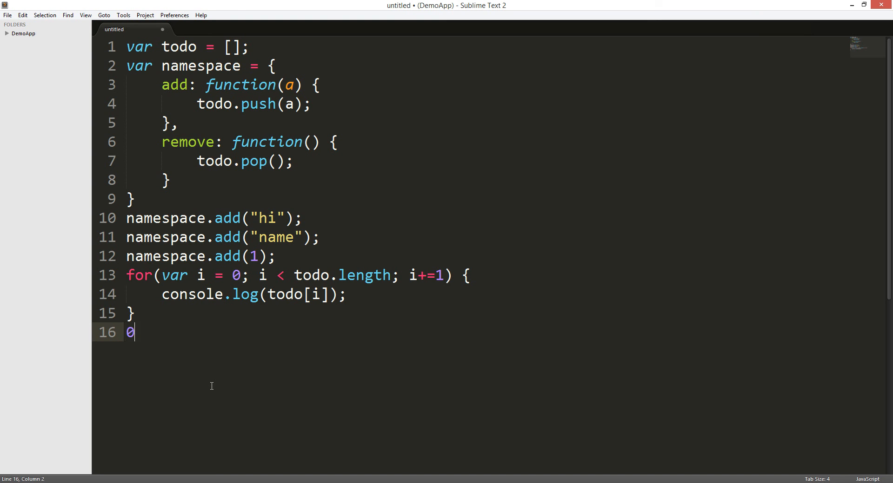
pyautogui.write('console.log')
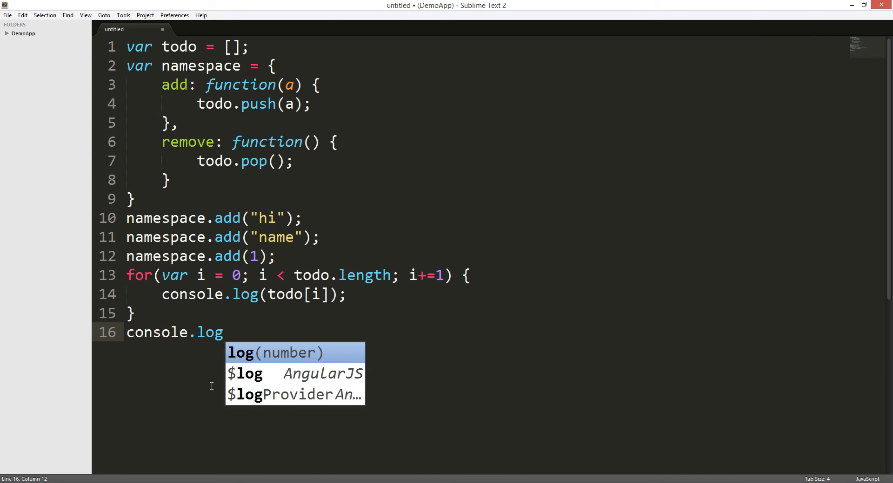
pyautogui.press('escape')
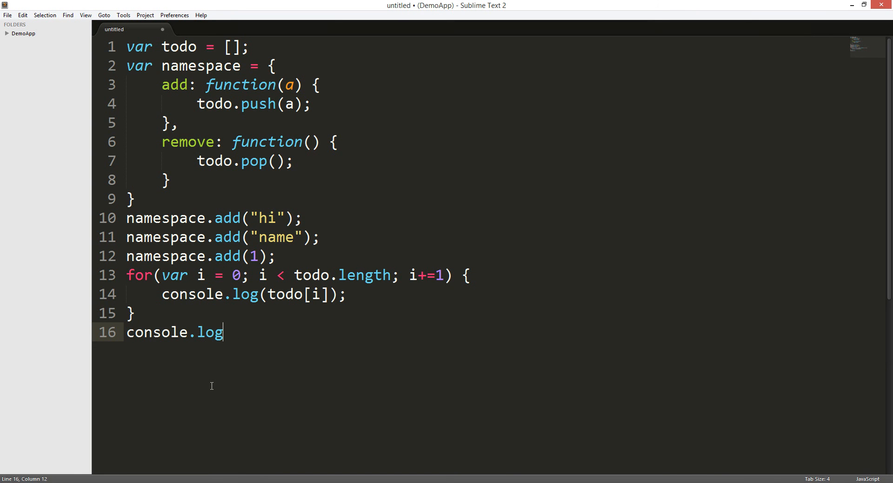
pyautogui.write('(todo[')
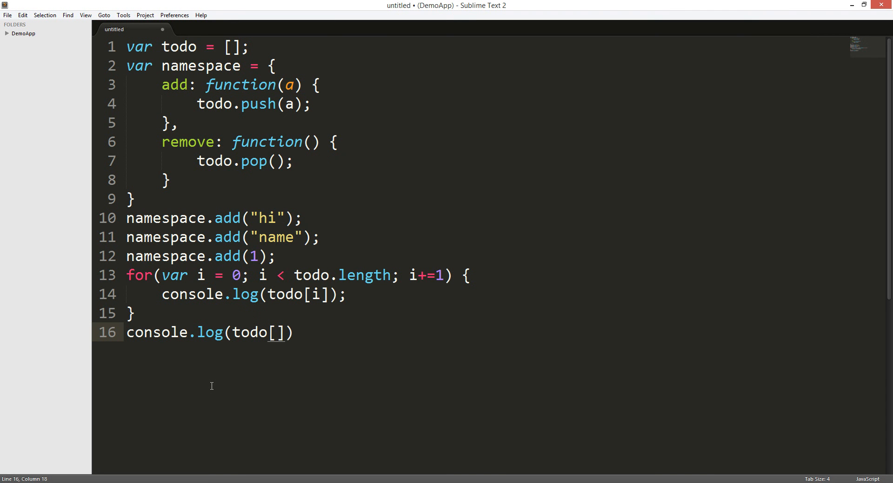
pyautogui.write('2')
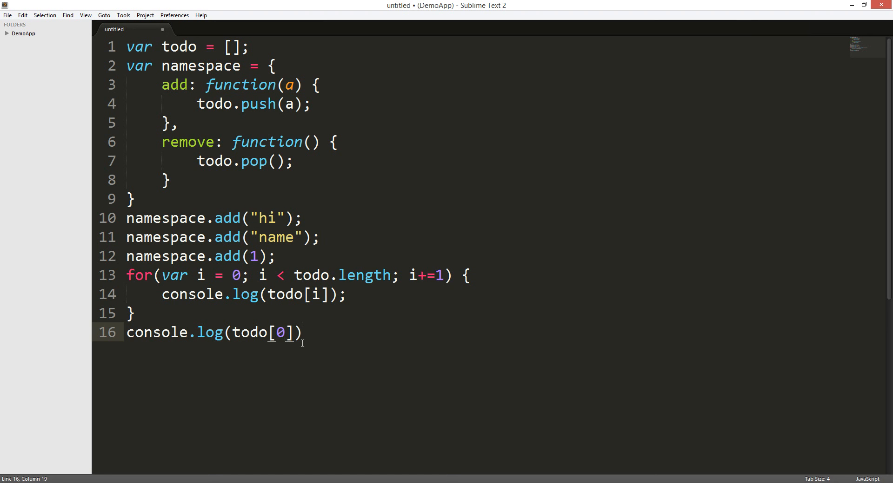
pyautogui.click(402, 362)
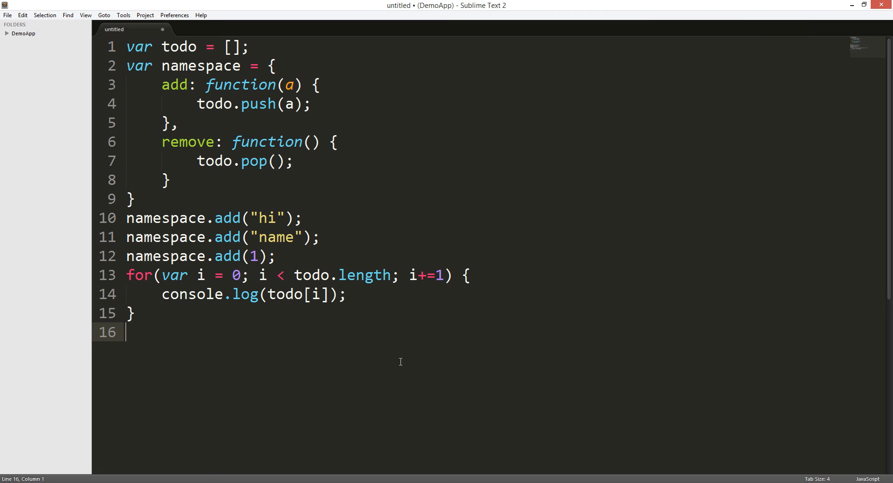
pyautogui.moveTo(219, 118)
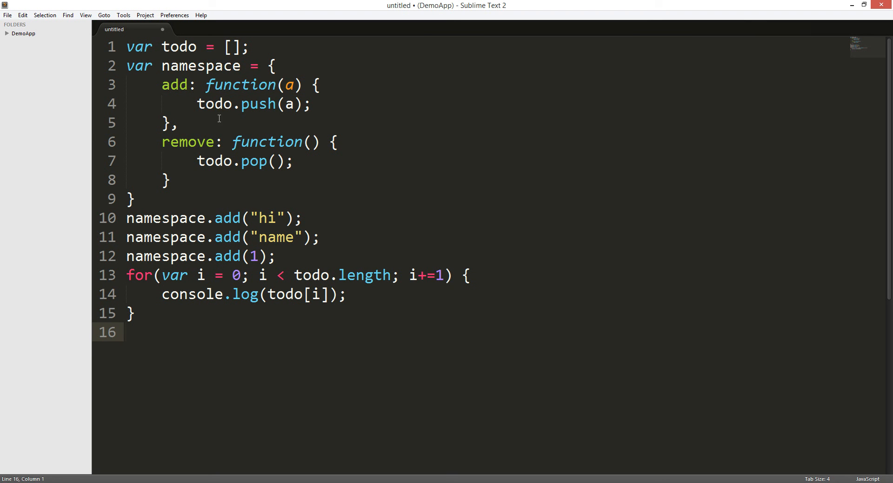
pyautogui.click(134, 199)
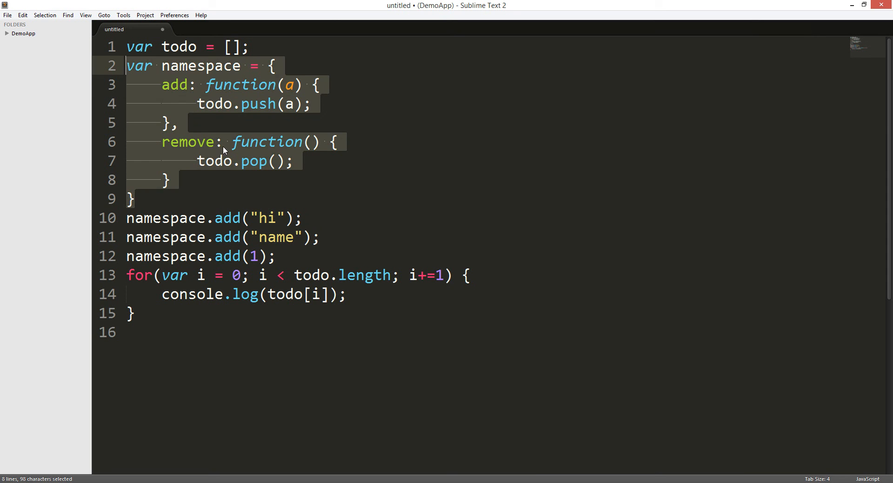
pyautogui.click(237, 186)
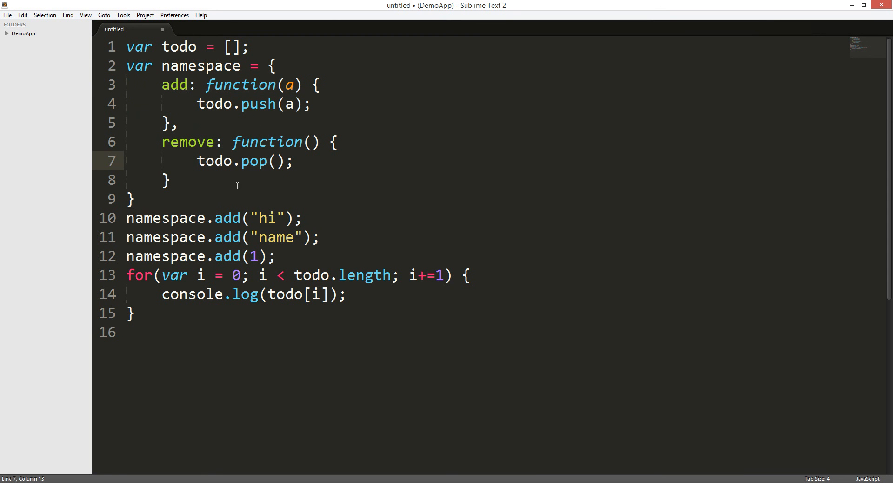
pyautogui.moveTo(240, 191)
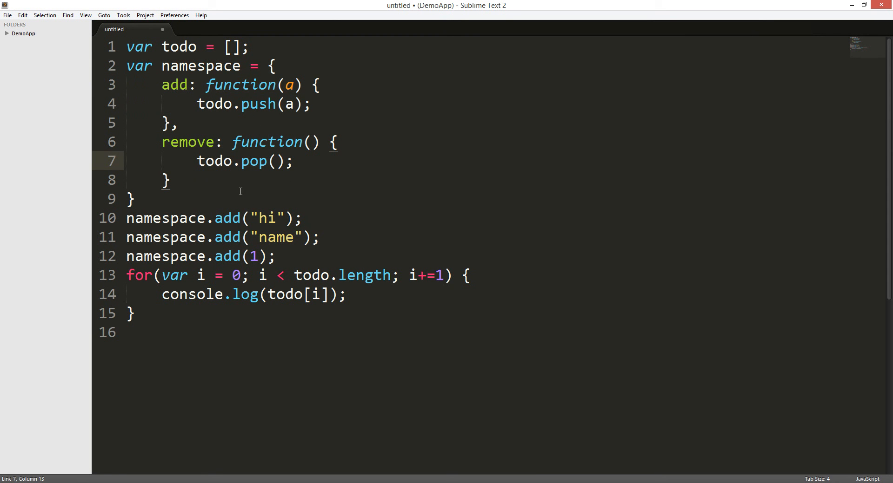
pyautogui.moveTo(284, 170)
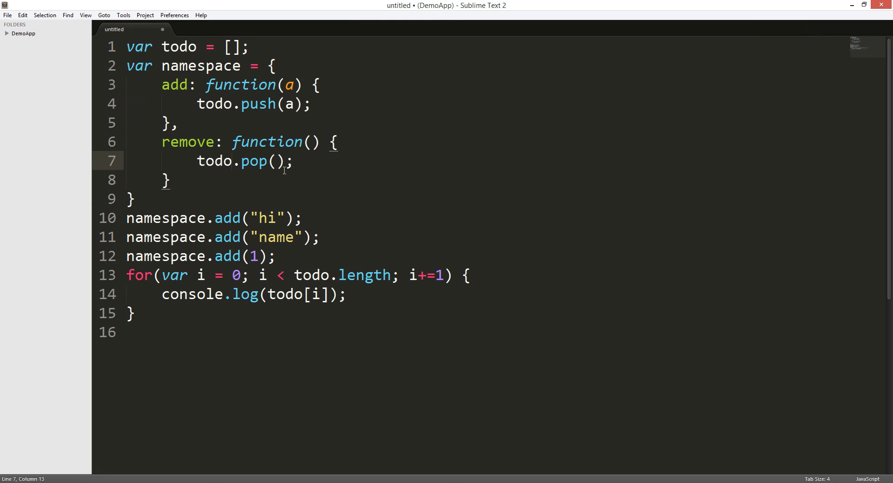
pyautogui.moveTo(274, 65); pyautogui.dragTo(272, 143)
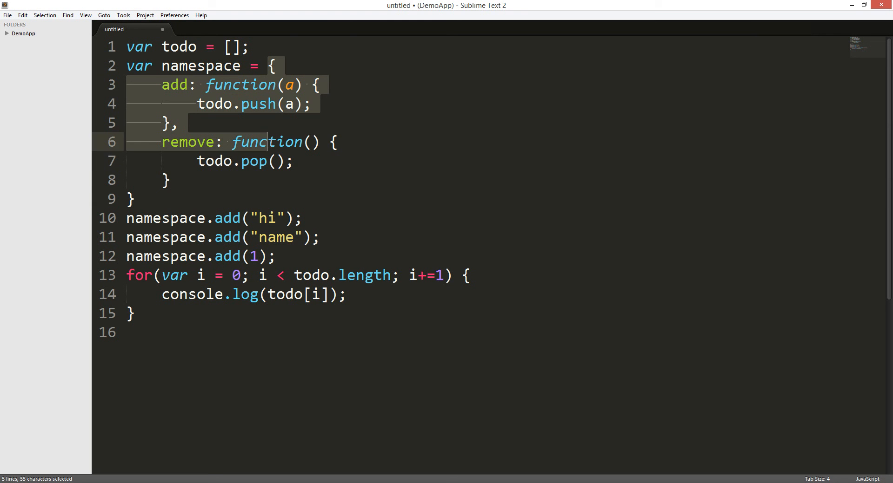
pyautogui.click(271, 199)
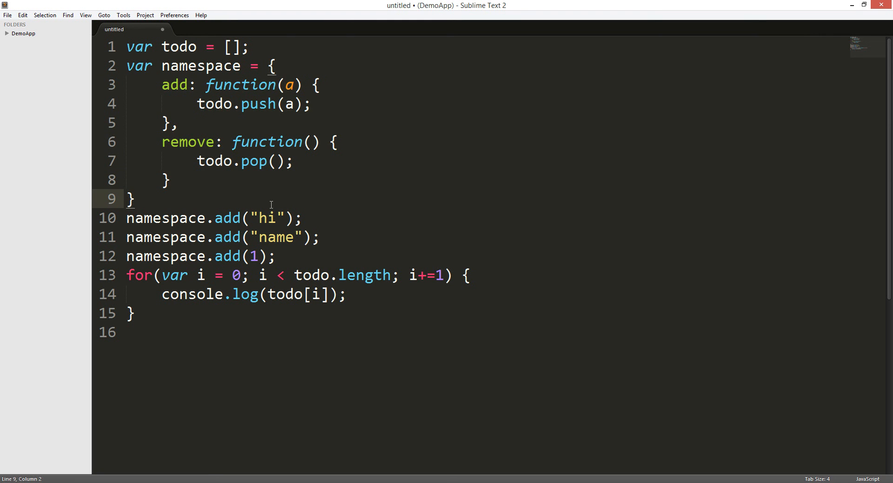
pyautogui.moveTo(329, 325)
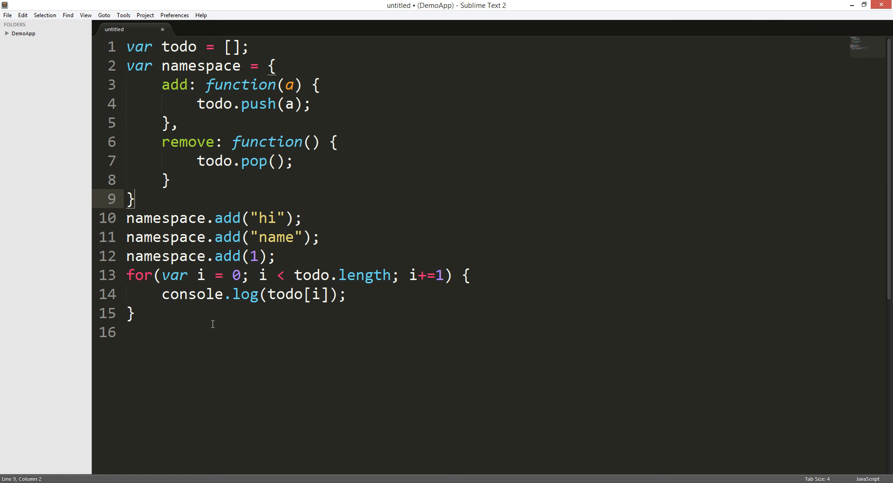
pyautogui.moveTo(294, 343)
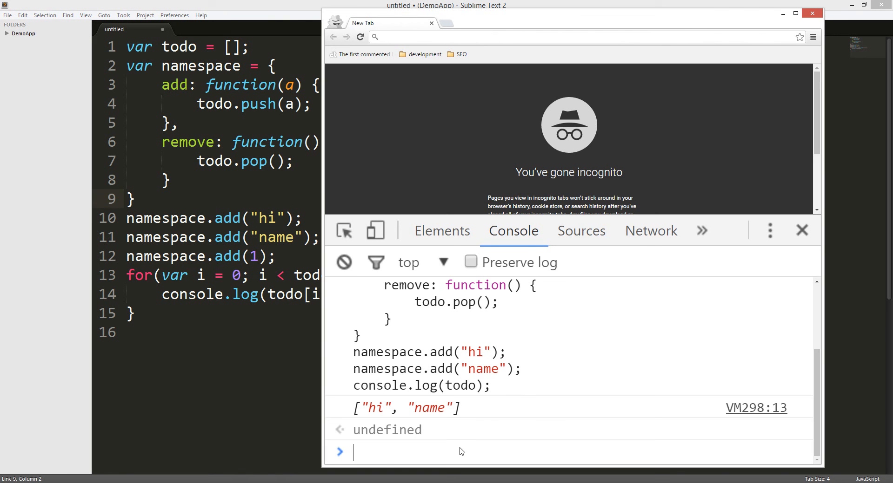
# - Paste the full to-do script into the console and run it, logging hi, name and 1
pyautogui.click(343, 262)
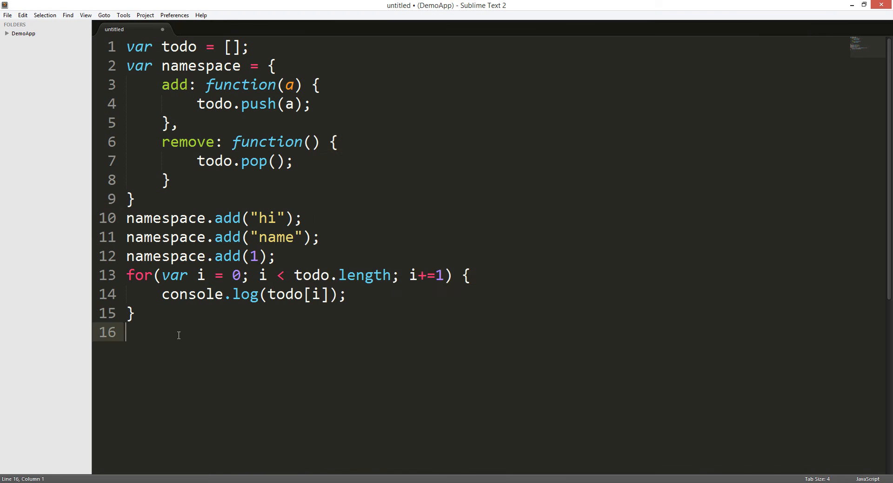
pyautogui.press('ctrl+a')
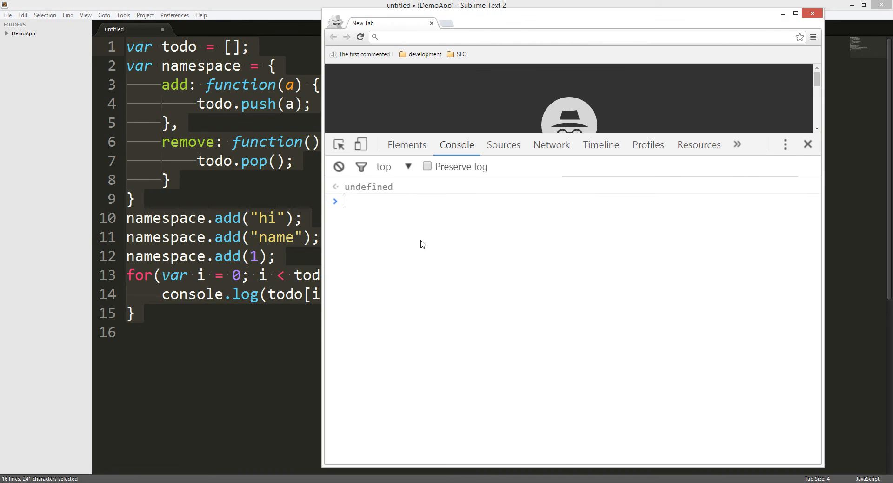
pyautogui.write('var todo = [];')
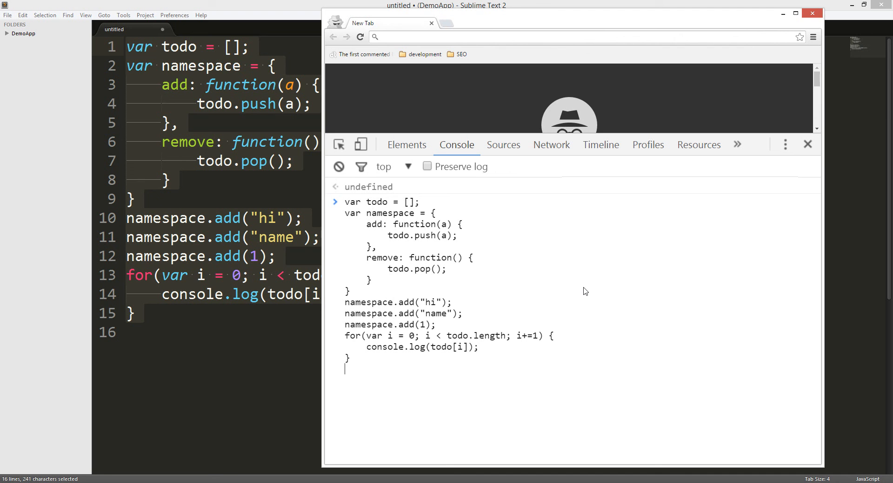
pyautogui.press('Return')
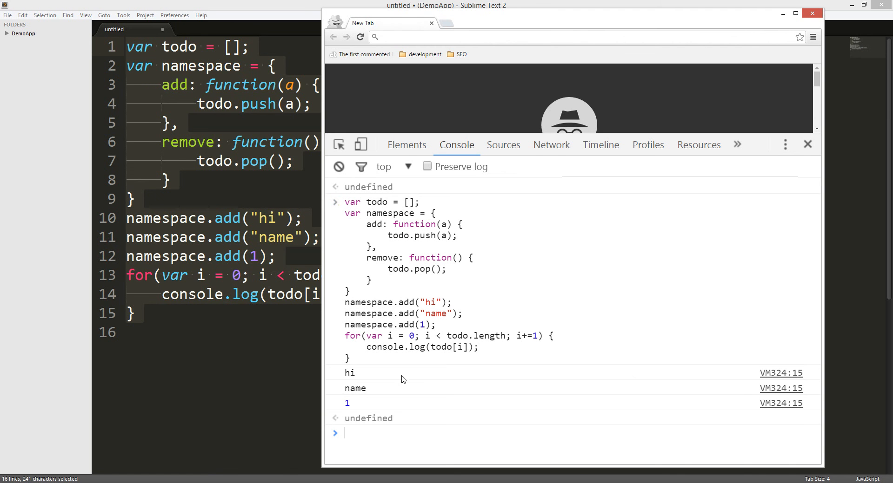
pyautogui.moveTo(328, 393)
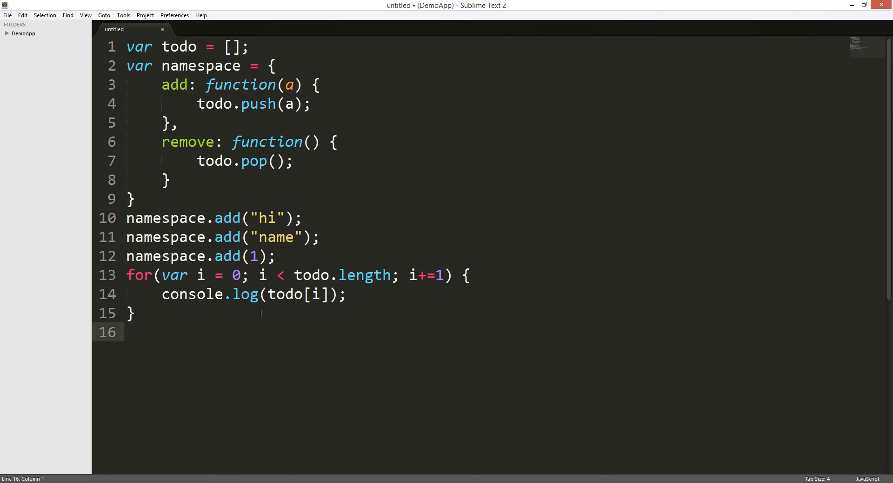
pyautogui.moveTo(204, 318)
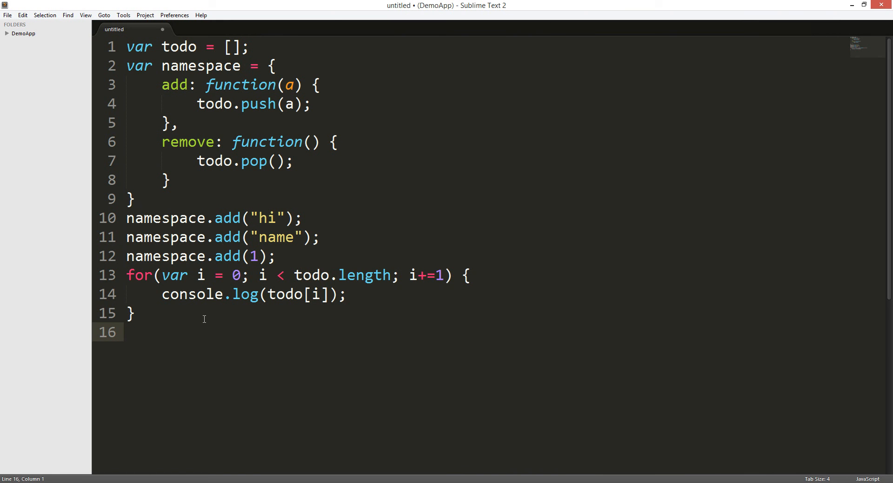
# - Insert namespace.remove(); on a new line above the loop and select the whole script
pyautogui.click(159, 313)
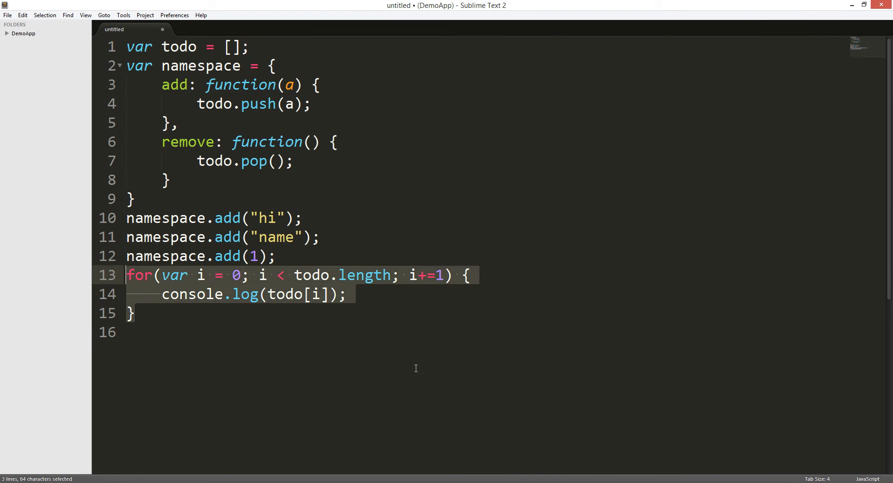
pyautogui.press('enter')
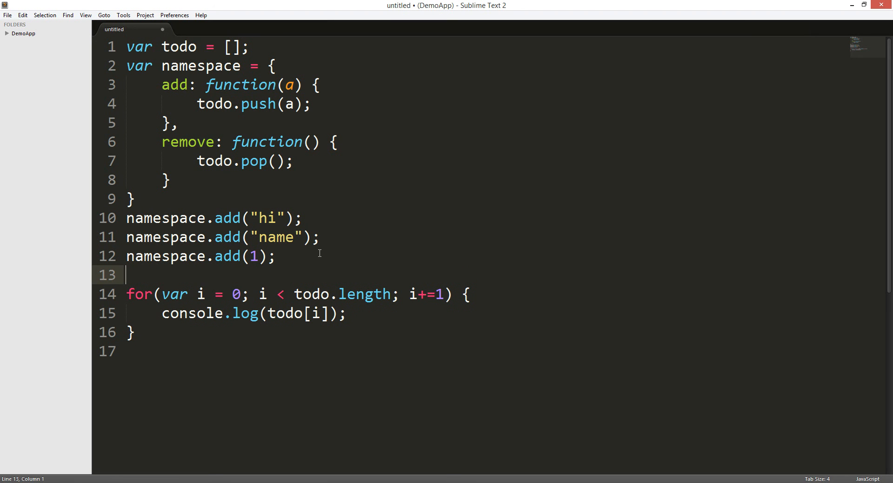
pyautogui.write('namespace')
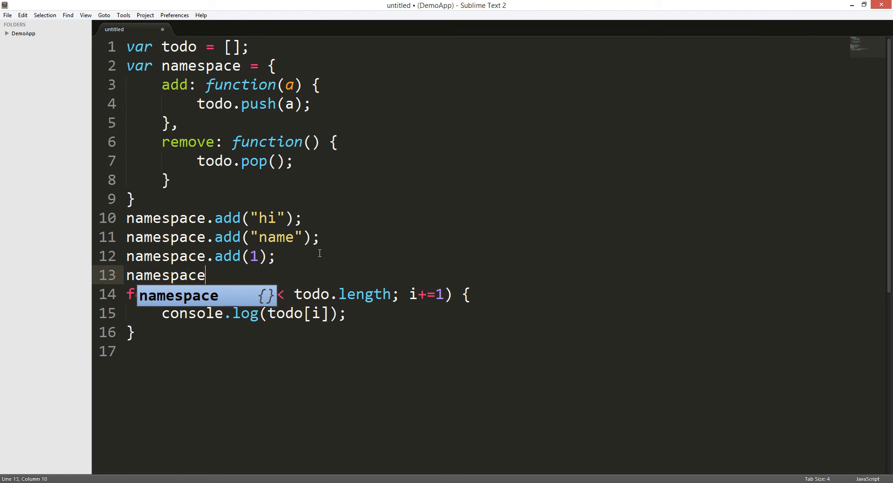
pyautogui.write('.remove();')
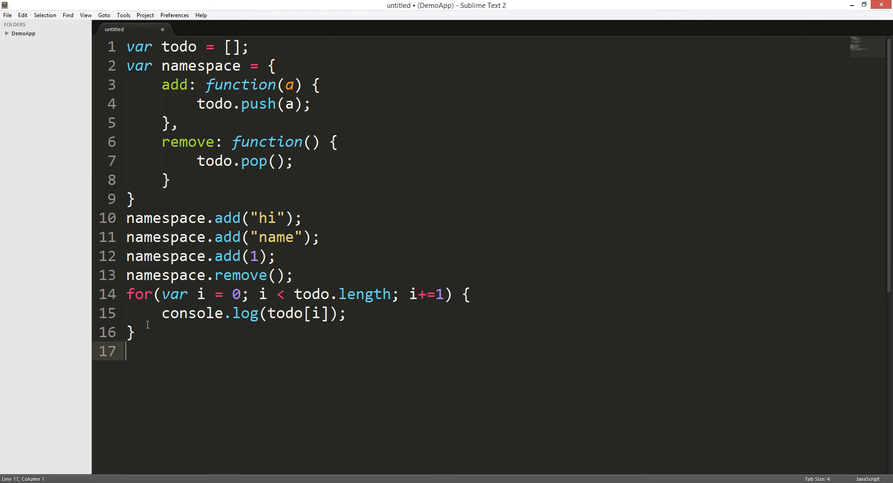
pyautogui.press('ctrl+a')
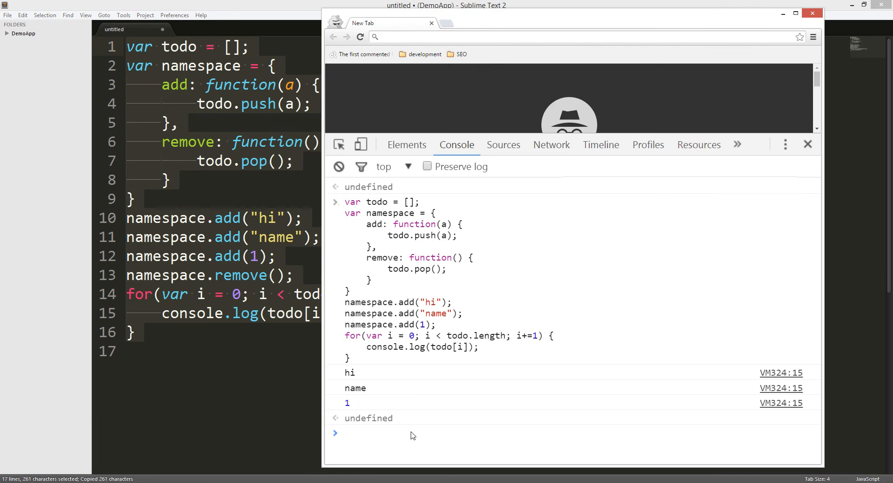
# - Run the pasted script so the console logs only hi and name, then mark the remove call
pyautogui.press('Return')
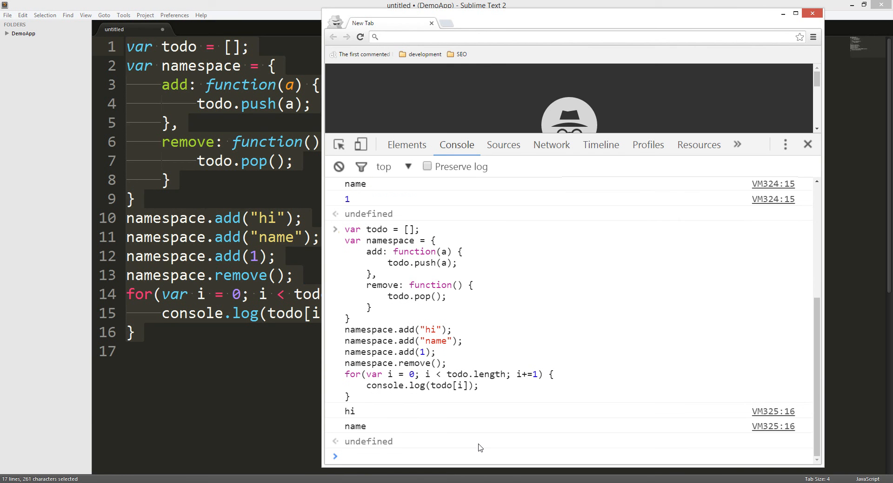
pyautogui.moveTo(438, 367)
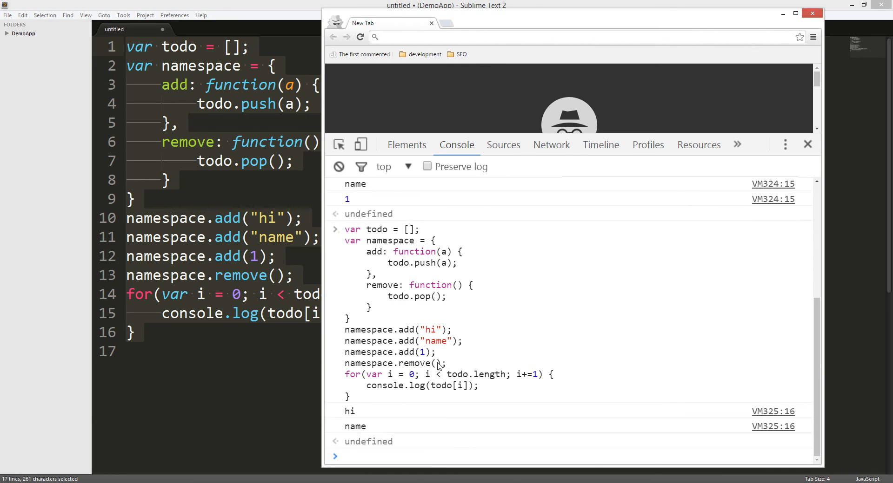
pyautogui.doubleClick(390, 352)
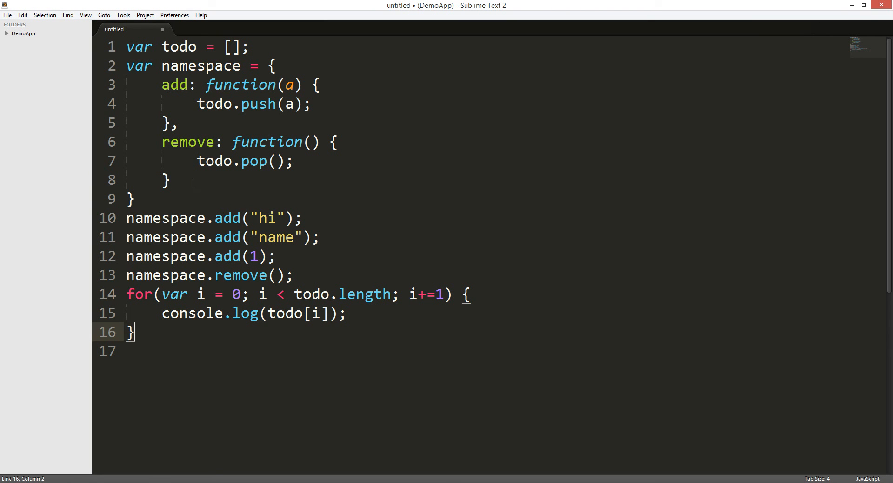
pyautogui.click(364, 180)
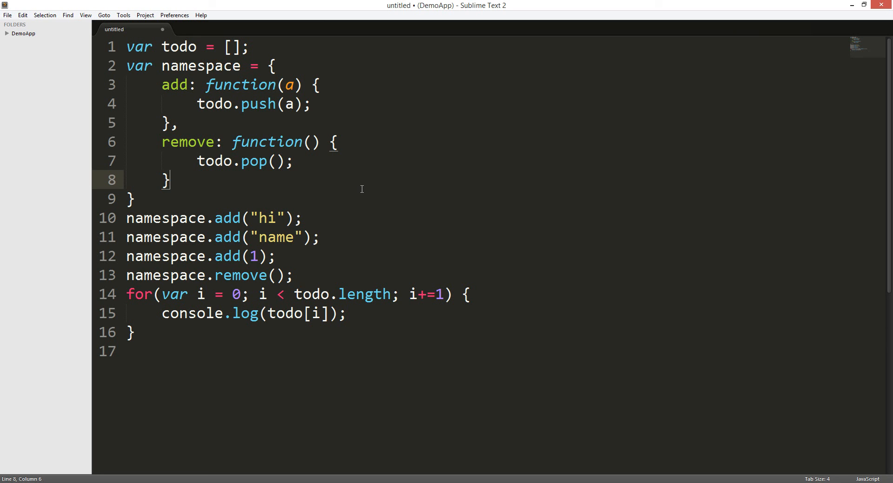
pyautogui.moveTo(326, 345)
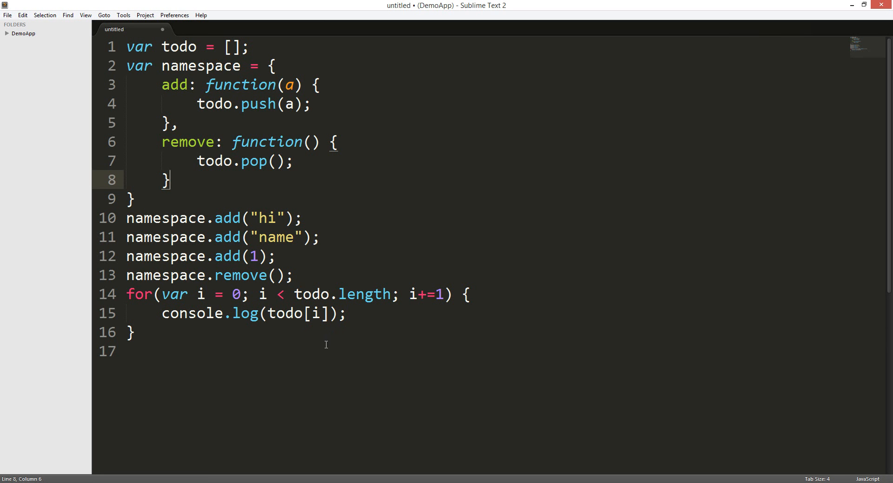
pyautogui.moveTo(323, 359)
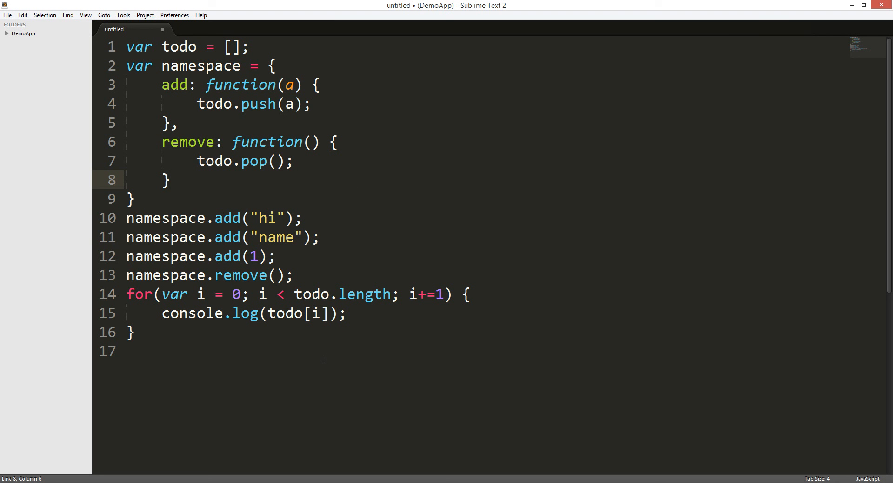
pyautogui.moveTo(318, 356)
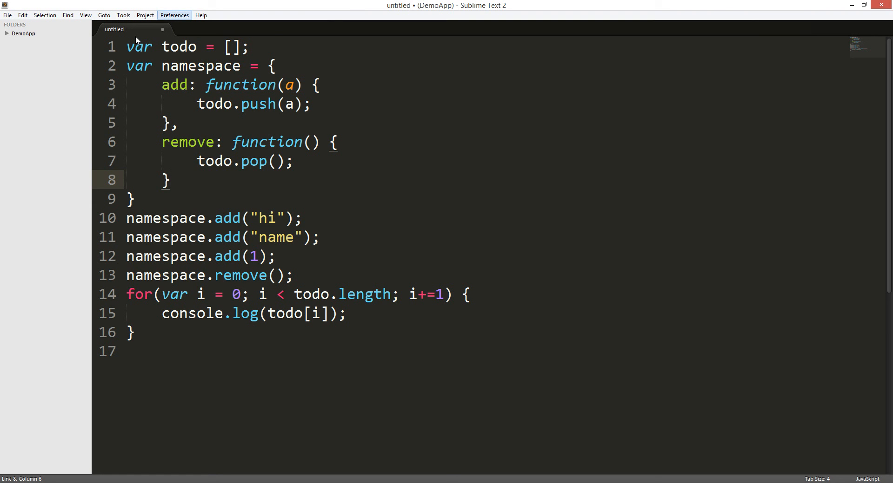
pyautogui.moveTo(305, 255)
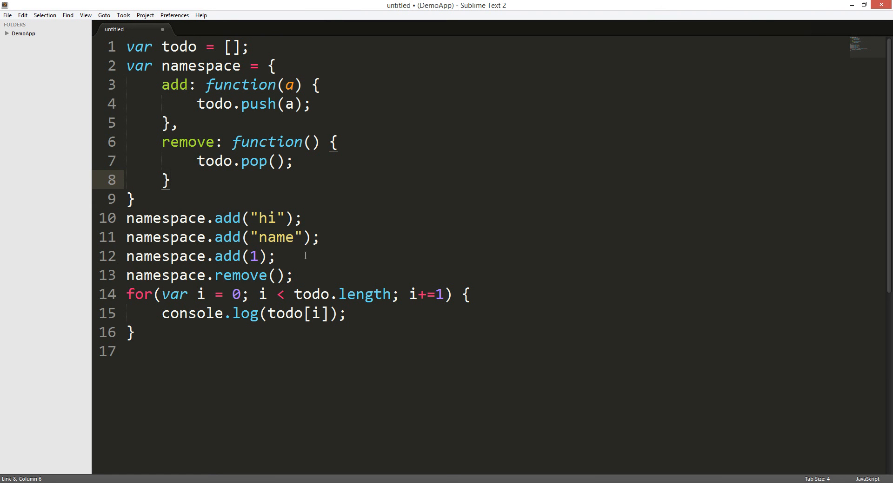
pyautogui.moveTo(318, 347)
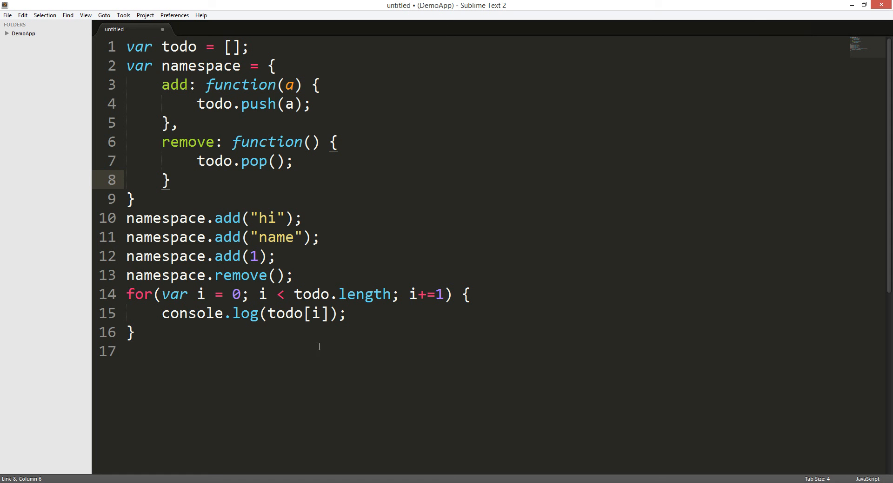
pyautogui.moveTo(110, 305)
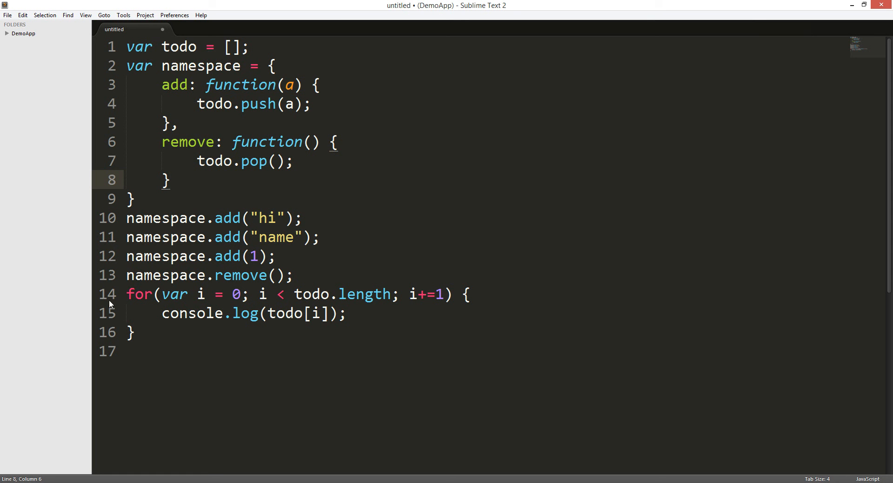
pyautogui.moveTo(239, 349)
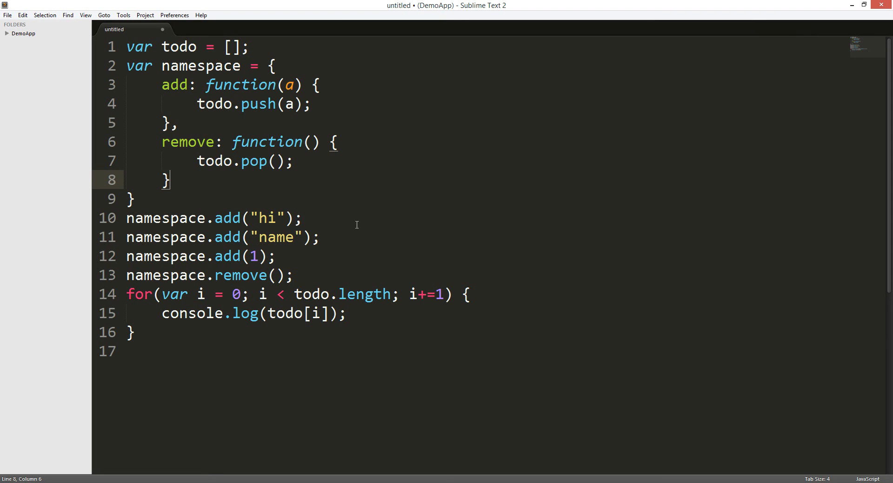
# - Add a list: function() {} method after remove and cut the logging loop to move into it
pyautogui.write(',\\n    lis')
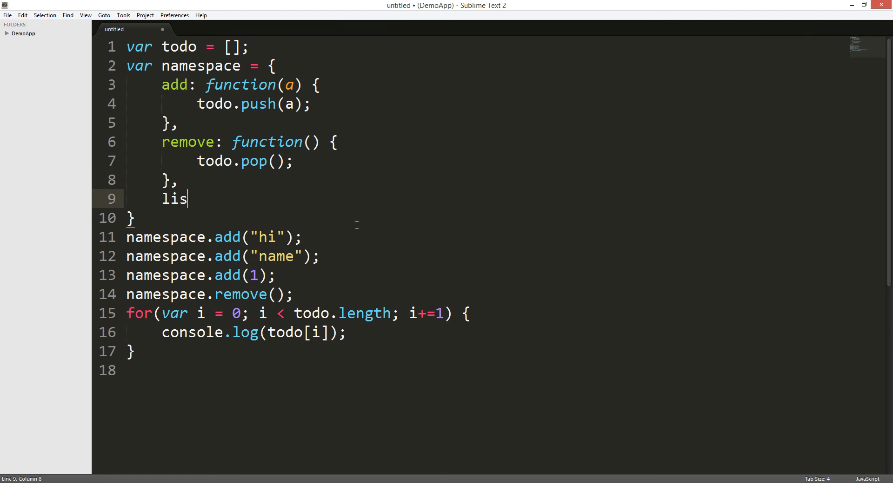
pyautogui.write('t:')
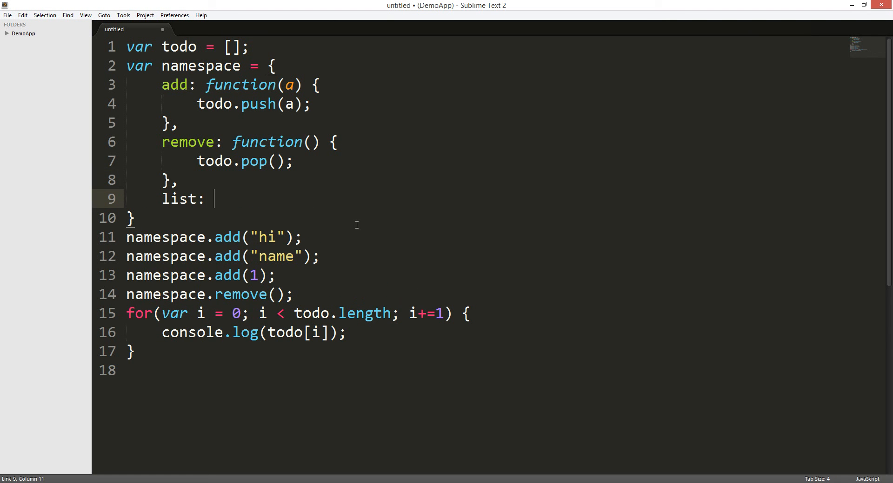
pyautogui.write('function()')
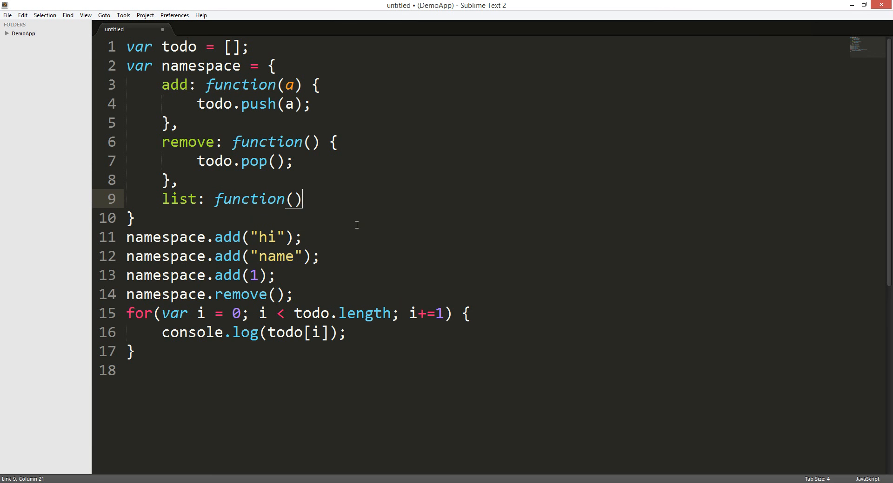
pyautogui.write('{')
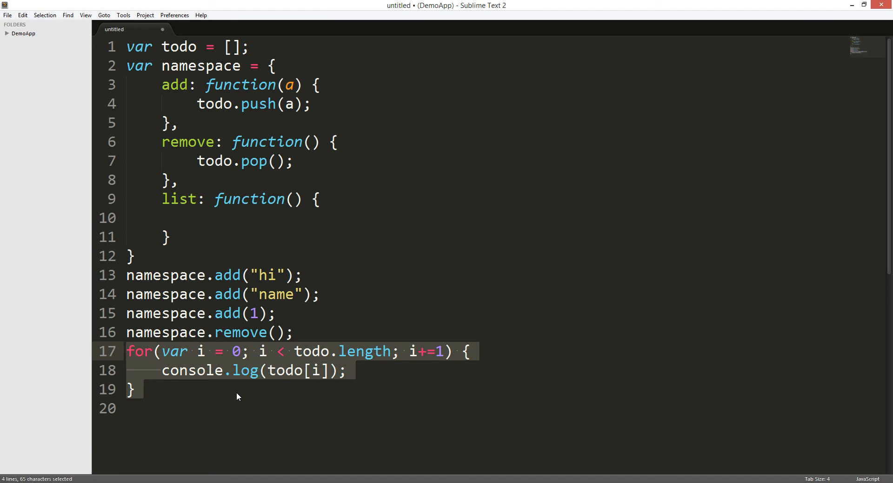
pyautogui.press('ctrl+x')
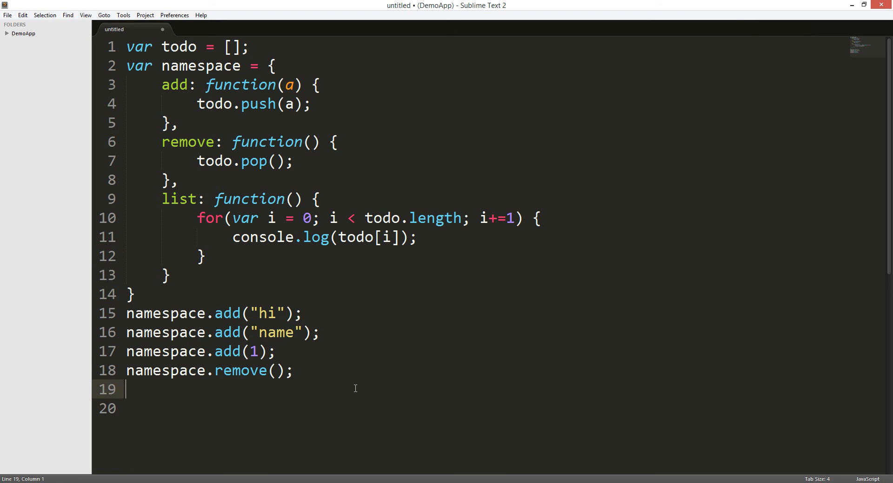
# - Call namespace.list() after the remove call and select the whole script
pyautogui.write('namespc')
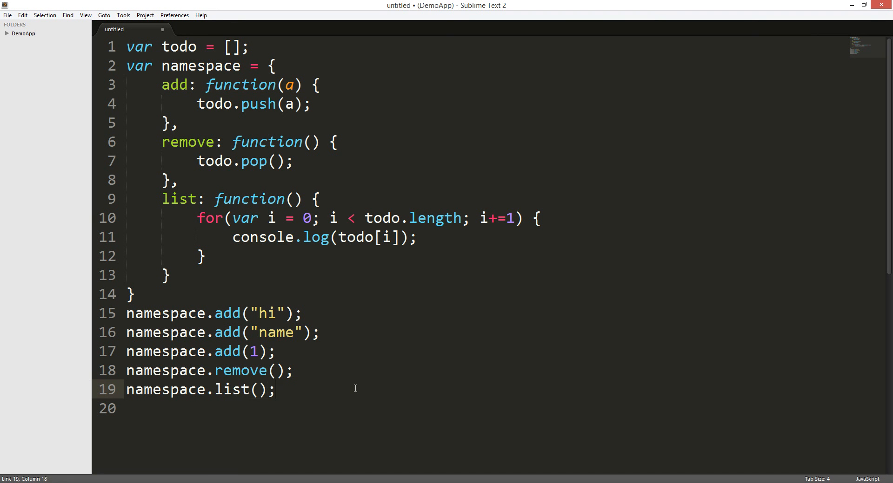
pyautogui.moveTo(249, 397)
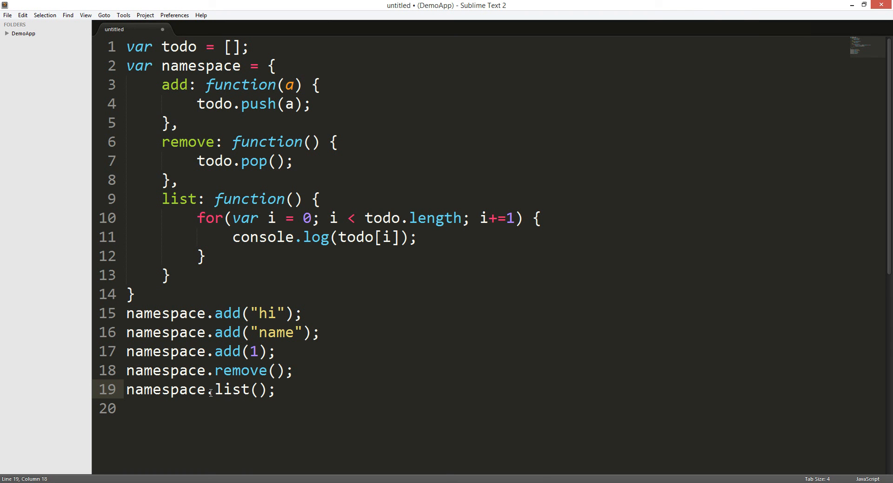
pyautogui.press('ctrl+a')
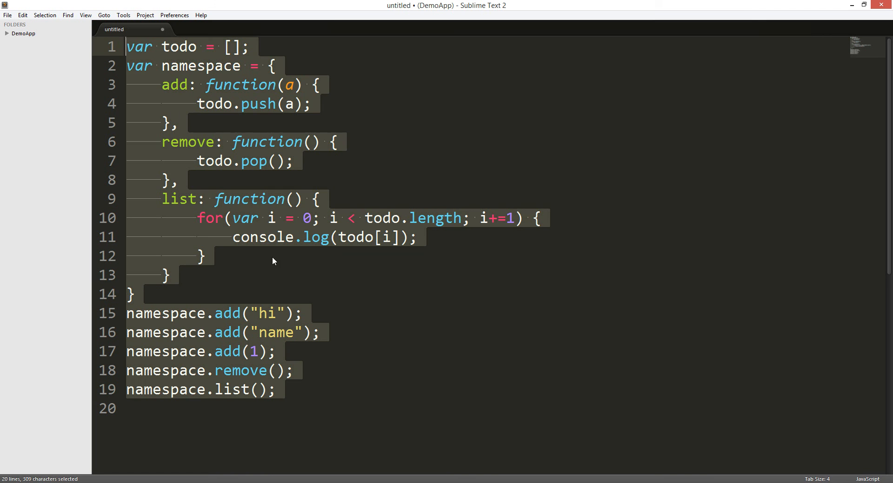
# - Copy the script and clear the console before running the version with the list method
pyautogui.press('ctrl+c')
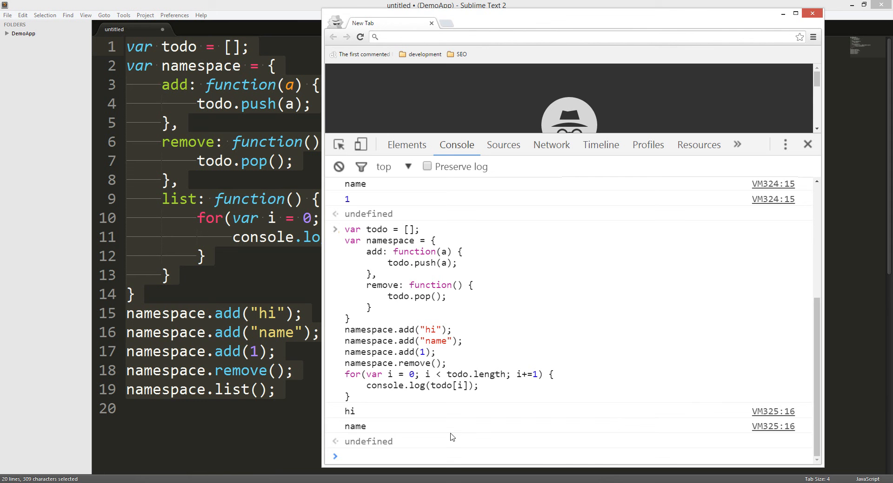
pyautogui.write('clear')
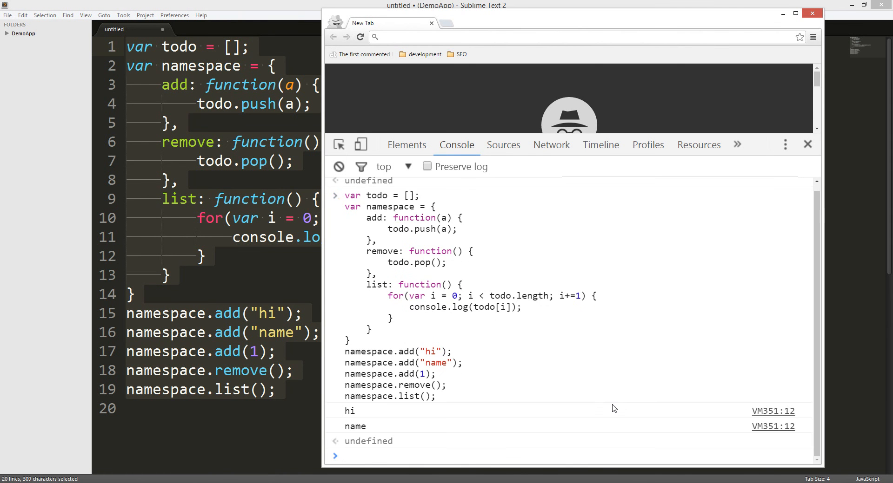
pyautogui.moveTo(410, 399)
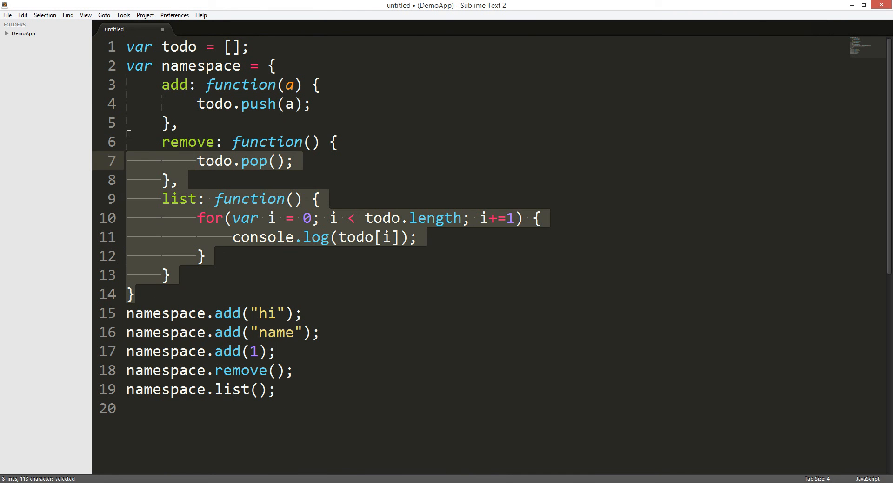
pyautogui.click(236, 247)
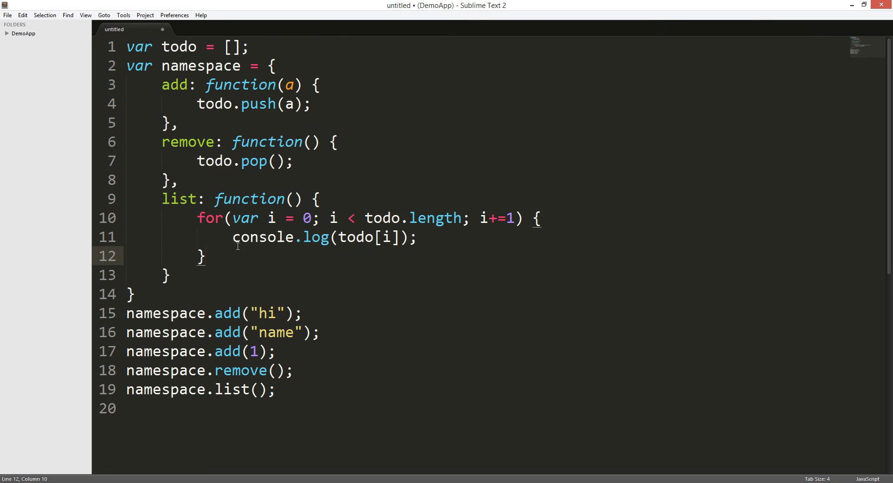
pyautogui.moveTo(188, 284)
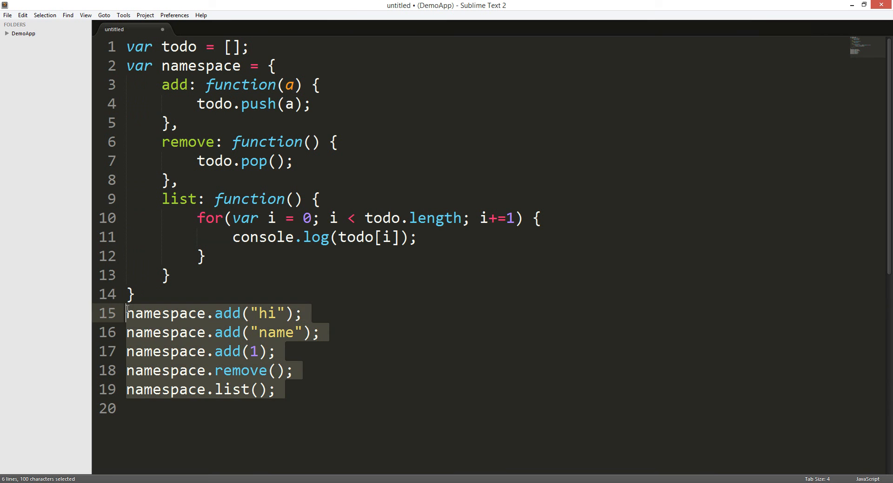
pyautogui.click(215, 352)
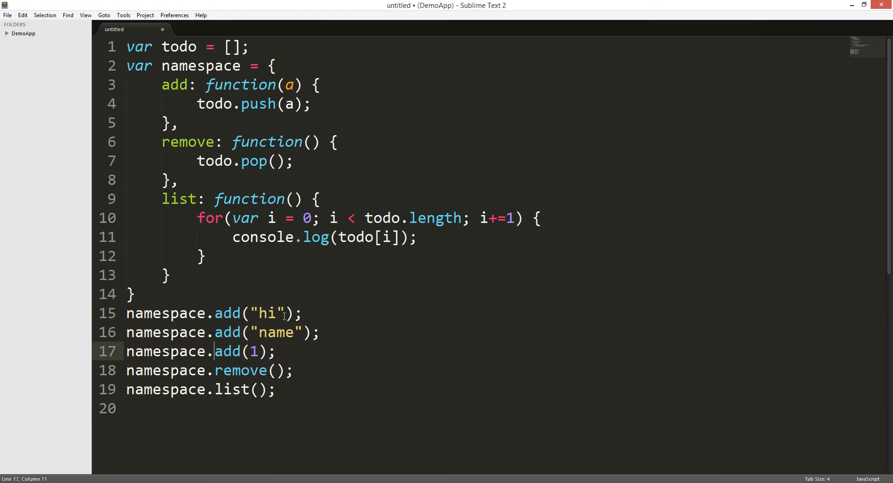
pyautogui.click(268, 371)
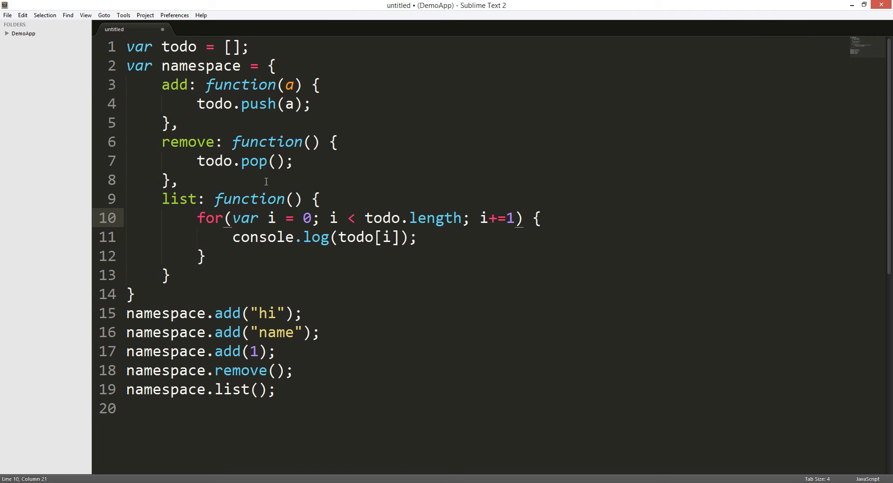
pyautogui.moveTo(341, 218)
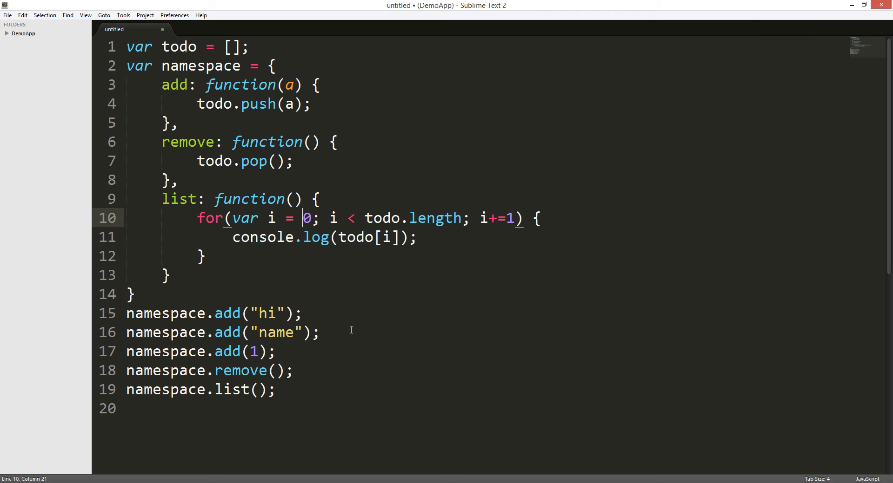
pyautogui.moveTo(313, 306)
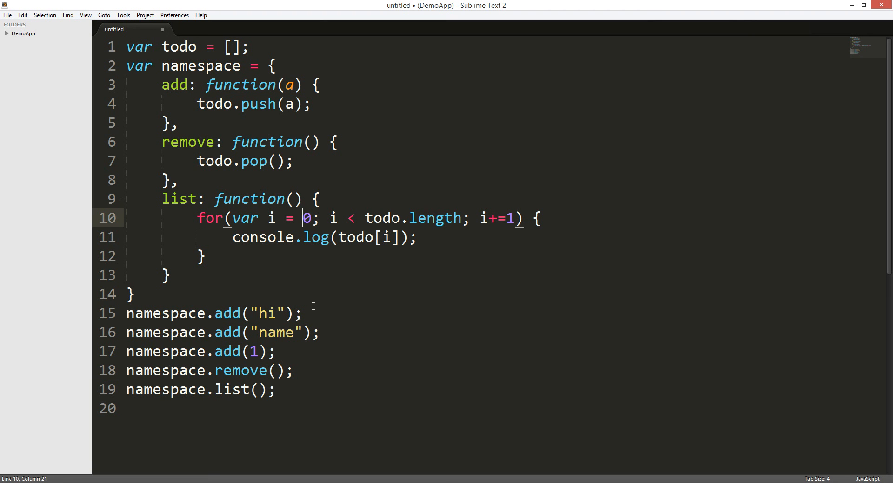
pyautogui.moveTo(313, 313)
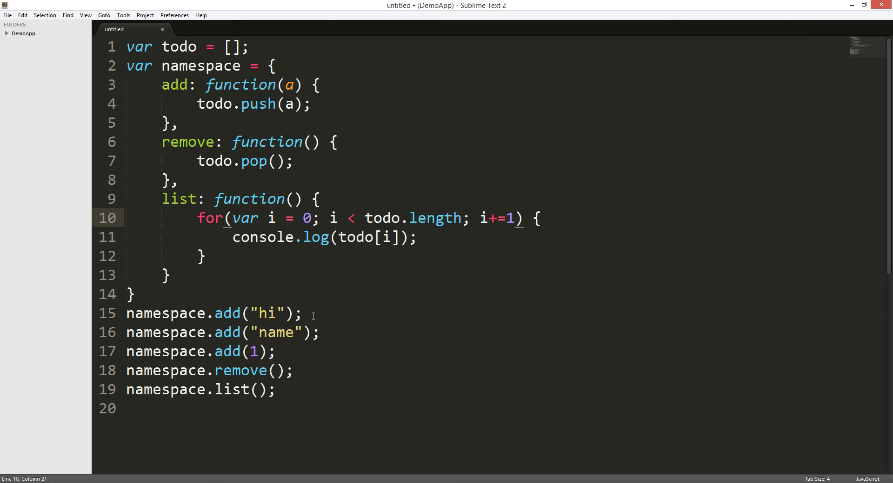
pyautogui.moveTo(323, 267)
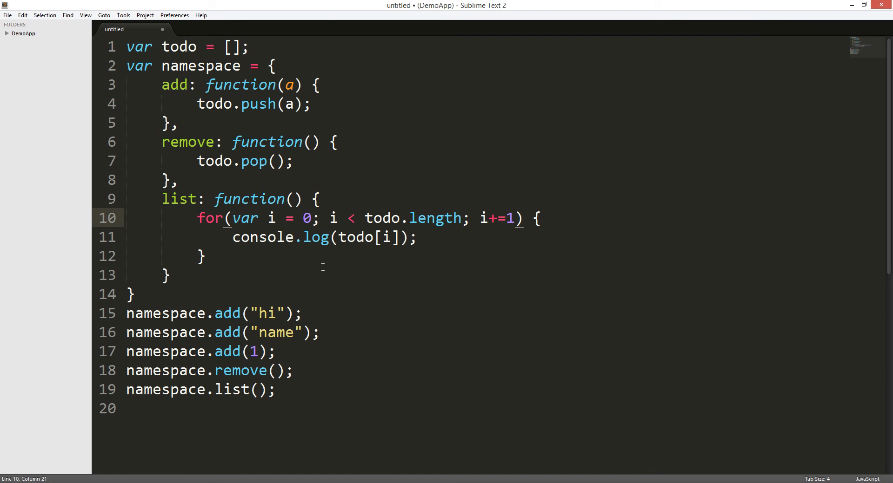
pyautogui.moveTo(254, 211)
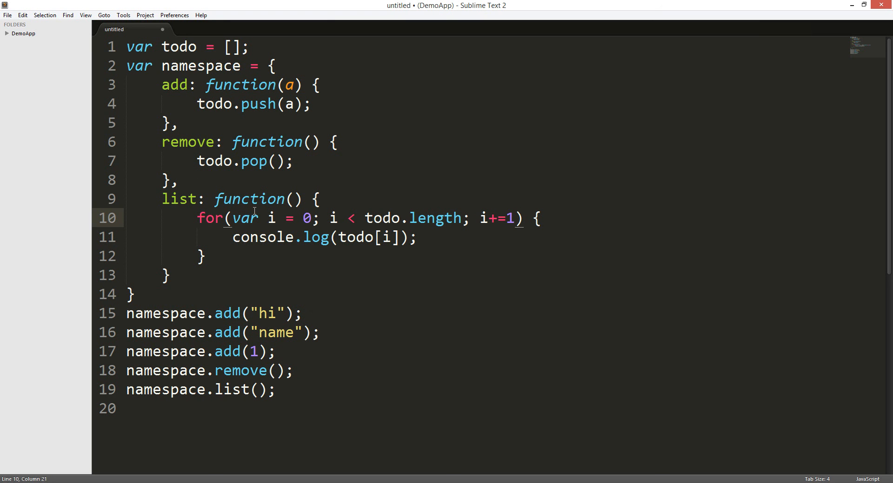
pyautogui.click(188, 85)
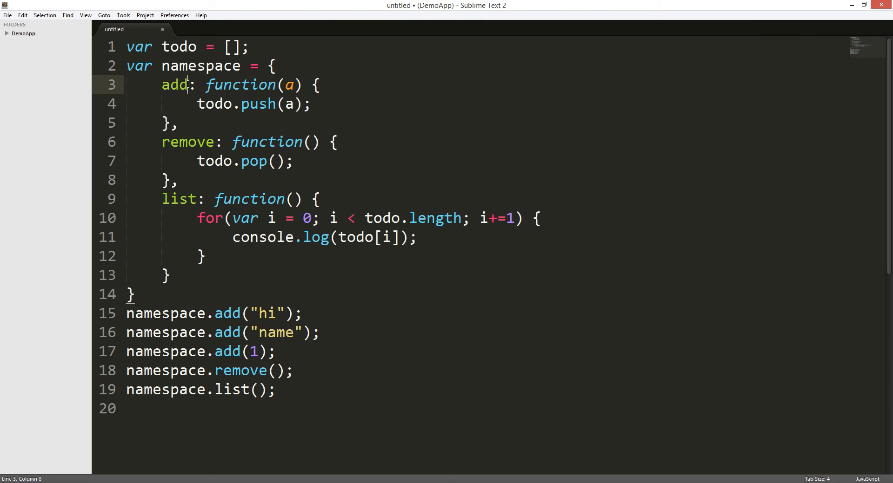
pyautogui.doubleClick(174, 85)
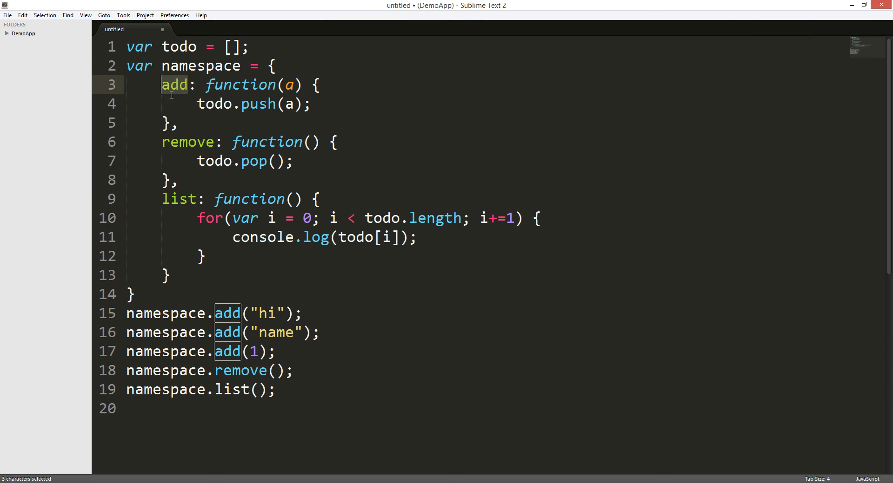
pyautogui.moveTo(183, 95)
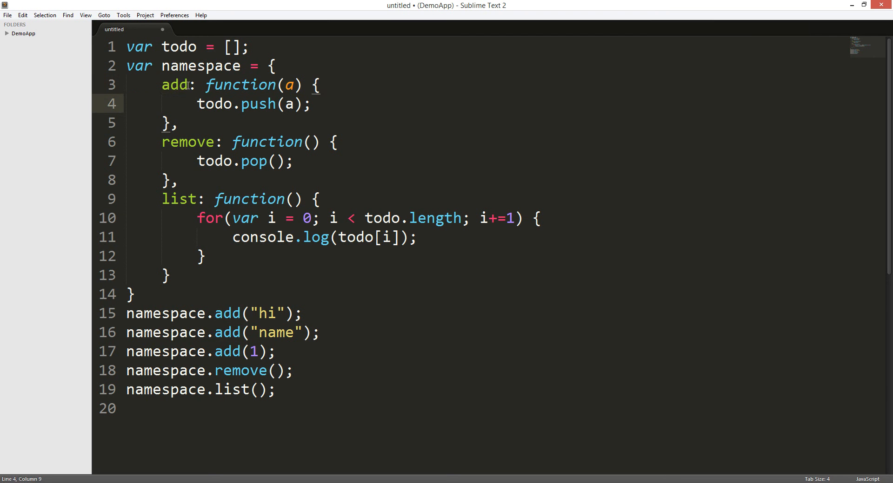
pyautogui.doubleClick(175, 84)
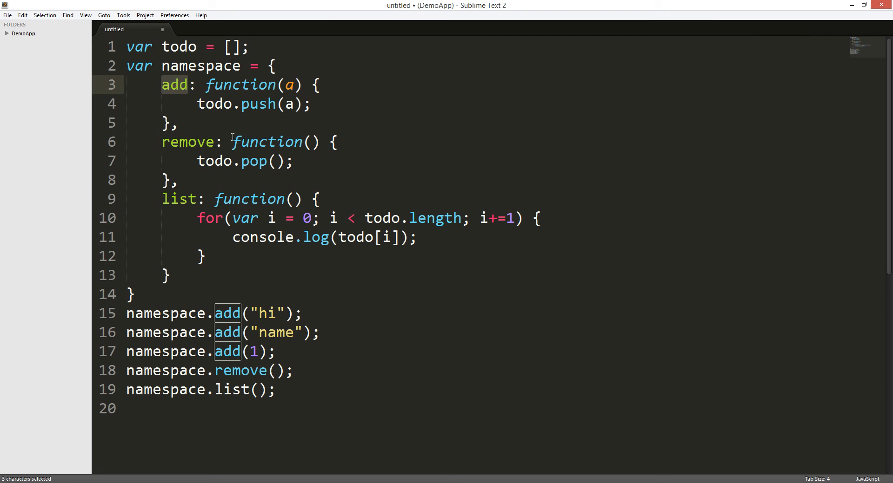
pyautogui.click(168, 180)
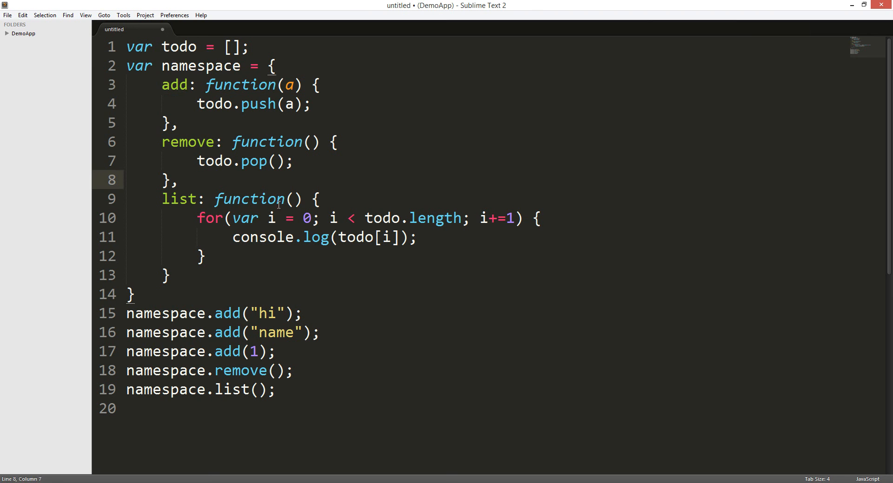
pyautogui.moveTo(200, 199)
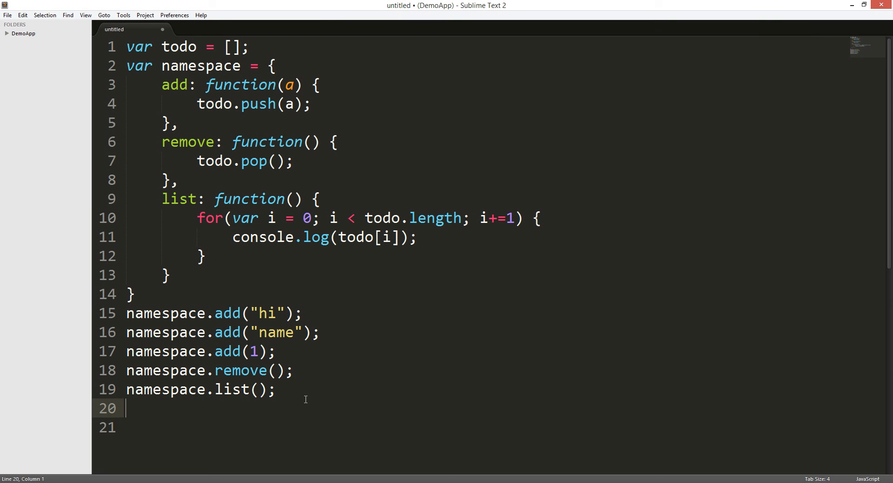
pyautogui.write('() =')
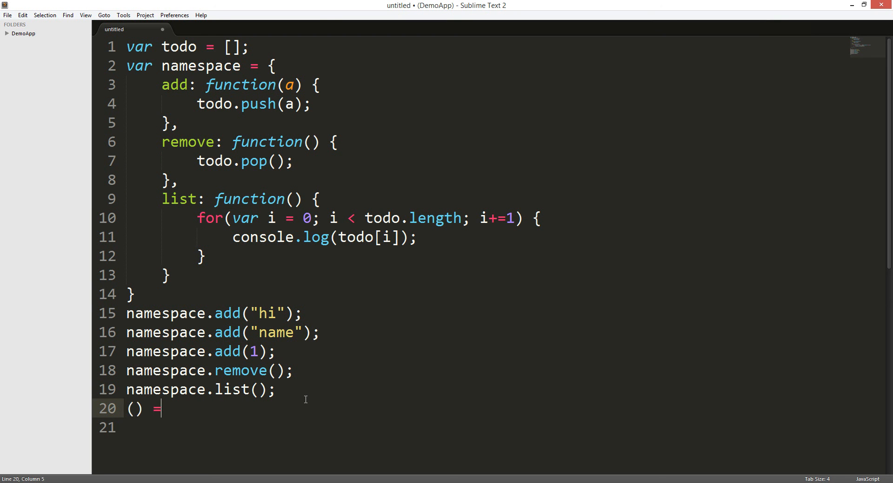
pyautogui.write('>')
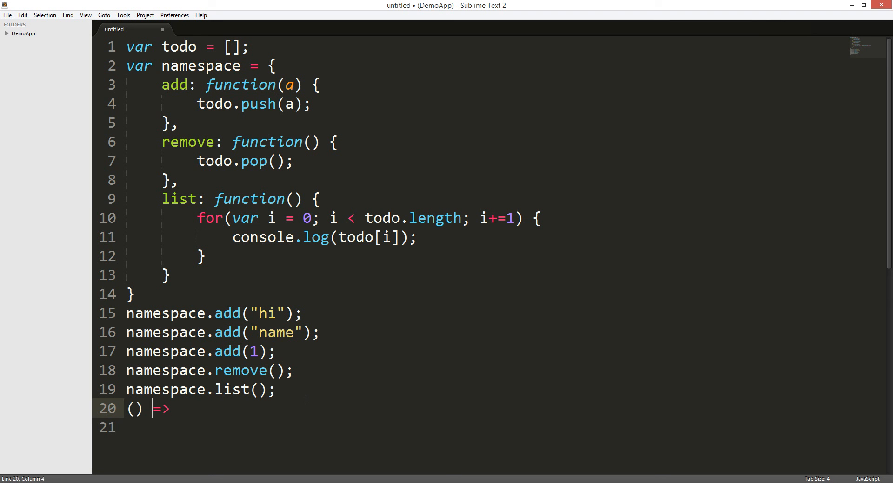
pyautogui.press('Backspace')
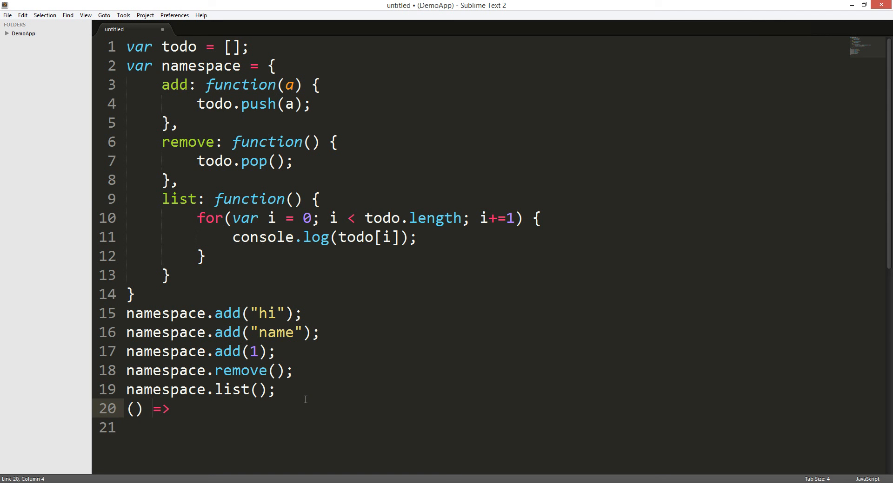
pyautogui.moveTo(211, 253)
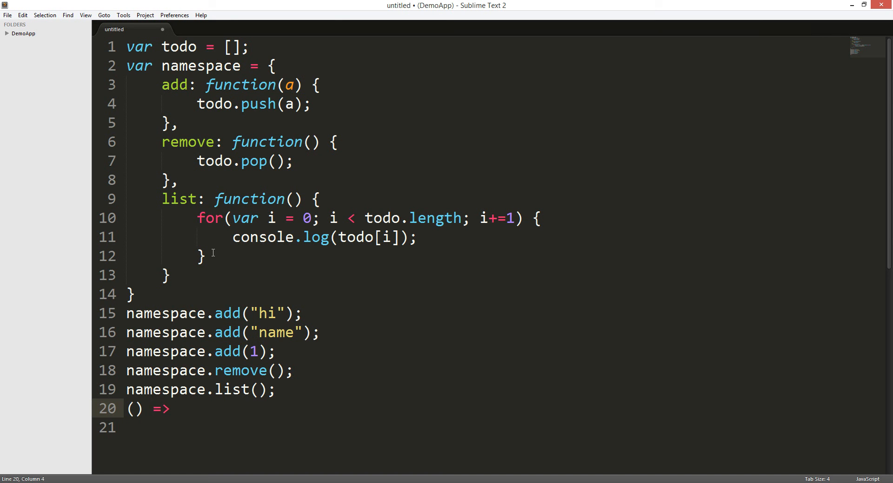
pyautogui.moveTo(231, 253)
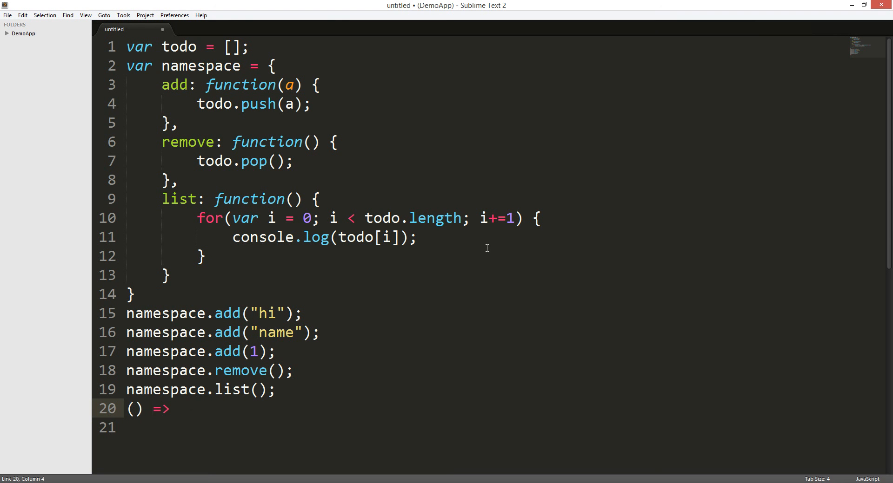
pyautogui.moveTo(252, 239)
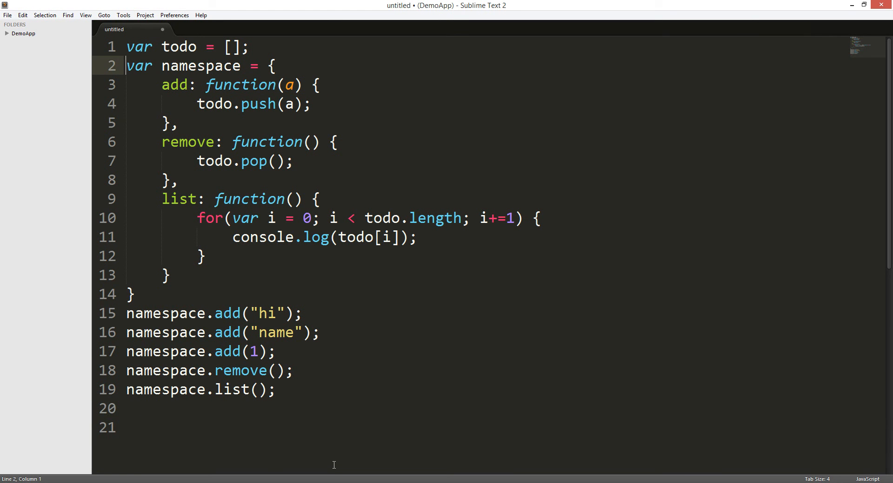
pyautogui.write('"use strict')
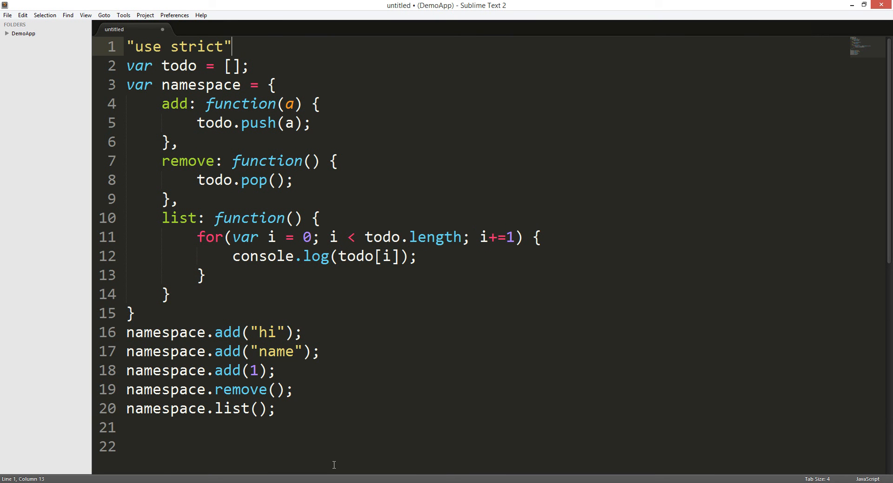
pyautogui.write(';')
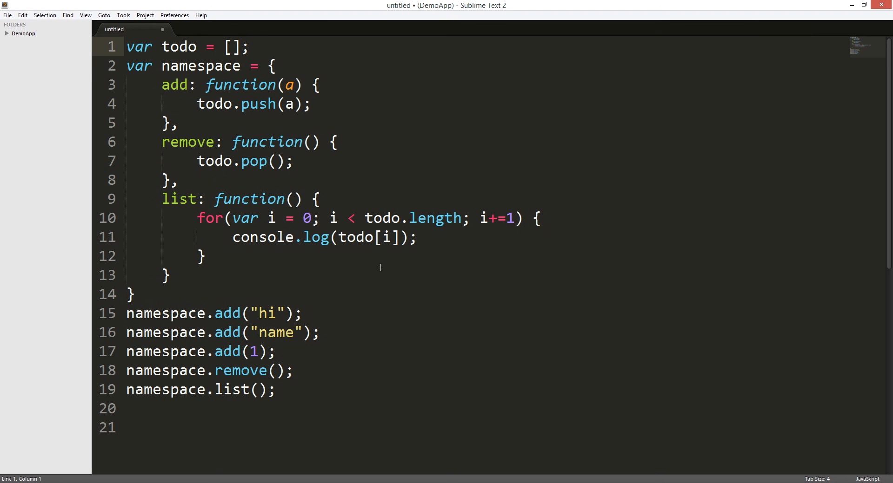
pyautogui.moveTo(327, 269)
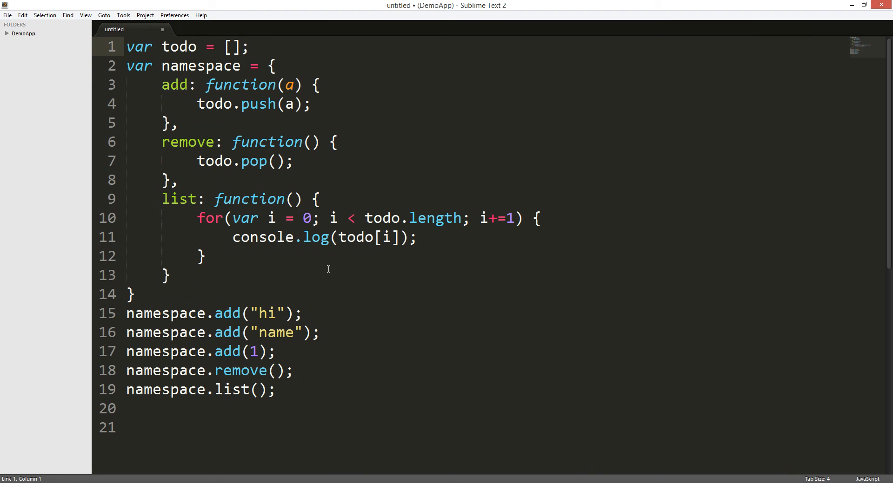
pyautogui.moveTo(324, 436)
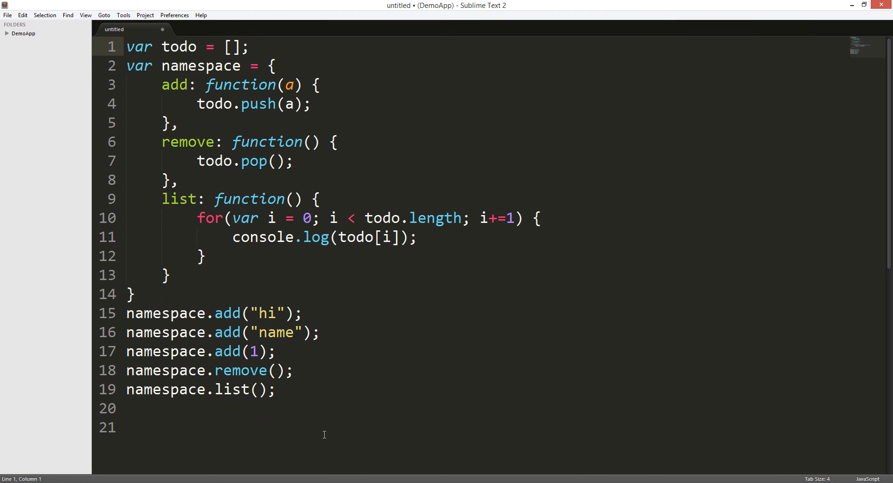
pyautogui.moveTo(358, 359)
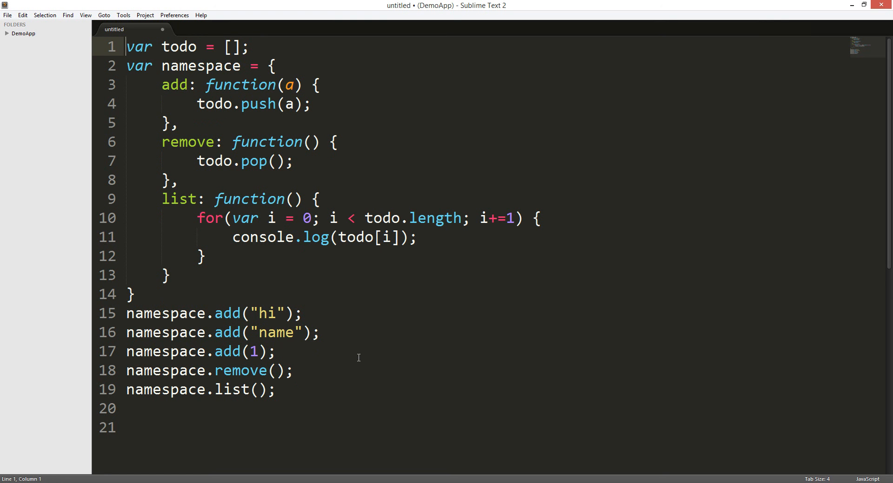
pyautogui.moveTo(354, 325)
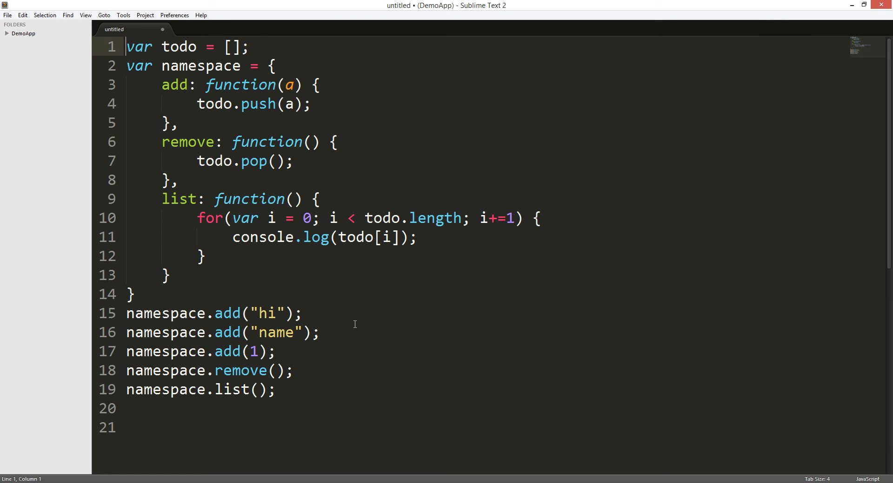
pyautogui.click(134, 295)
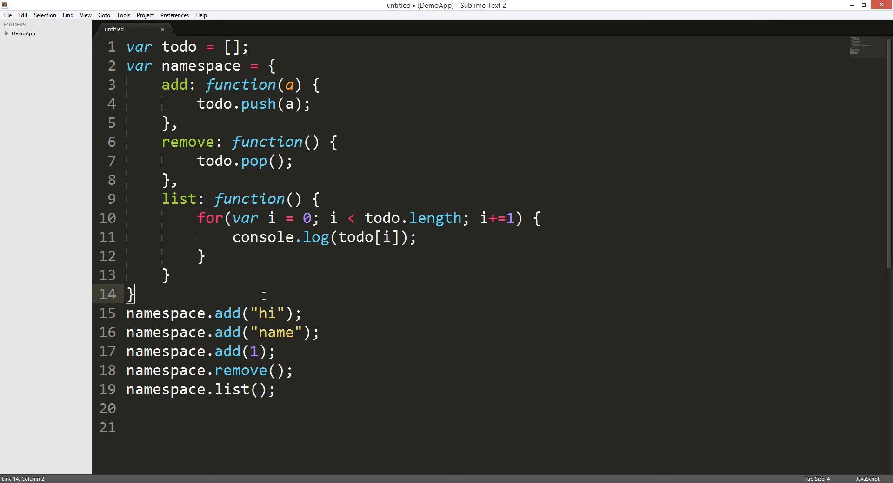
# - Write a function(object) { return {}; } block on a new line after the namespace object
pyautogui.press('enter')
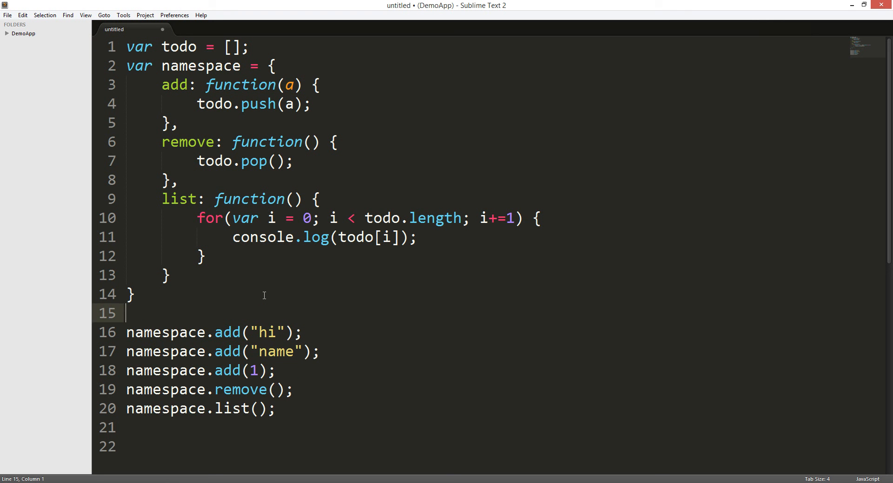
pyautogui.write('function()')
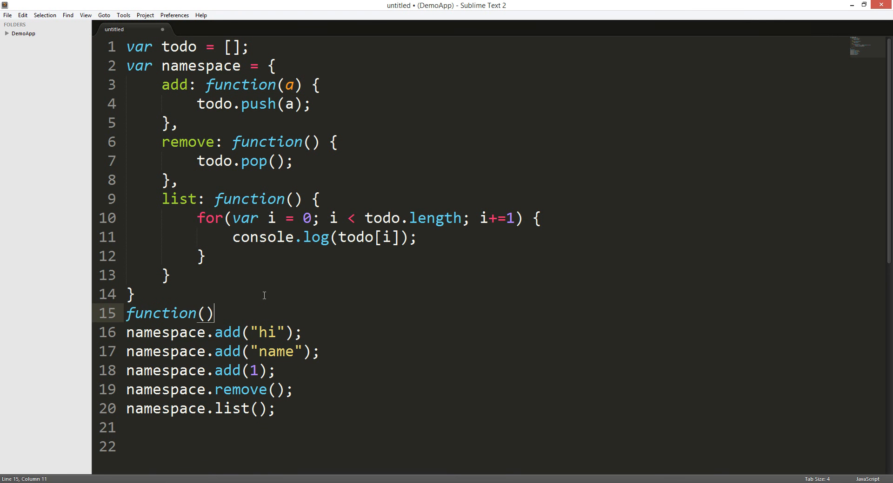
pyautogui.write('{')
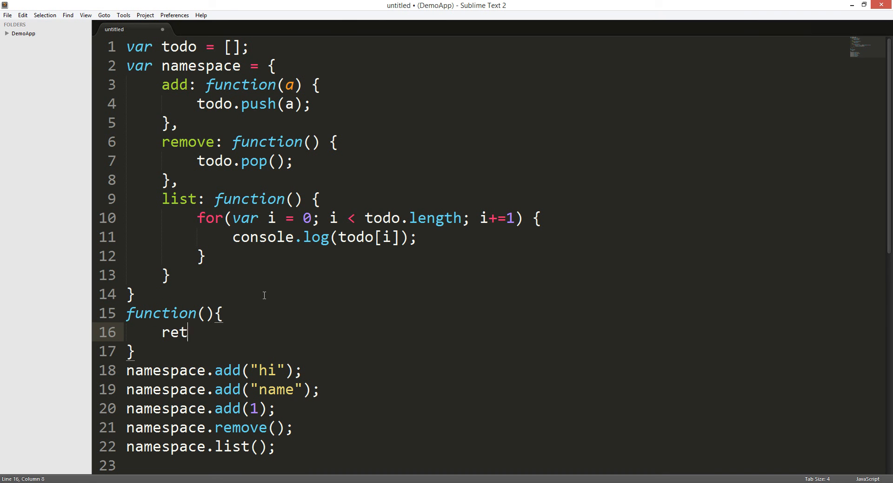
pyautogui.write('urn')
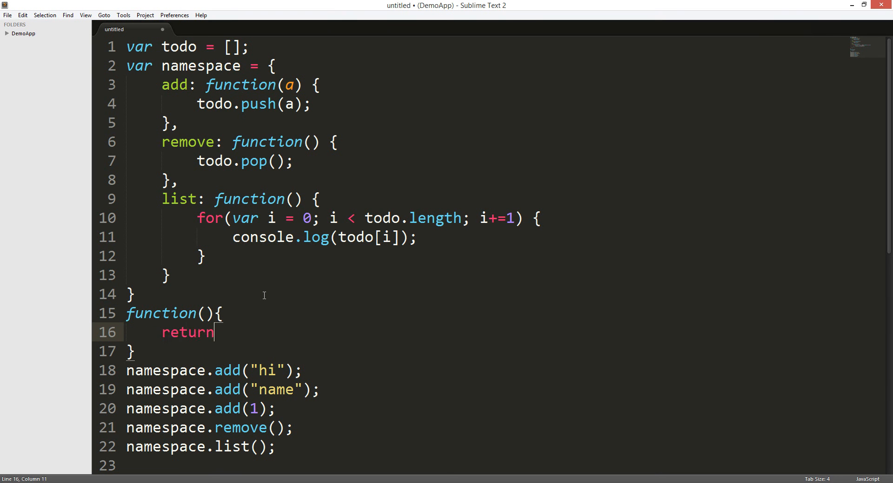
pyautogui.write('{}')
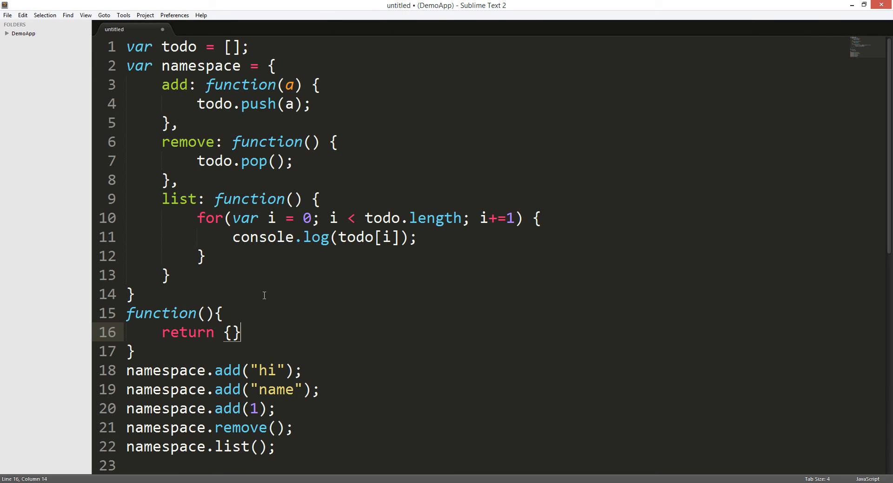
pyautogui.write(';')
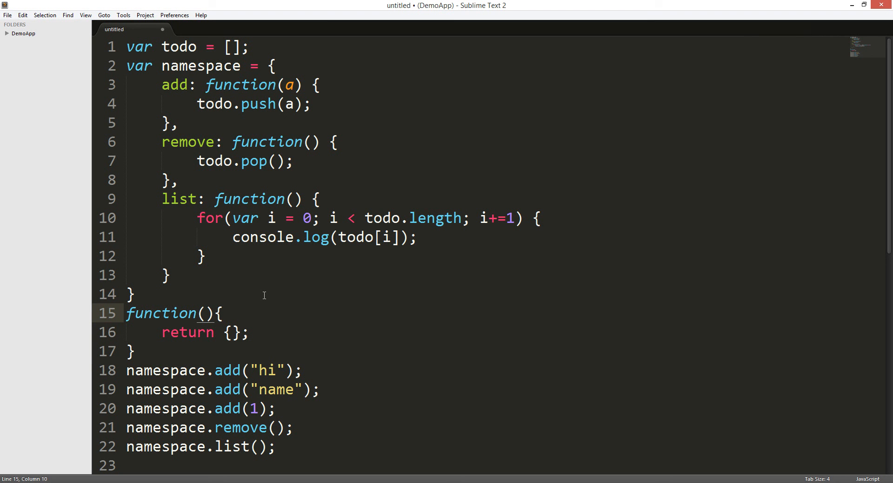
pyautogui.write('ob')
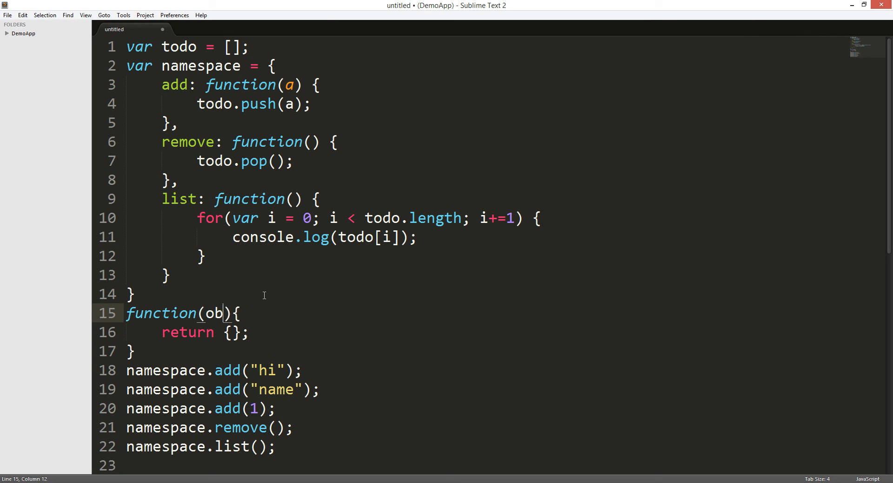
pyautogui.write('ject')
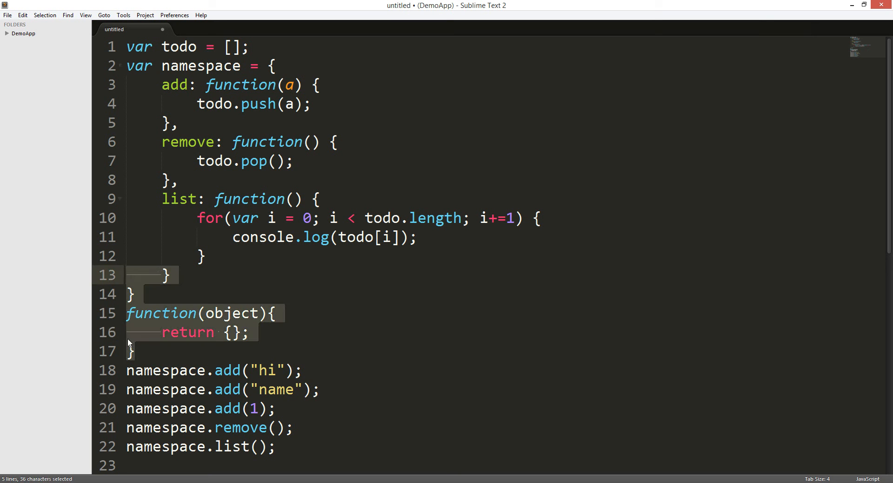
# - Delete that unused function block, leaving a blank line before the namespace calls
pyautogui.press('Delete')
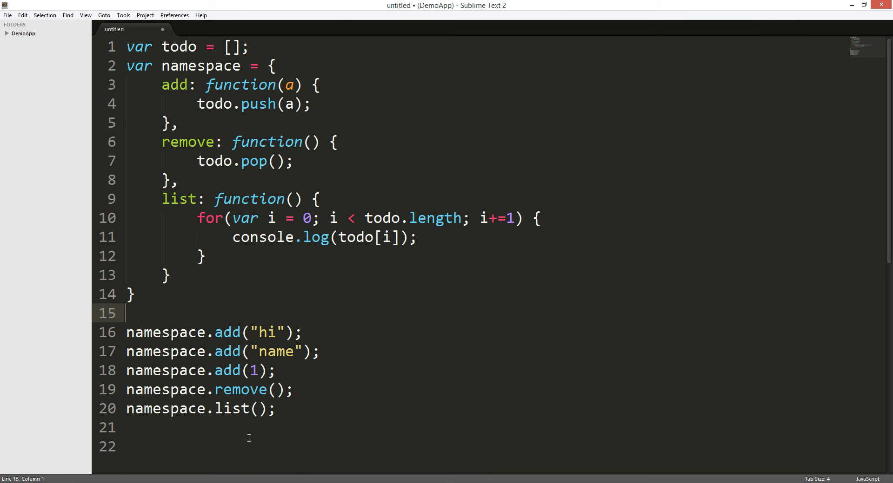
pyautogui.moveTo(425, 375)
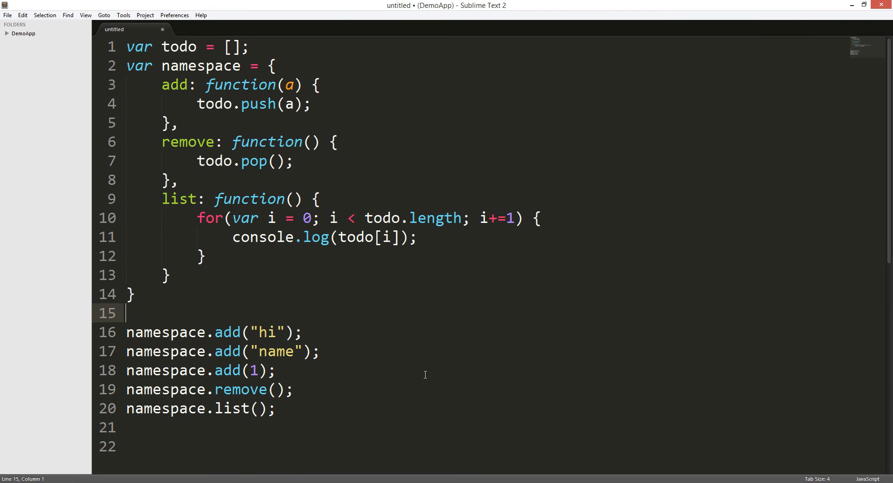
pyautogui.moveTo(424, 357)
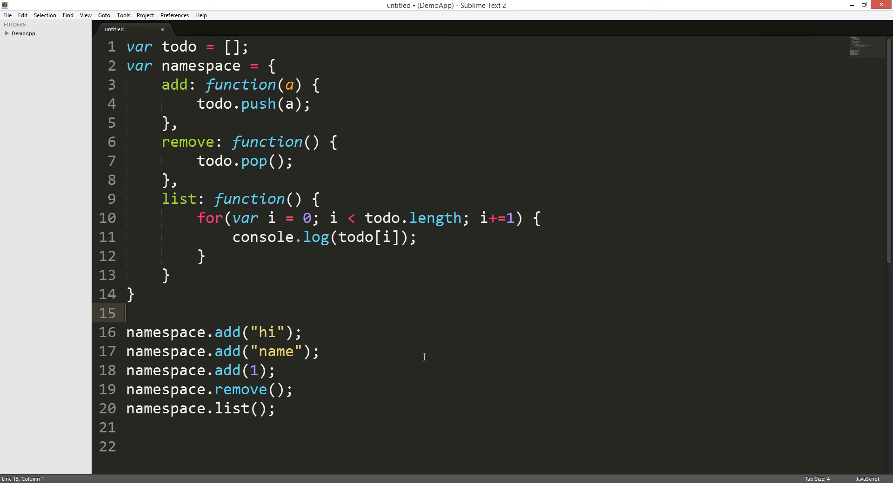
pyautogui.moveTo(520, 349)
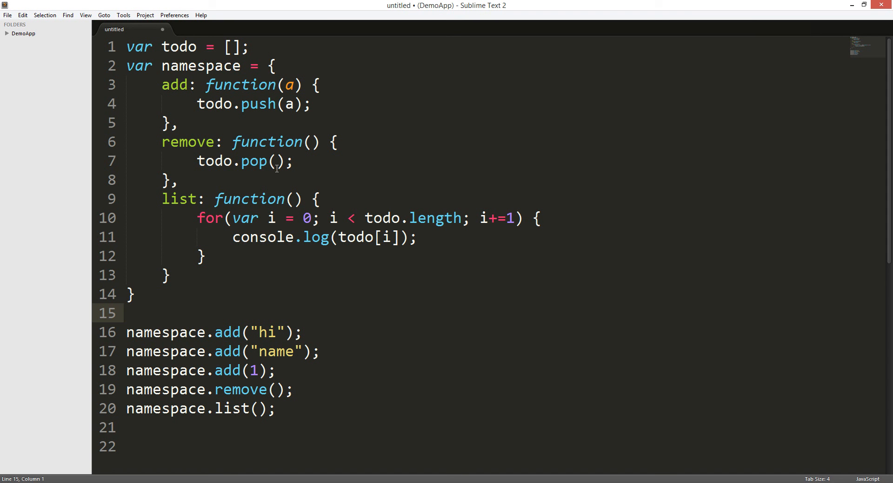
pyautogui.moveTo(344, 158)
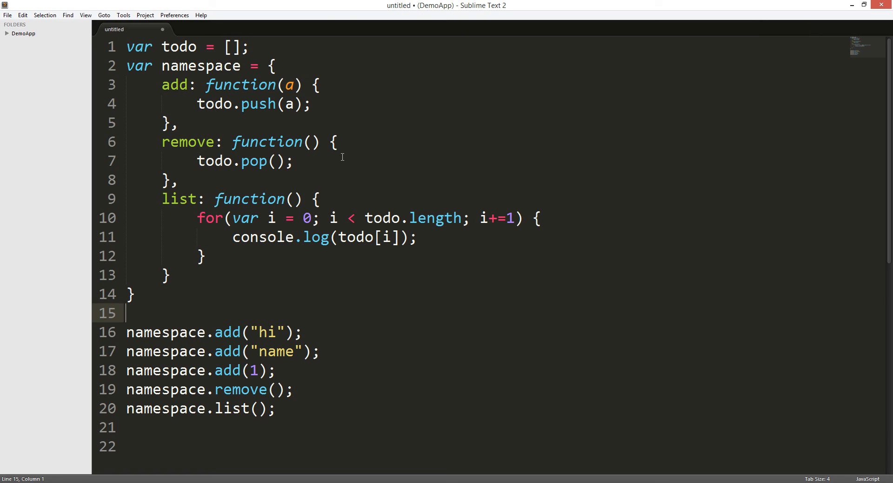
pyautogui.moveTo(136, 313)
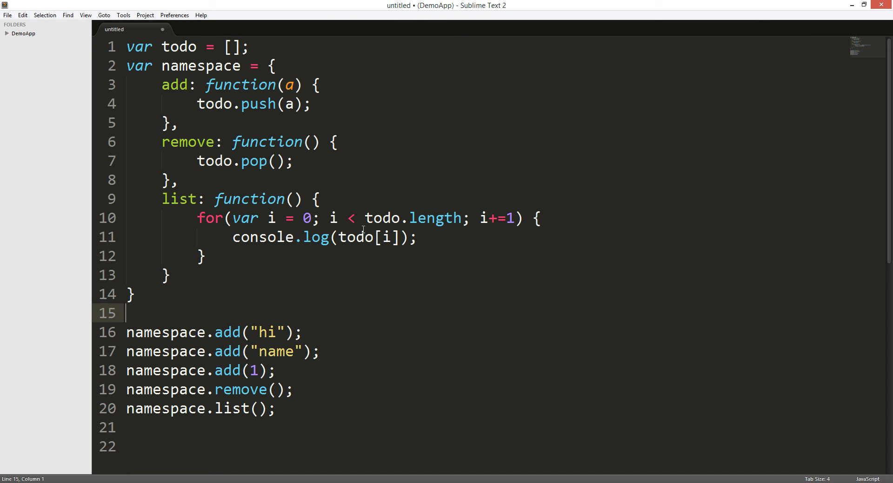
pyautogui.moveTo(382, 261)
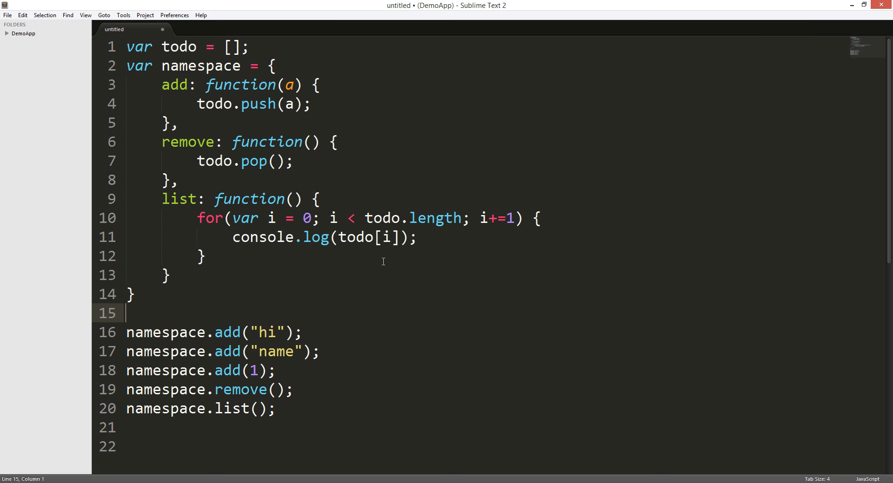
pyautogui.moveTo(363, 295)
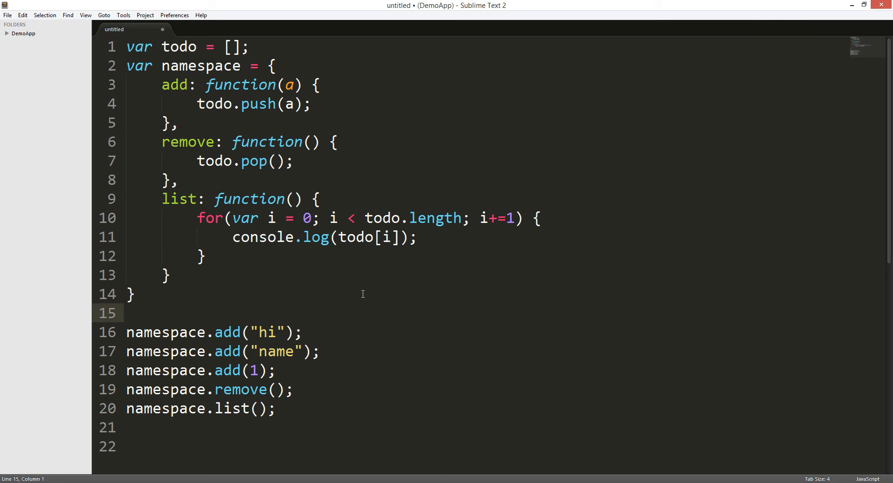
pyautogui.click(126, 314)
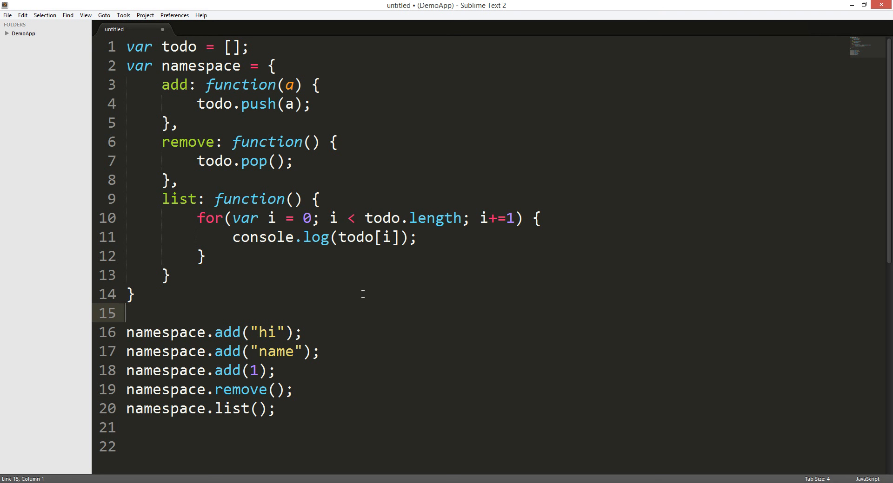
pyautogui.moveTo(196, 217); pyautogui.dragTo(204, 257)
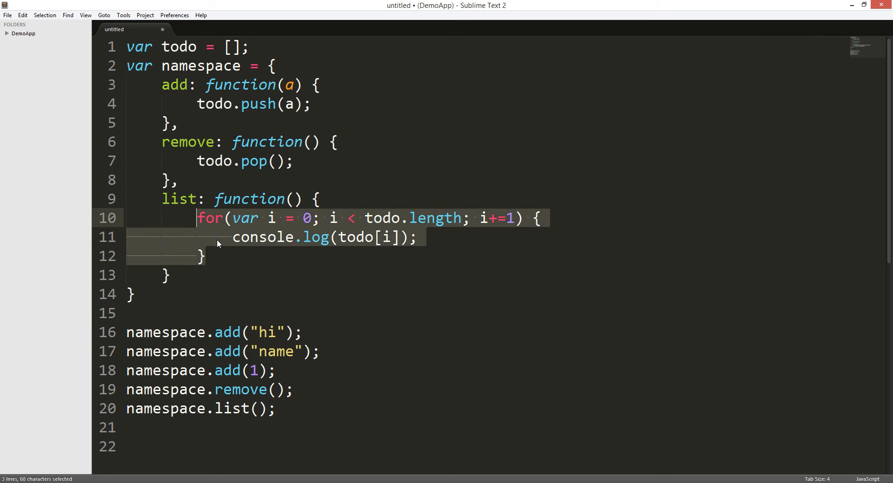
pyautogui.click(168, 275)
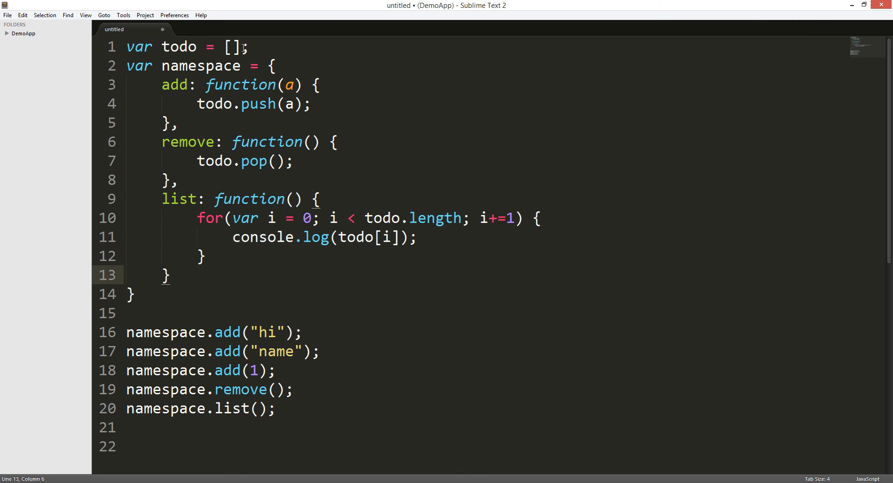
pyautogui.moveTo(329, 274)
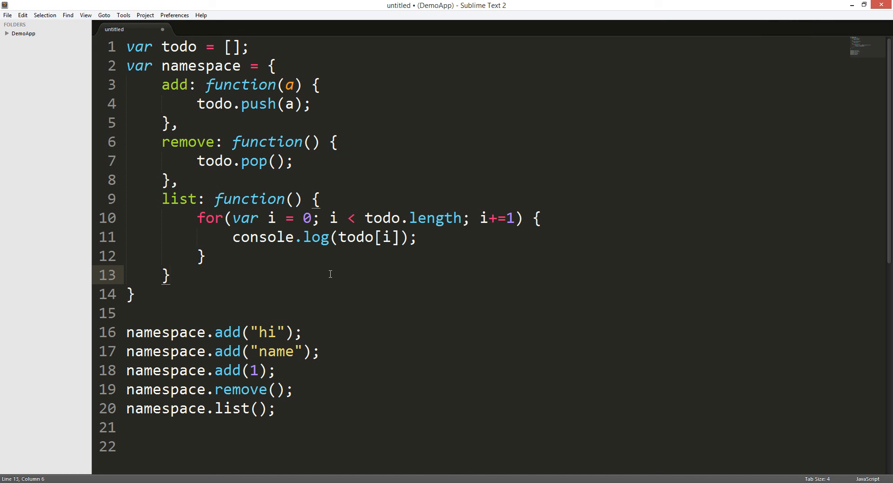
pyautogui.moveTo(351, 264)
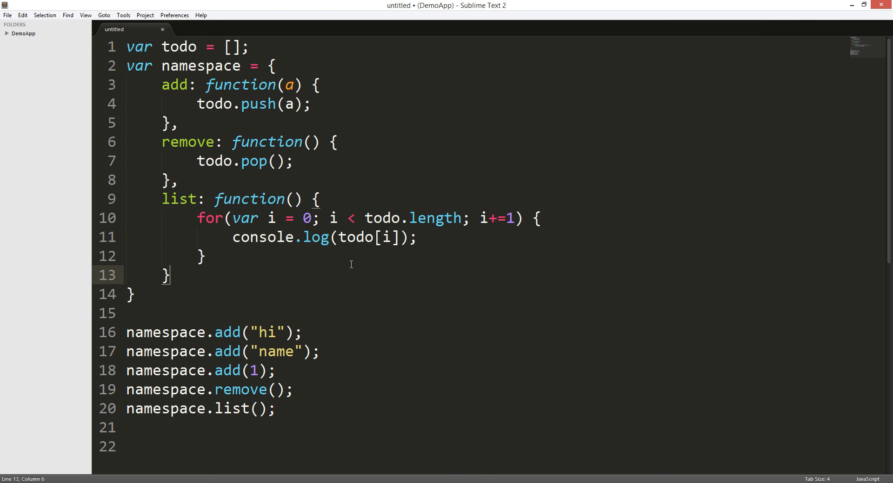
pyautogui.moveTo(511, 321)
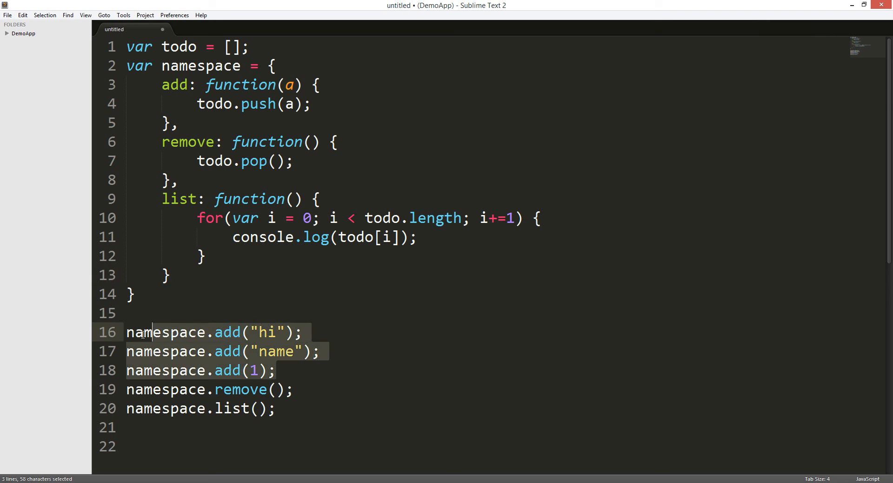
pyautogui.click(273, 409)
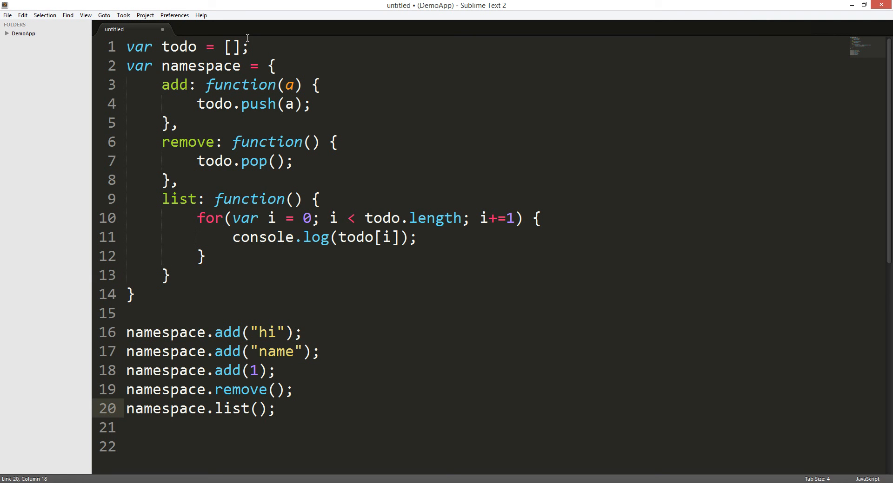
pyautogui.doubleClick(231, 46)
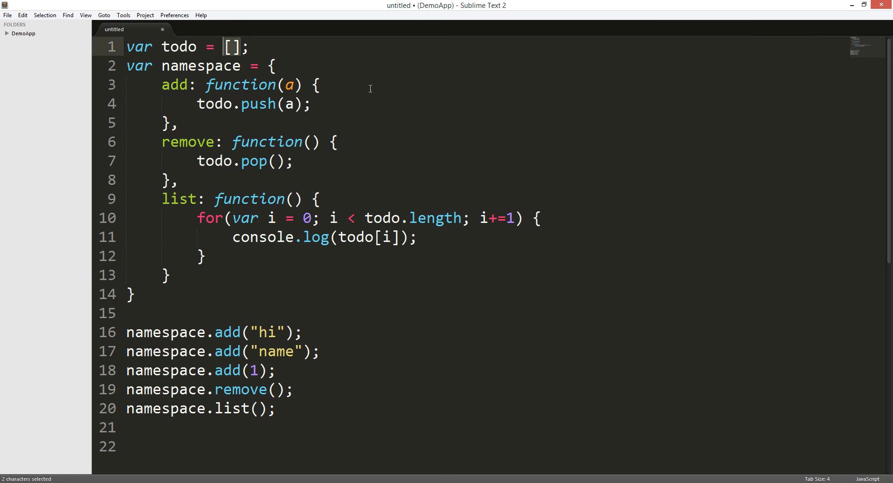
pyautogui.moveTo(263, 156)
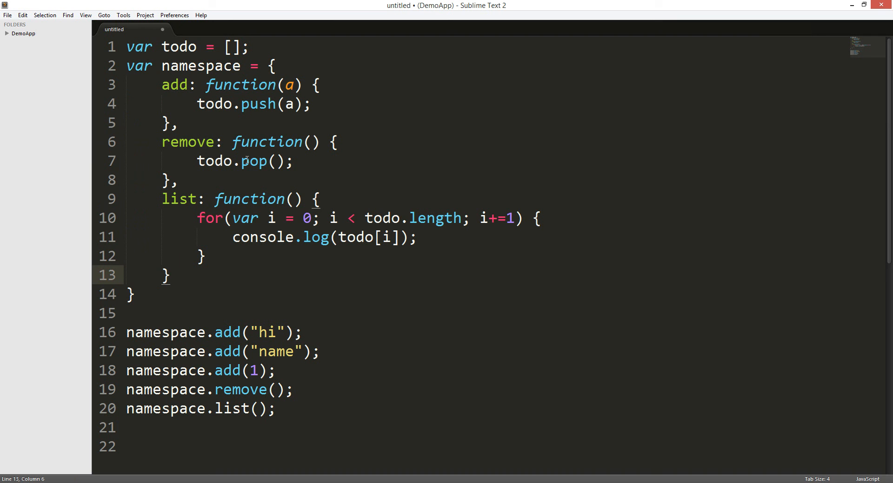
pyautogui.moveTo(253, 168)
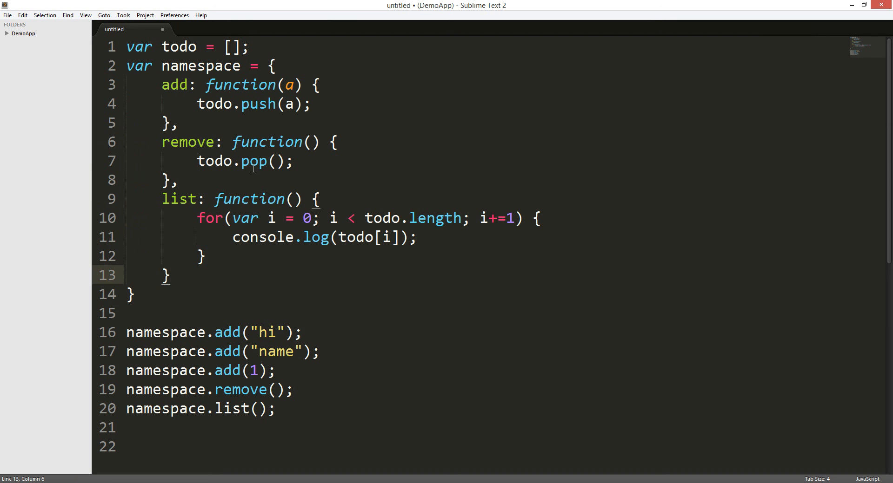
pyautogui.moveTo(240, 52)
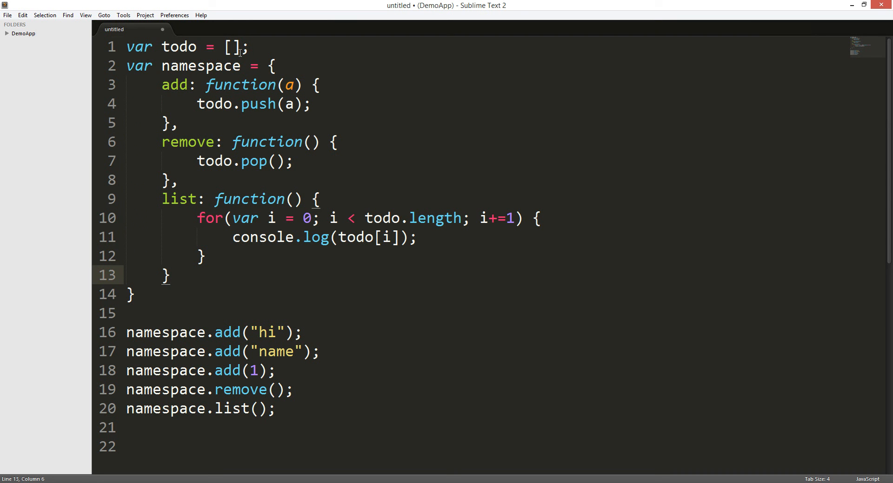
pyautogui.doubleClick(174, 85)
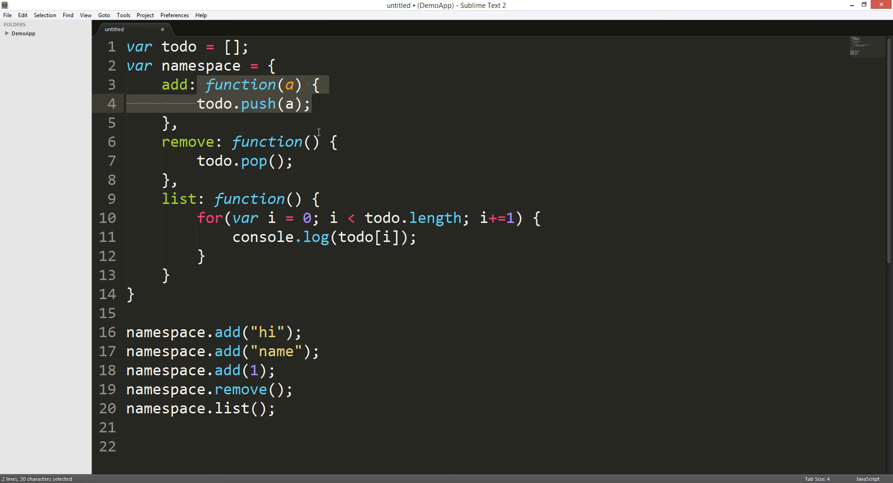
pyautogui.moveTo(290, 326)
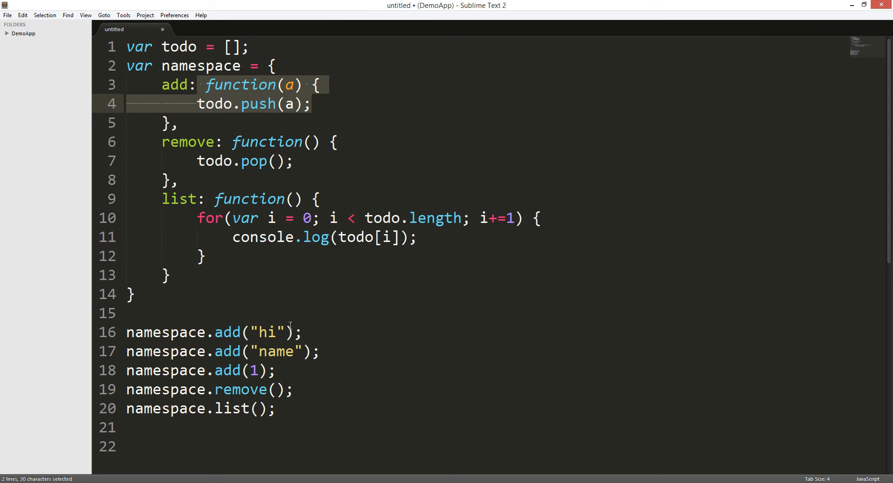
pyautogui.click(283, 313)
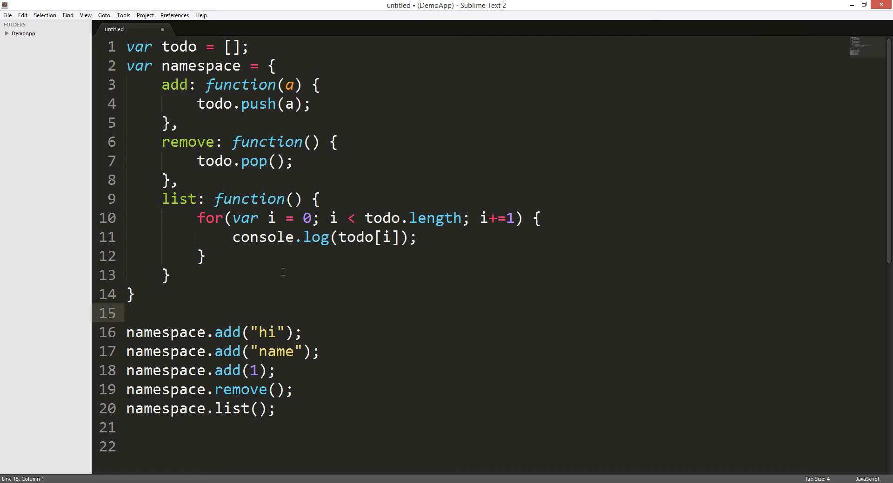
pyautogui.moveTo(444, 338)
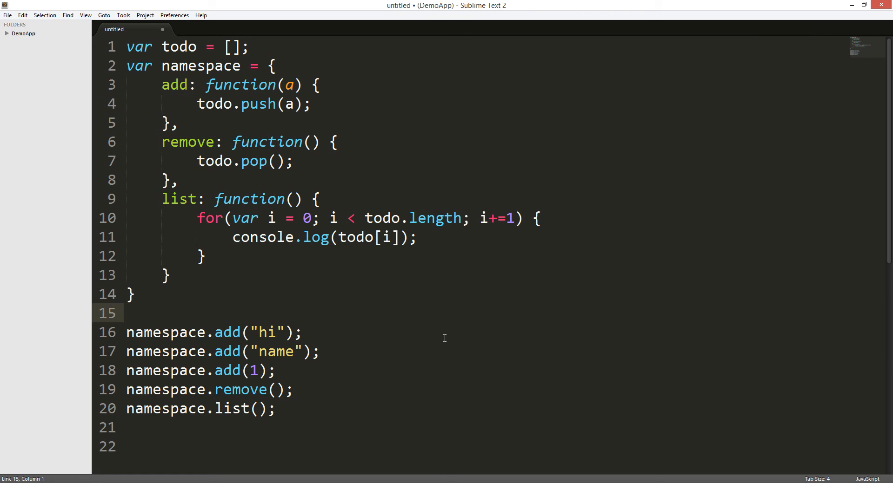
pyautogui.moveTo(706, 452)
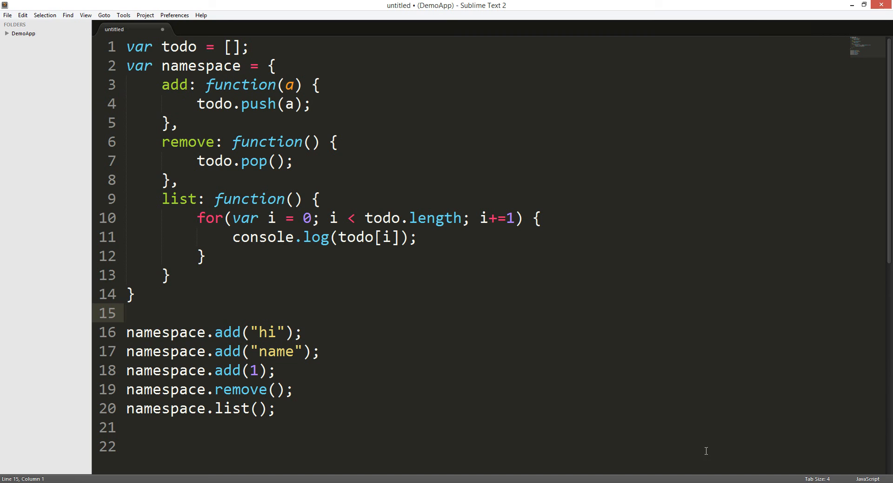